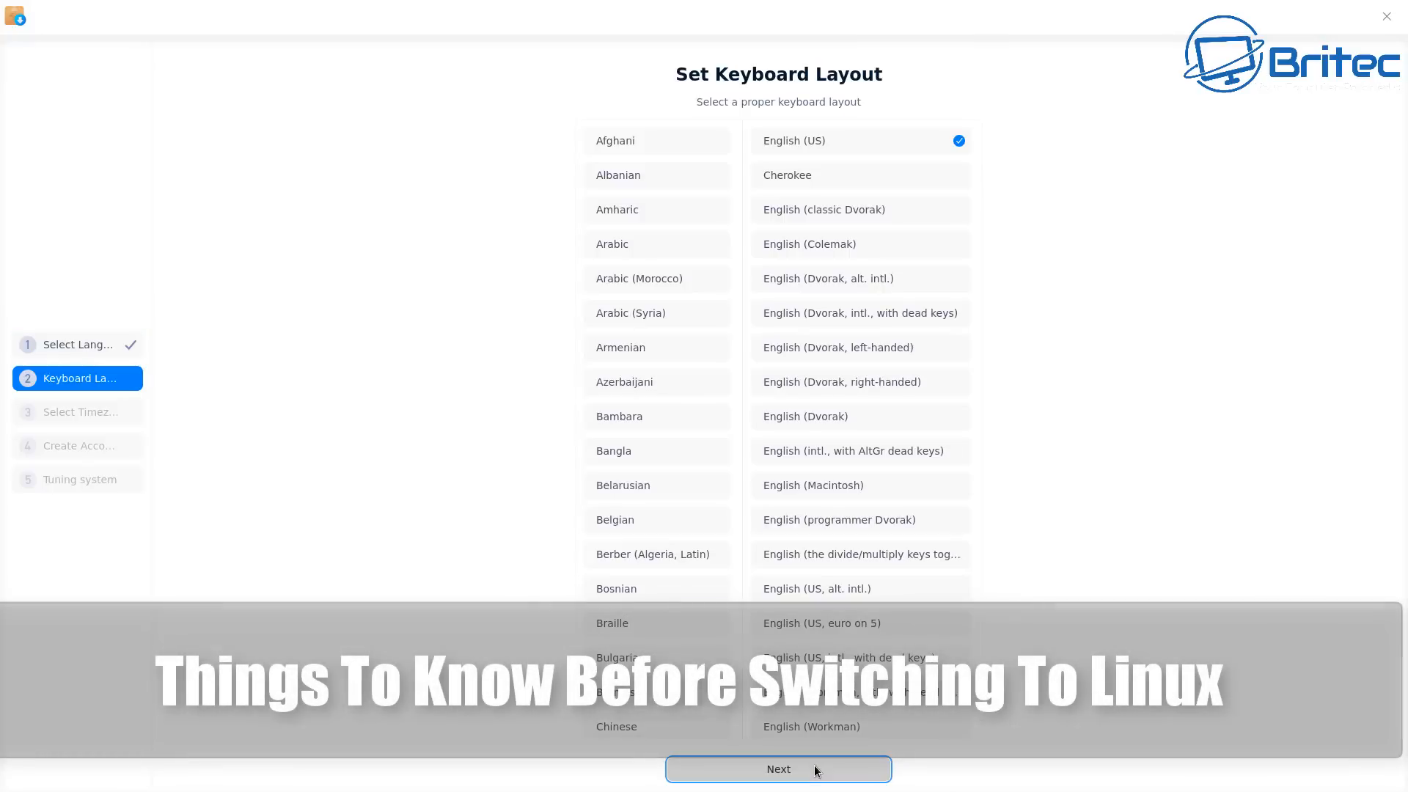
mouse_move(851, 153)
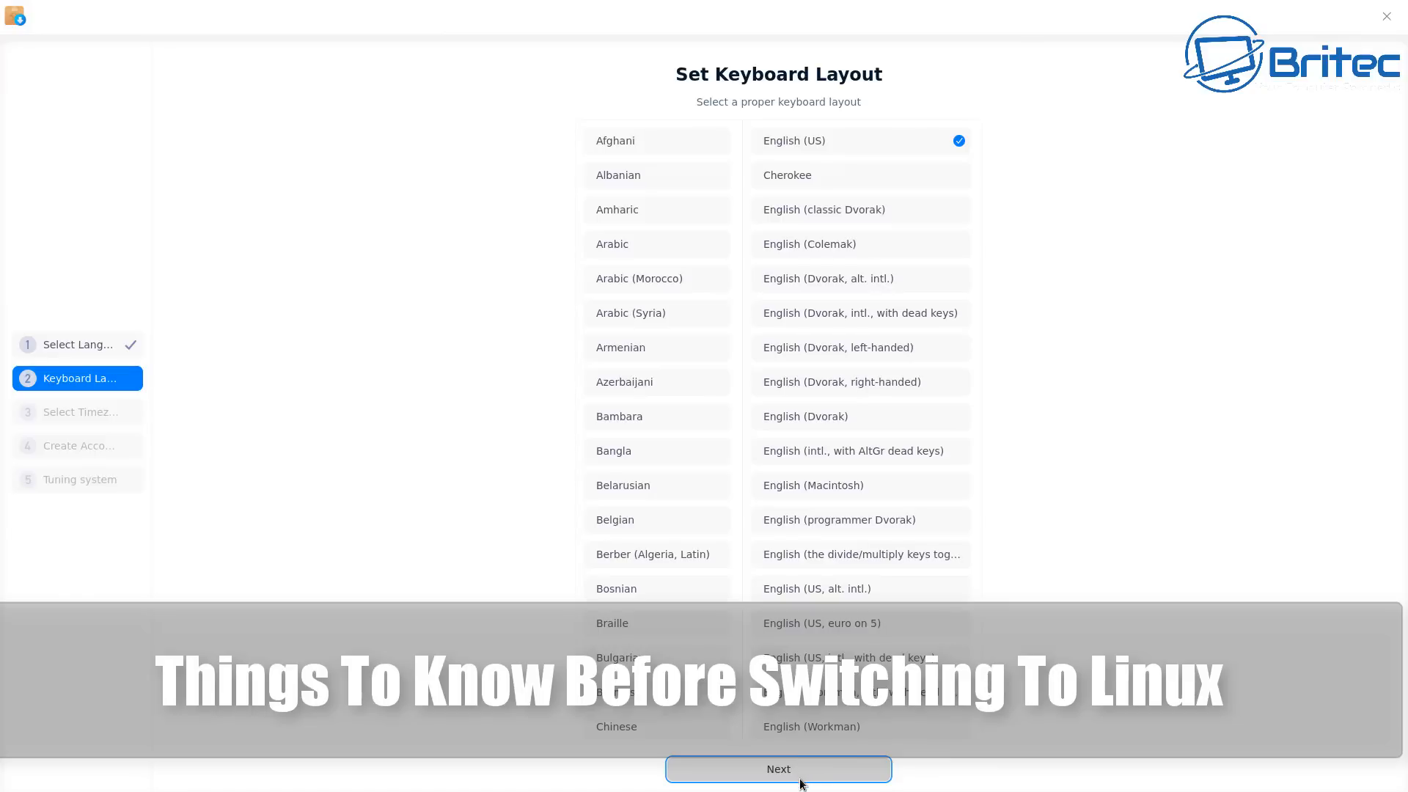
mouse_move(786, 762)
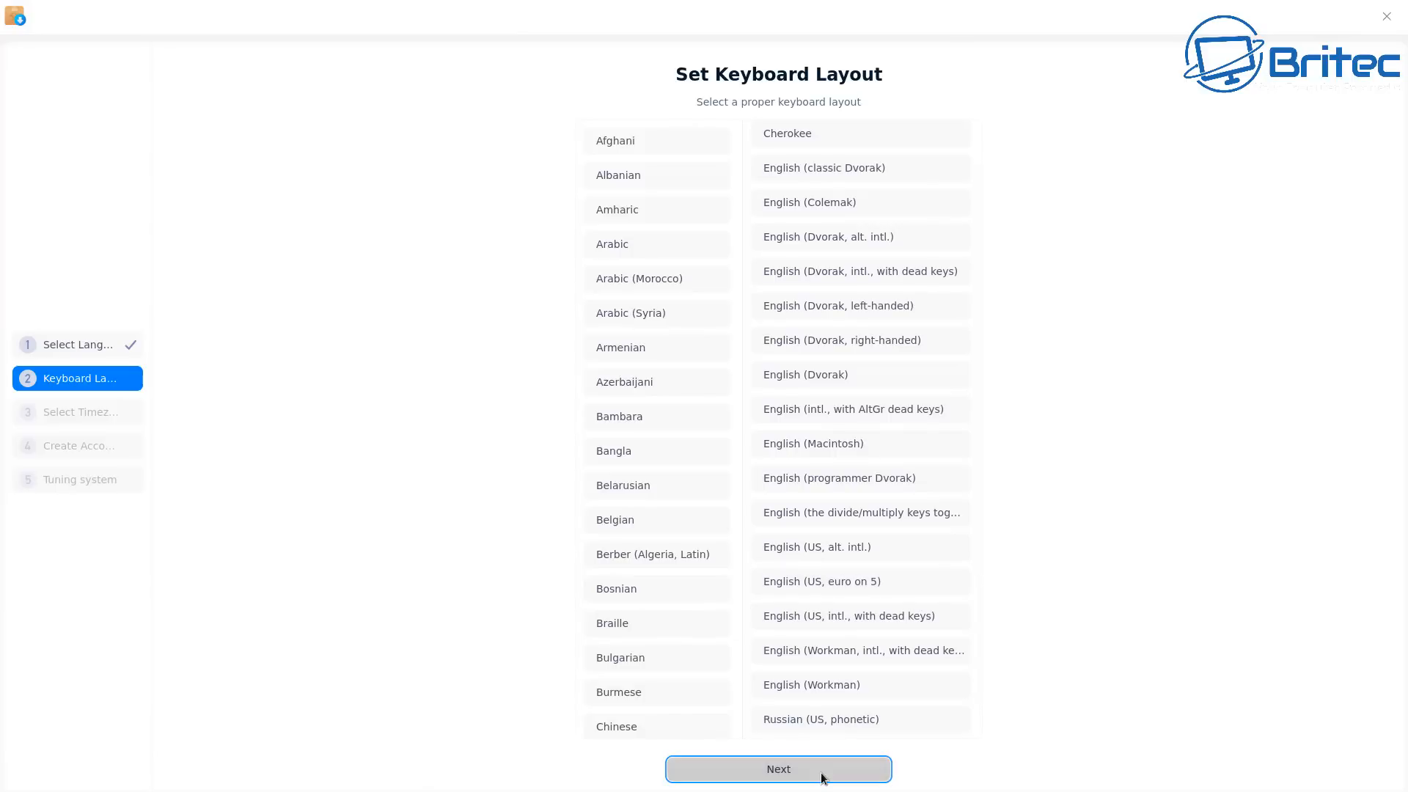
Accept the English (US) keyboard layout and enable manual time editing on the London timezone page.
click(777, 768)
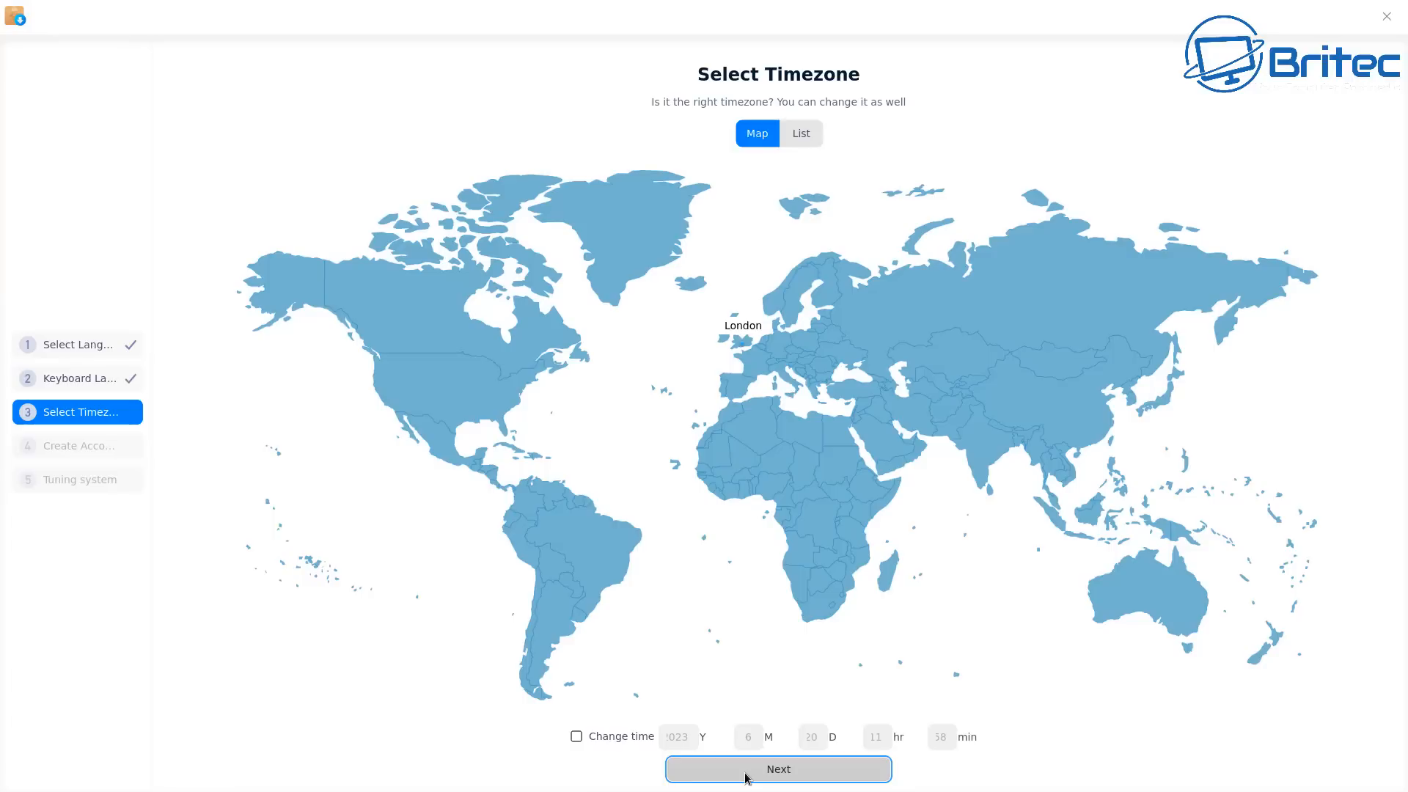
click(575, 735)
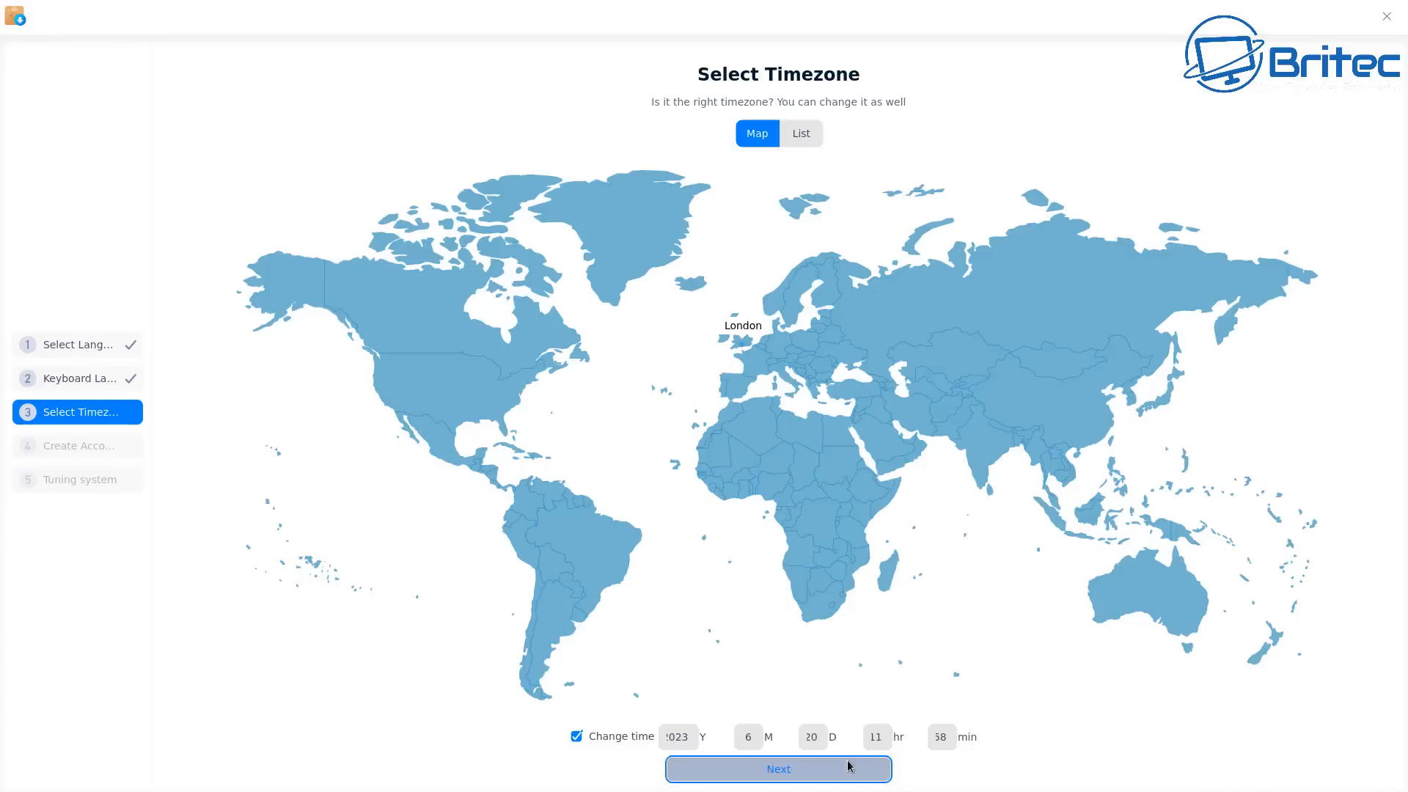
Accept the London timezone, enter username 'Britec' with computer name and confirmed password, and continue.
click(778, 768)
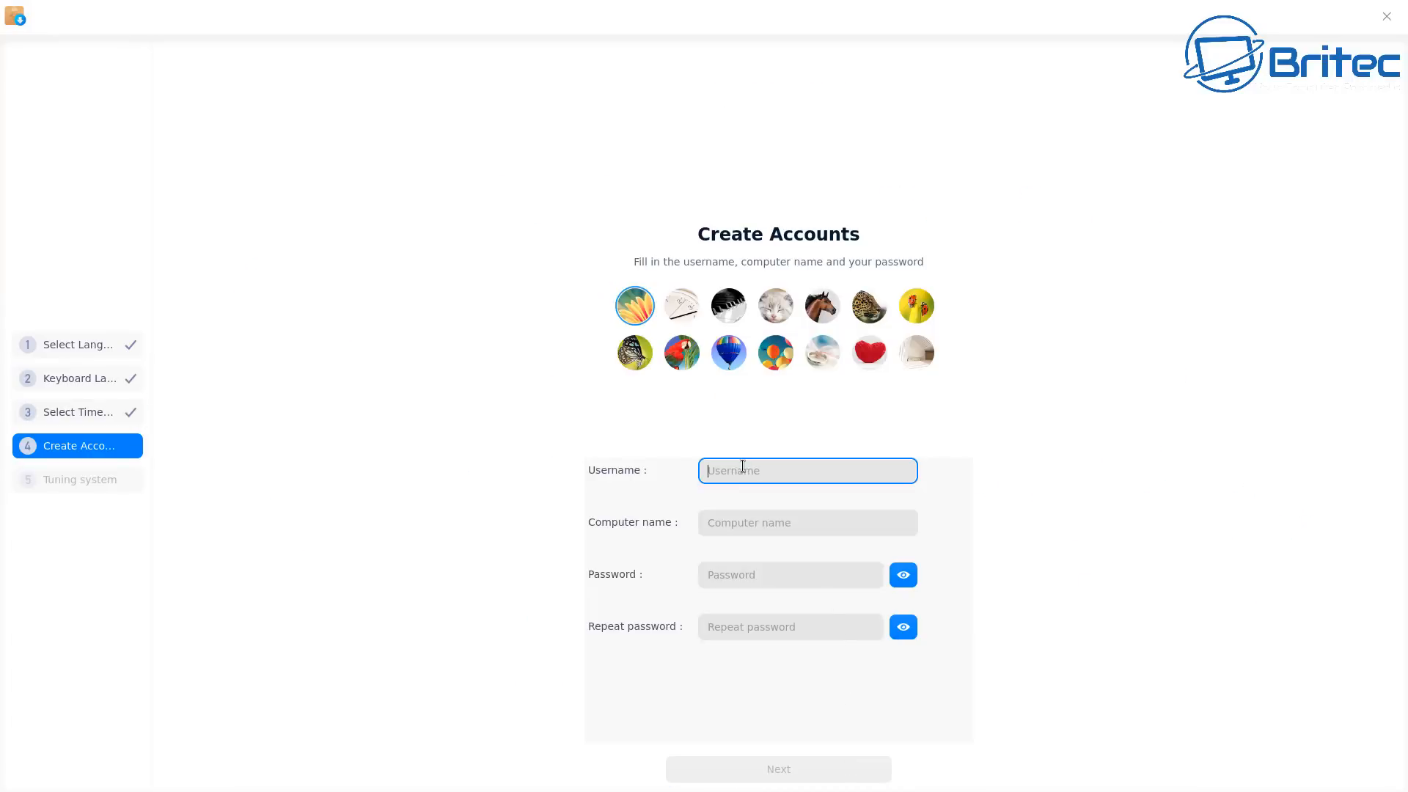
text(B)
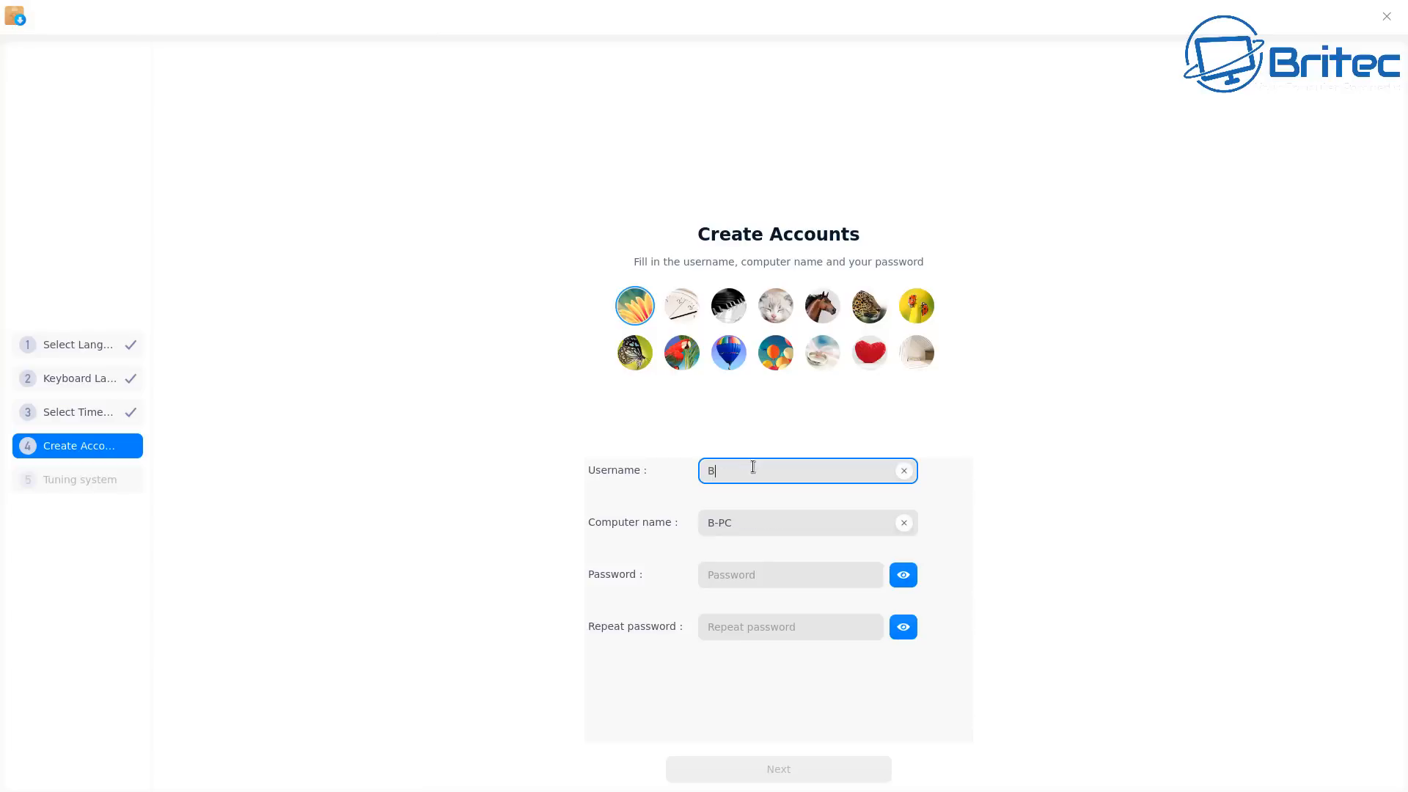
text(ritec)
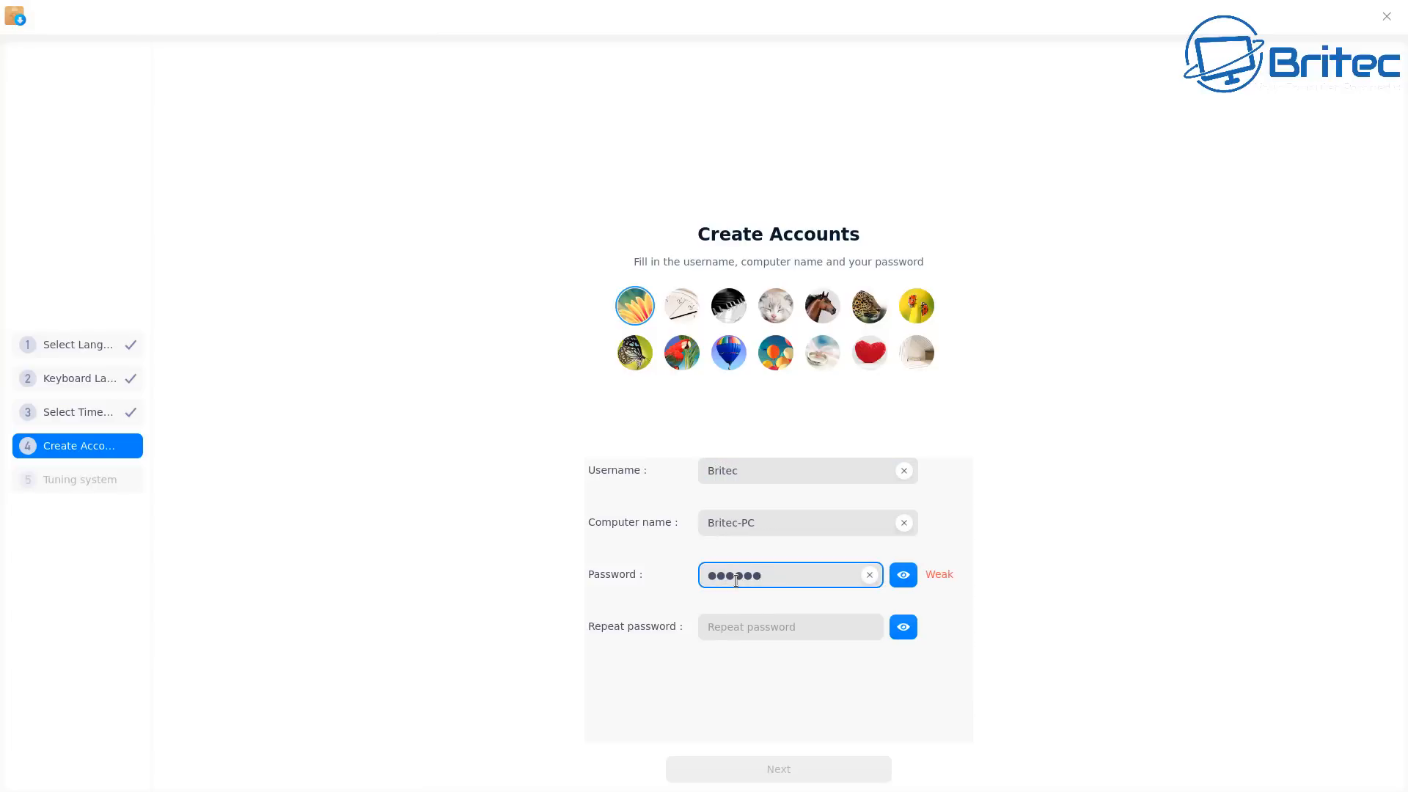
click(788, 627)
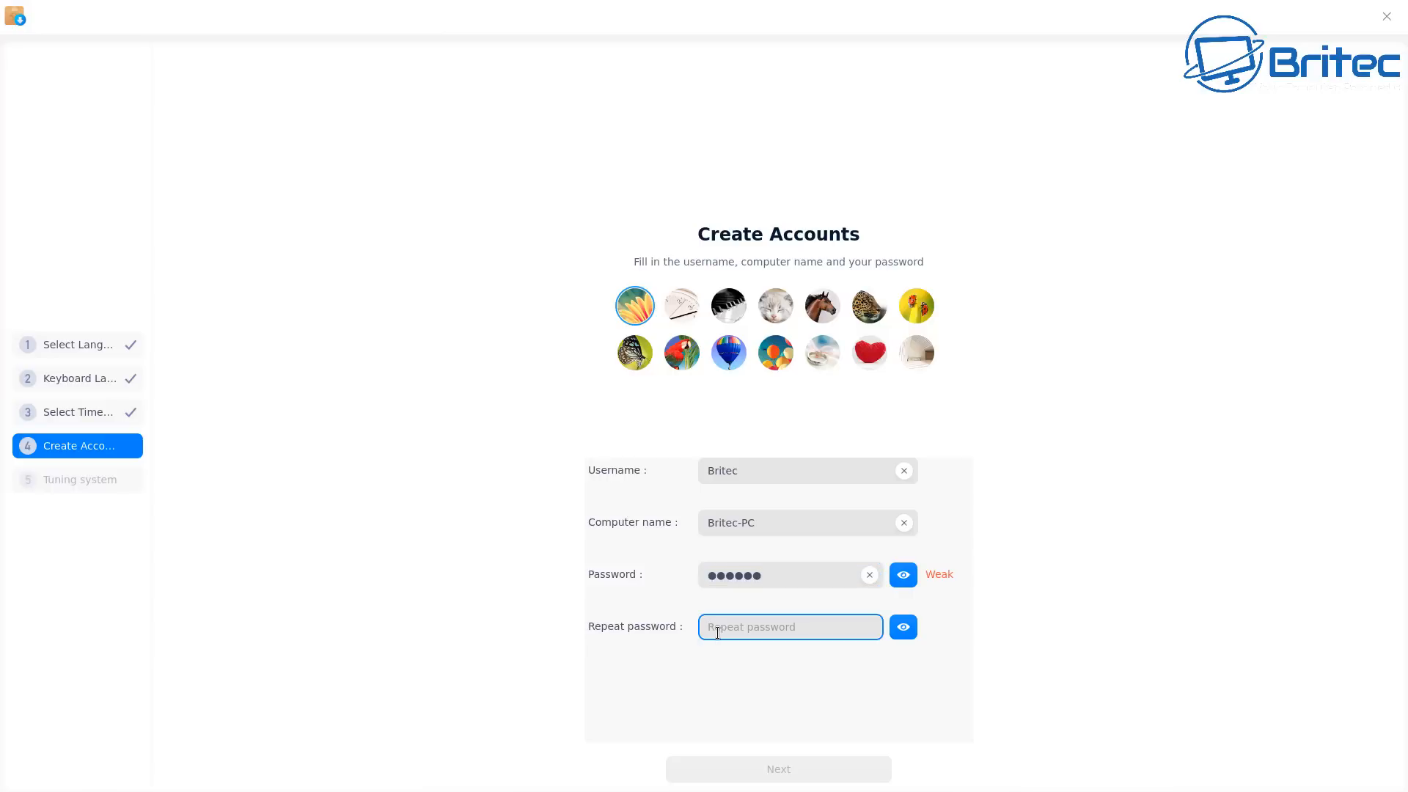
text(••••••)
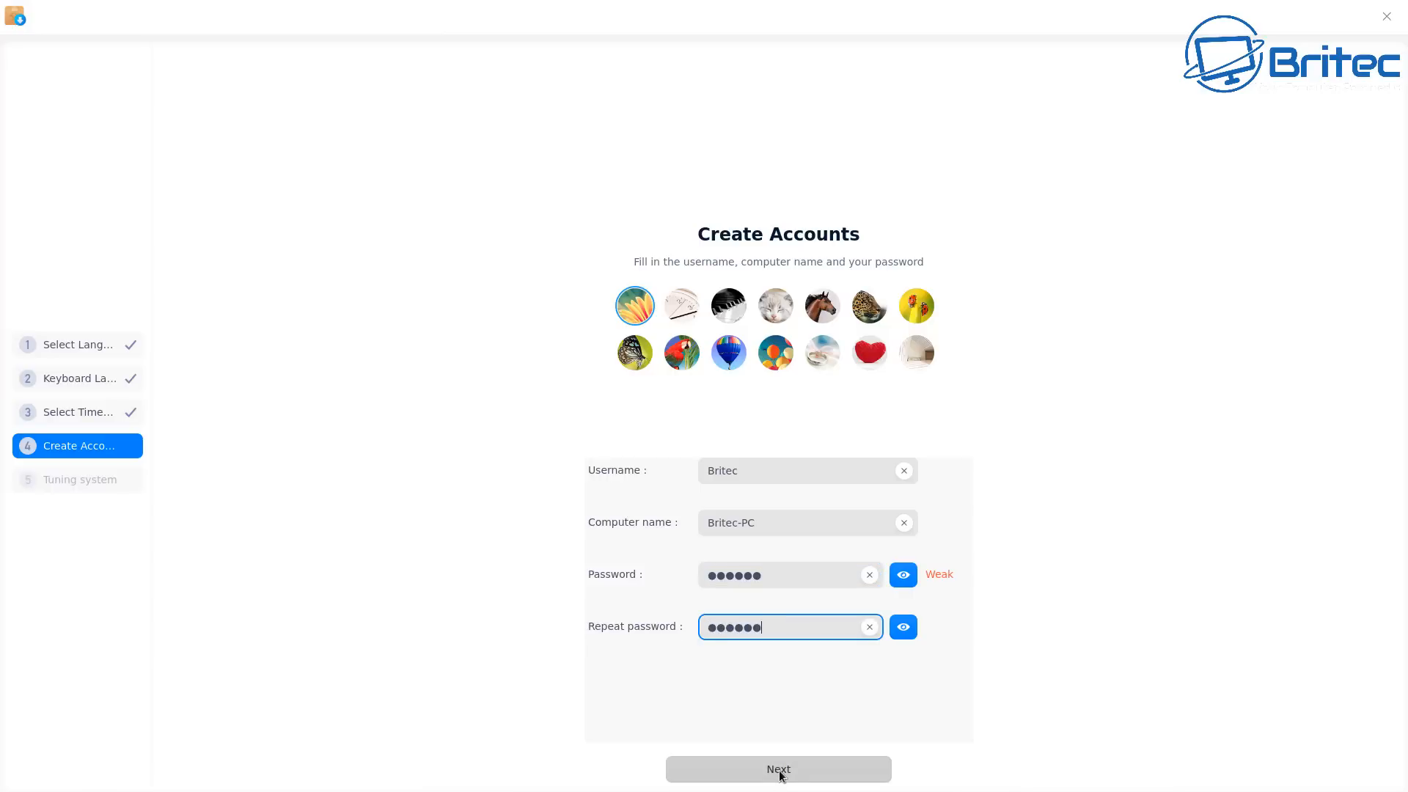
click(777, 769)
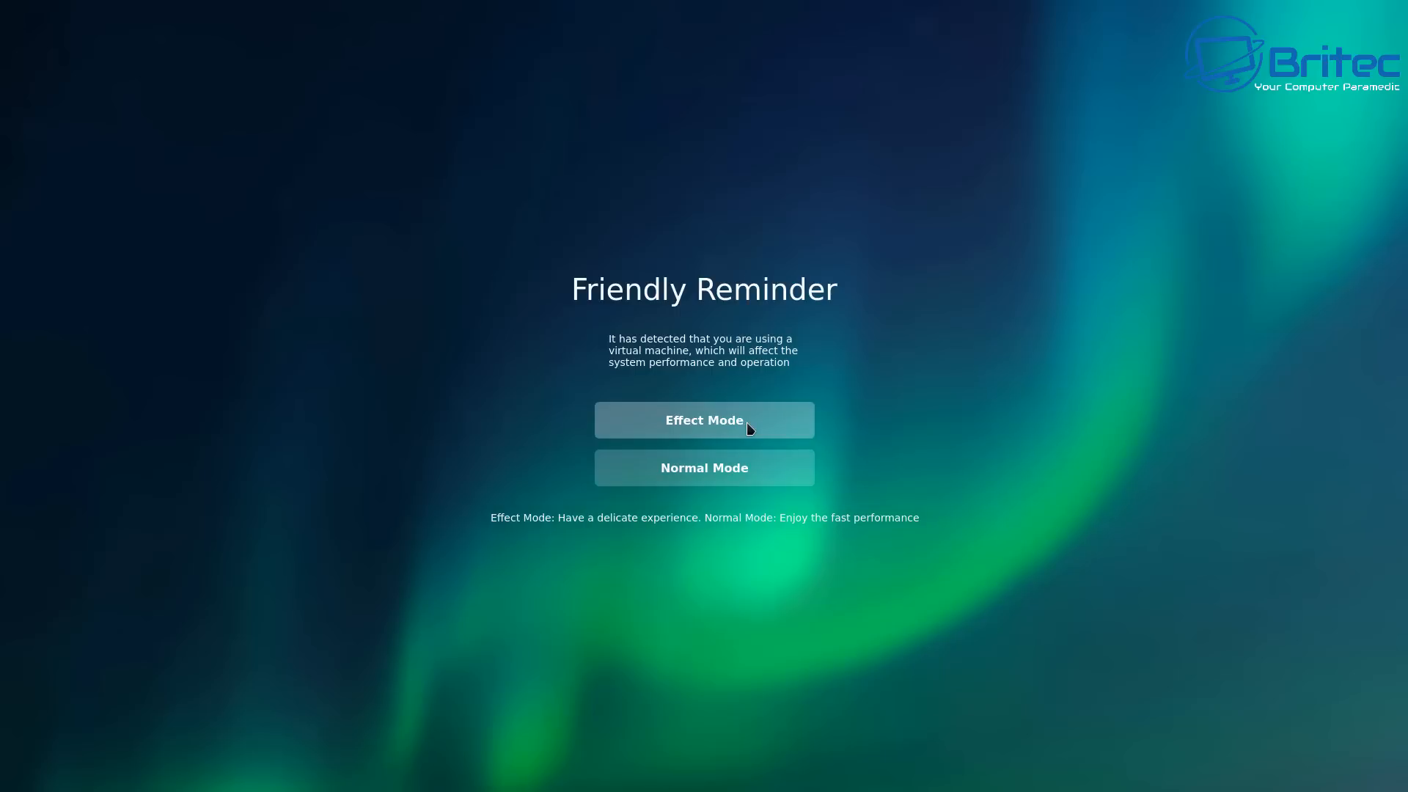
Choose Effect Mode, keep Fashion desktop and Effect running mode, and finish with the bloom icon theme.
click(704, 420)
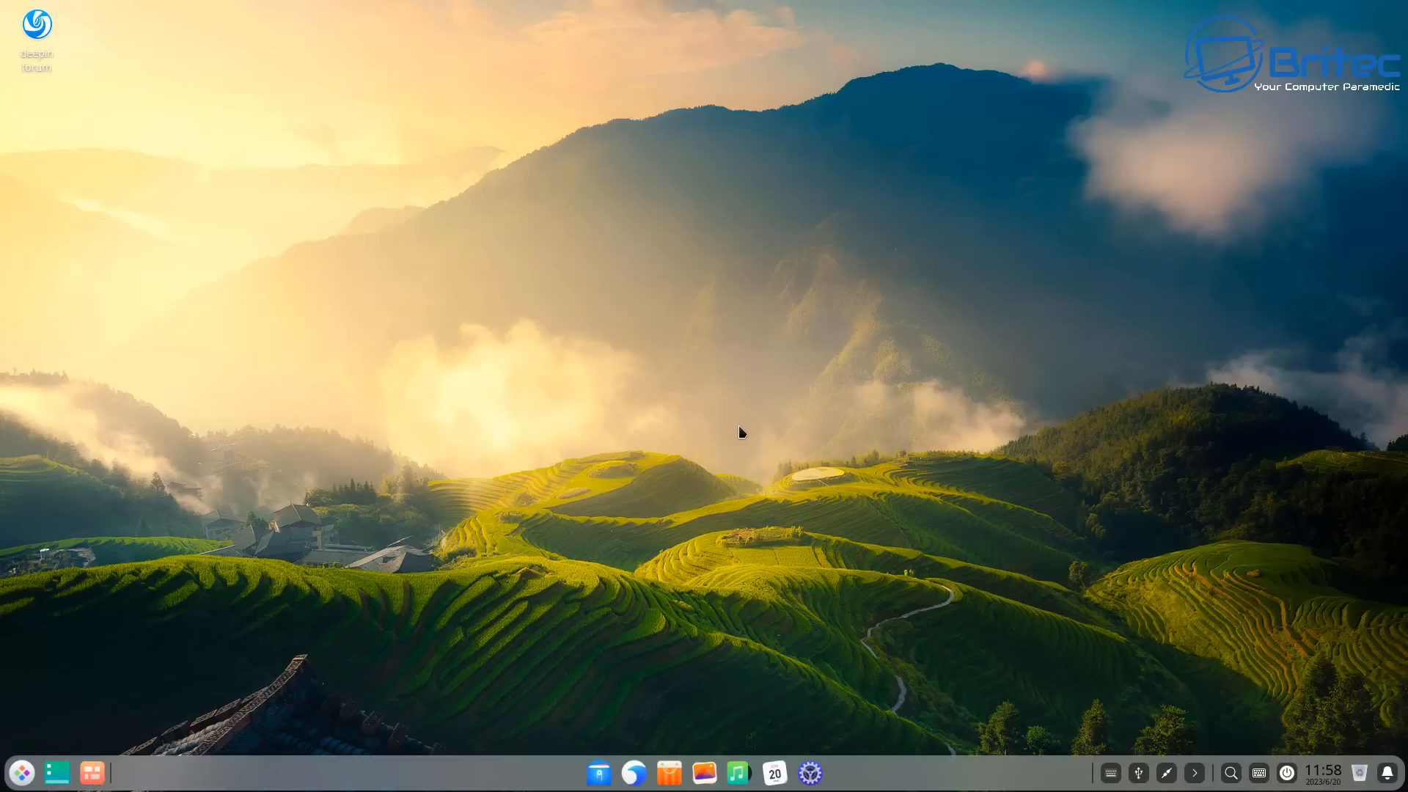
mouse_move(735, 435)
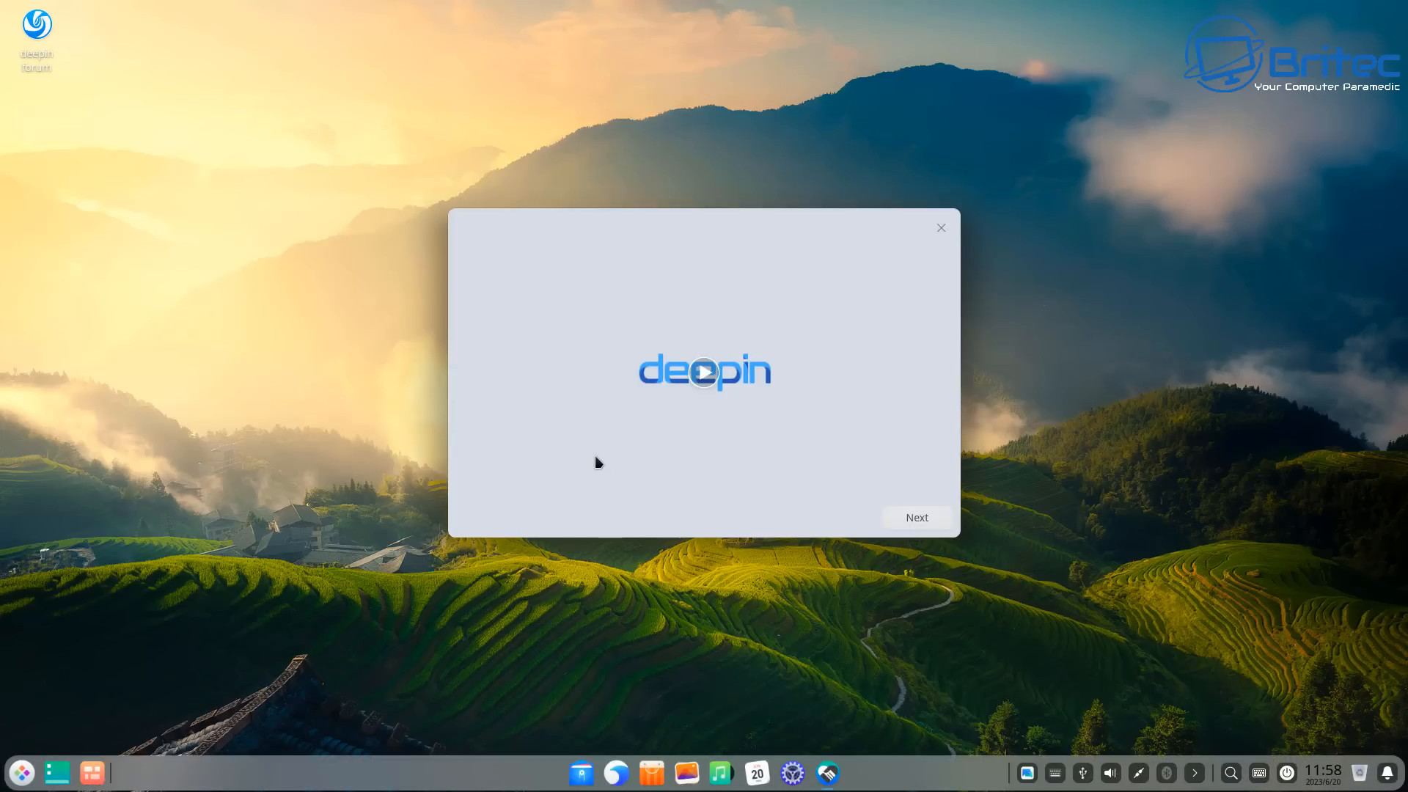
mouse_move(641, 460)
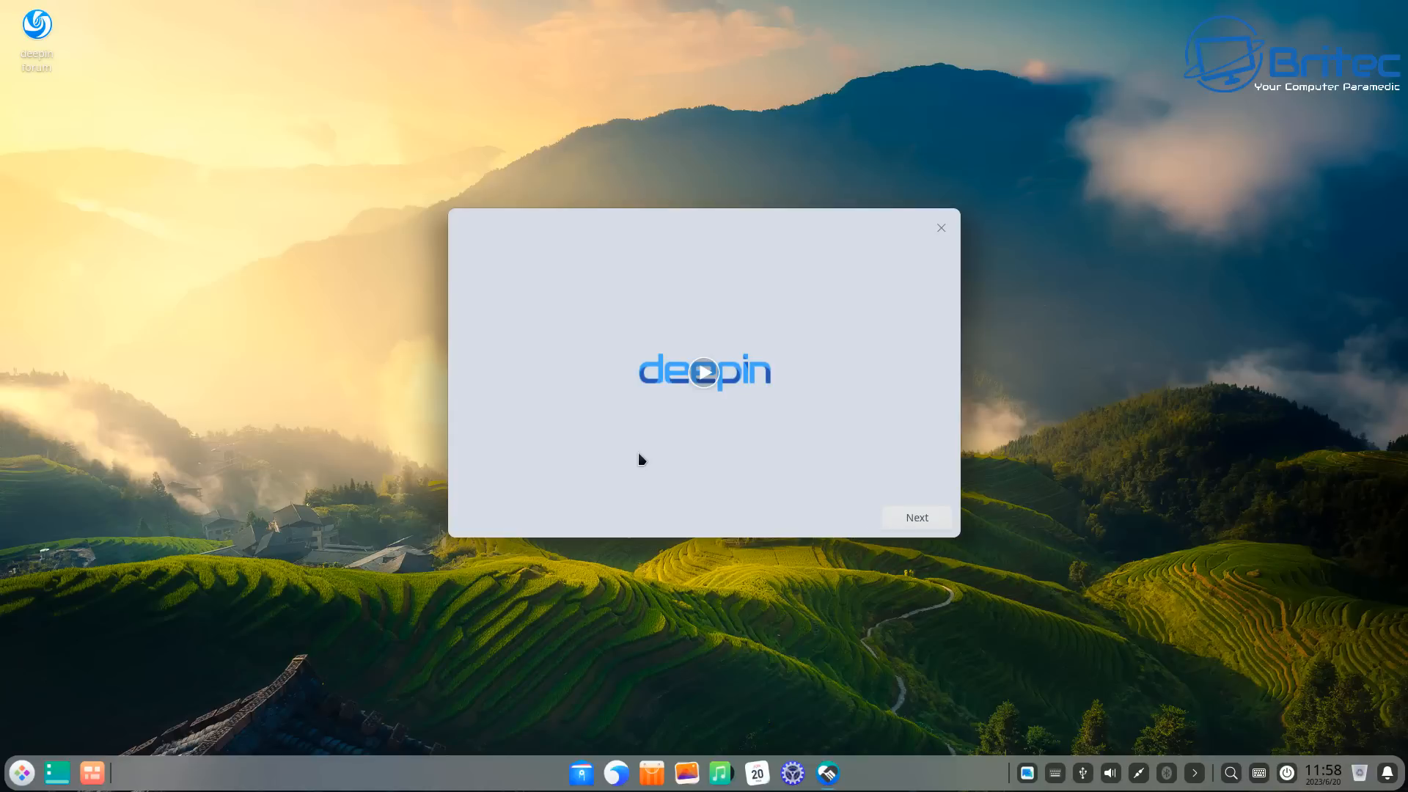
mouse_move(638, 461)
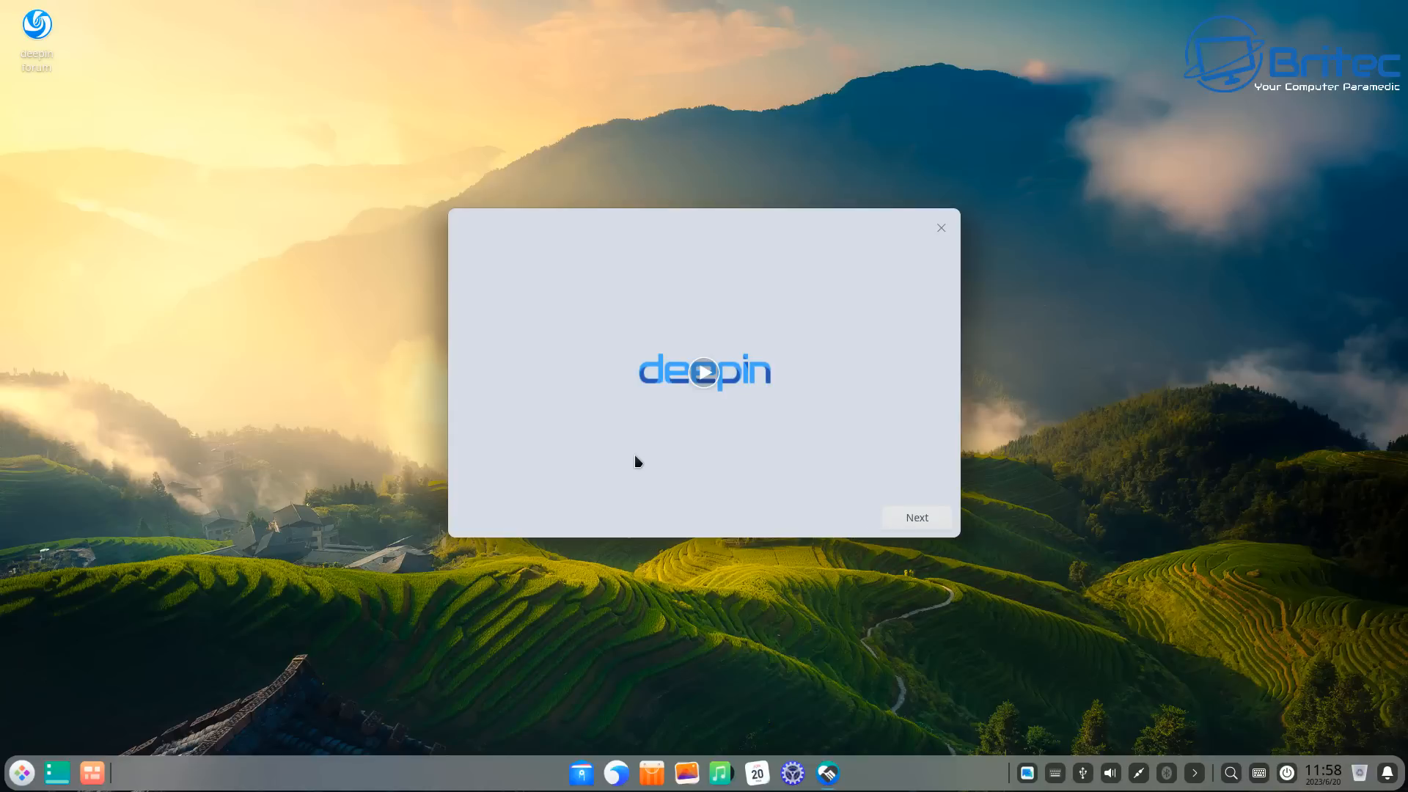
mouse_move(859, 517)
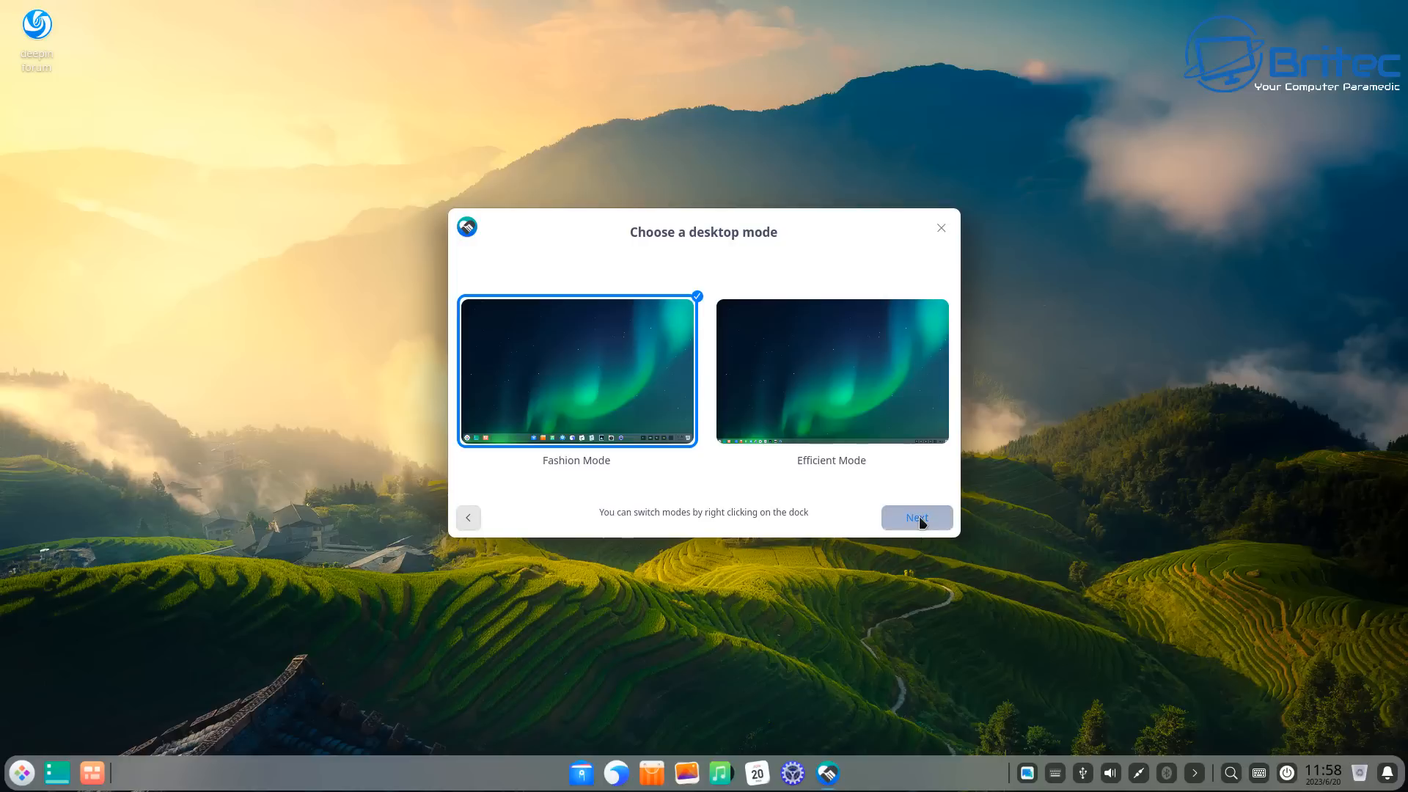
click(915, 516)
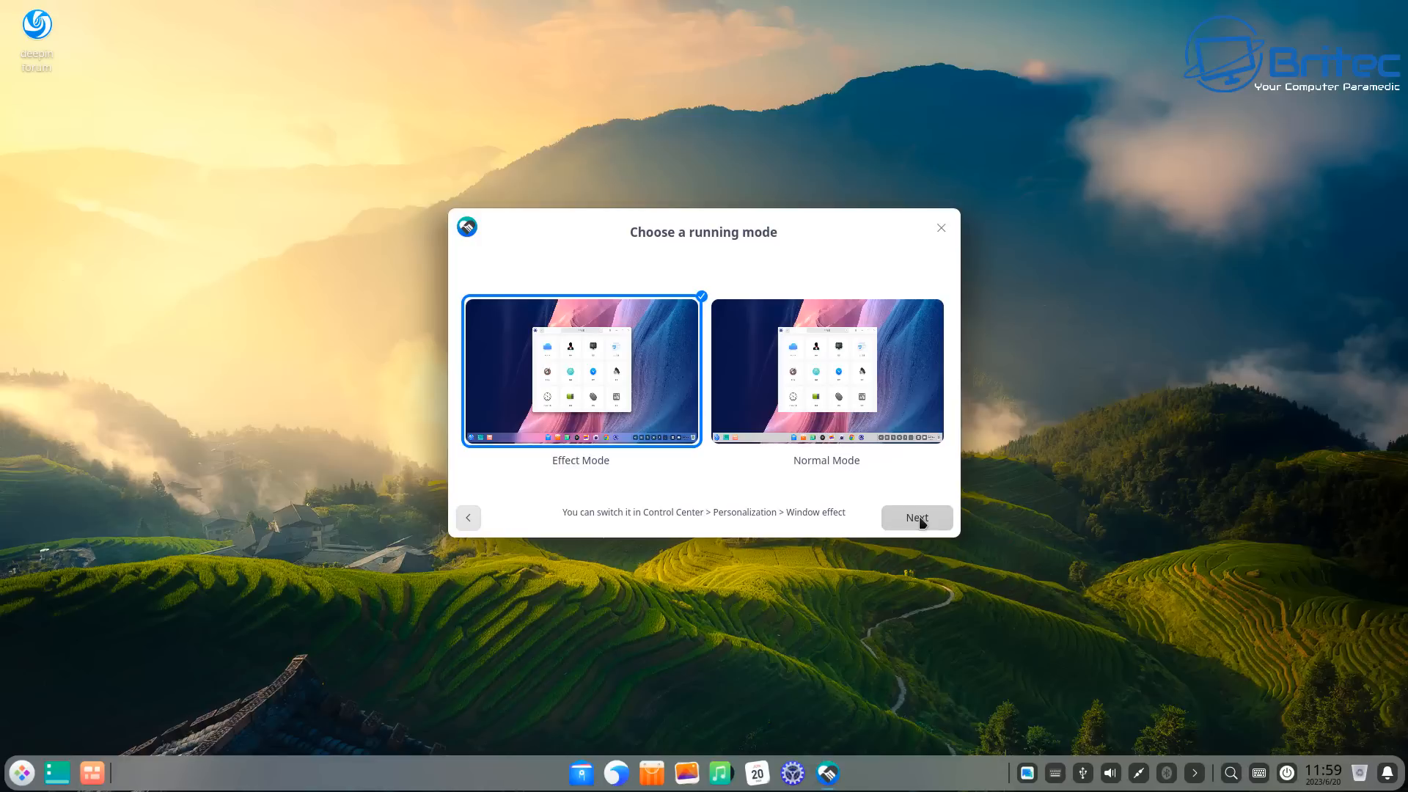
click(915, 517)
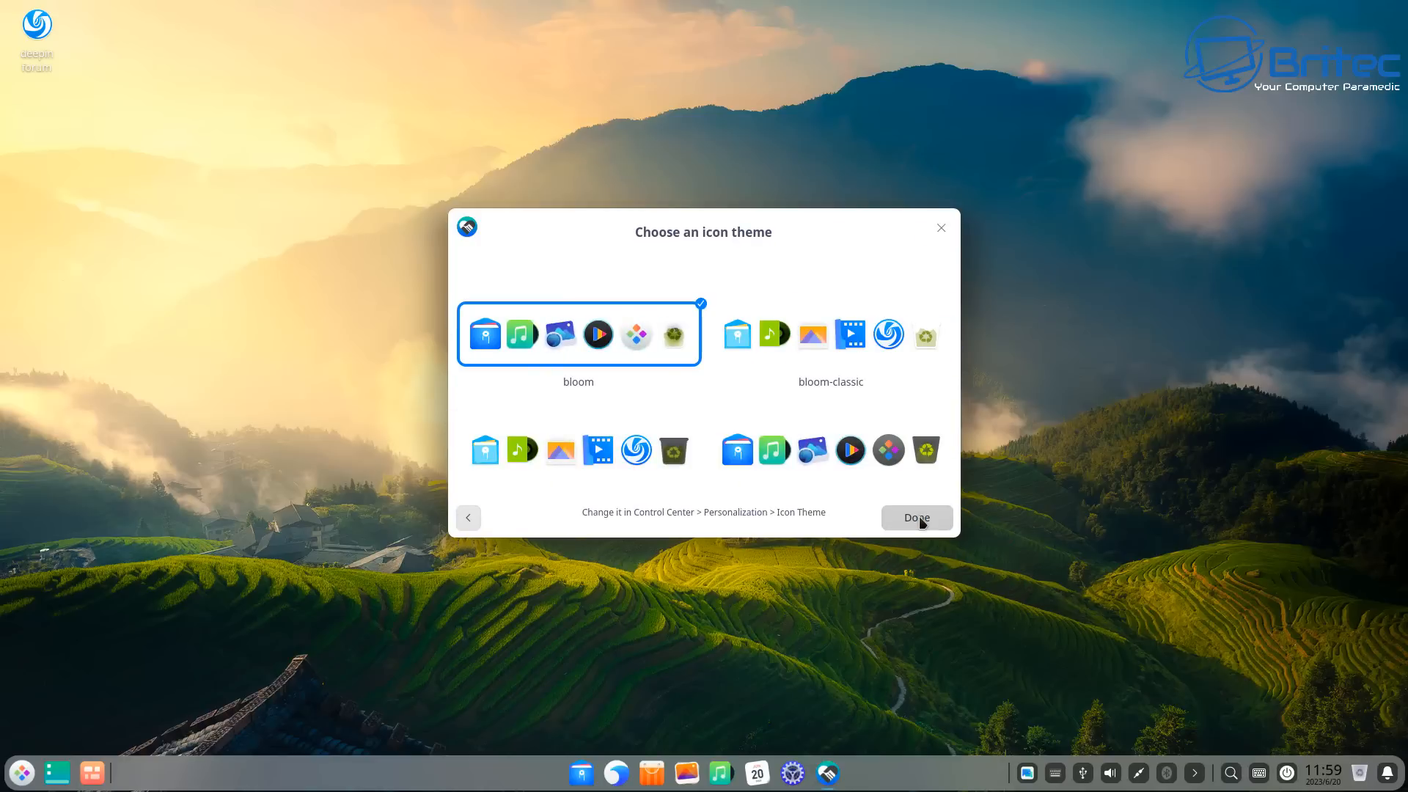
click(915, 516)
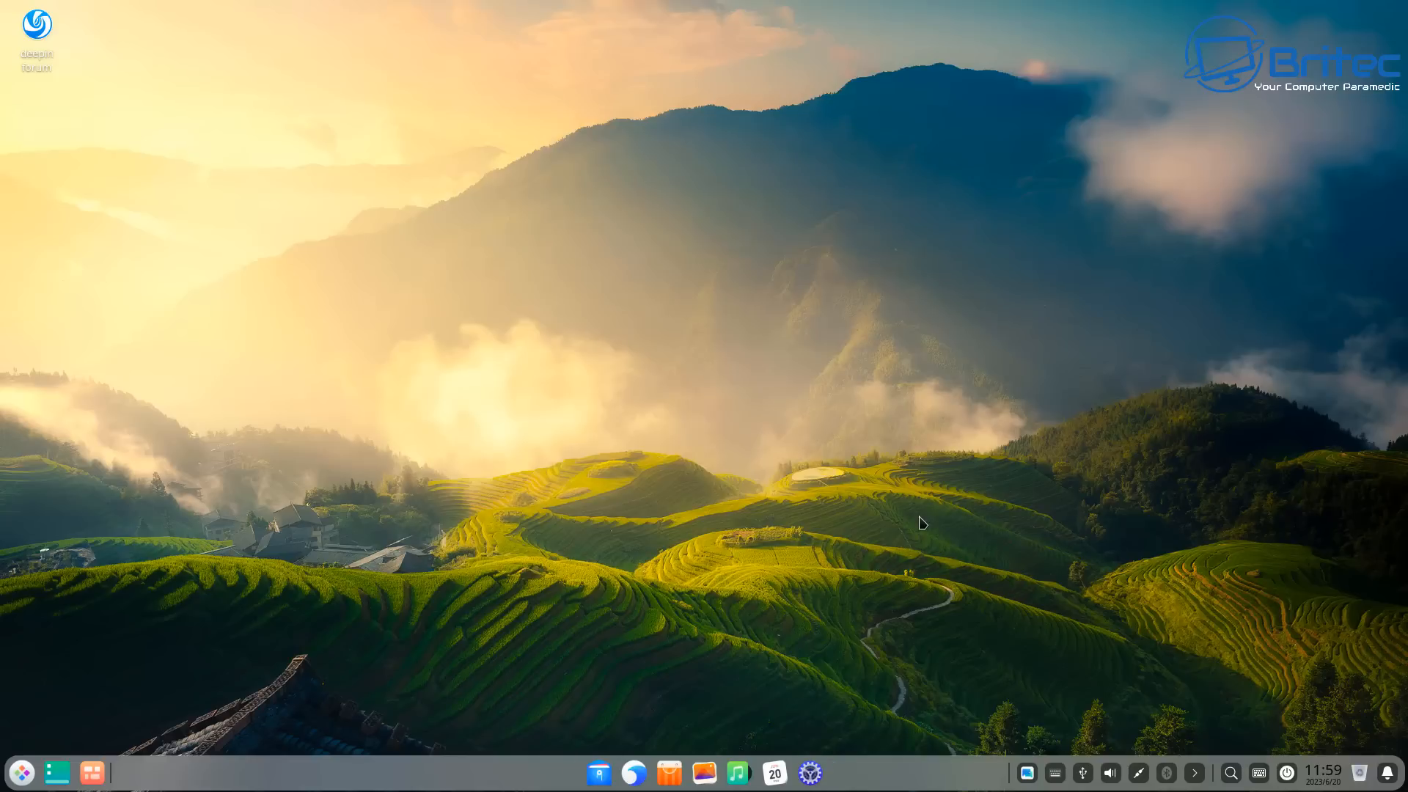
mouse_move(767, 288)
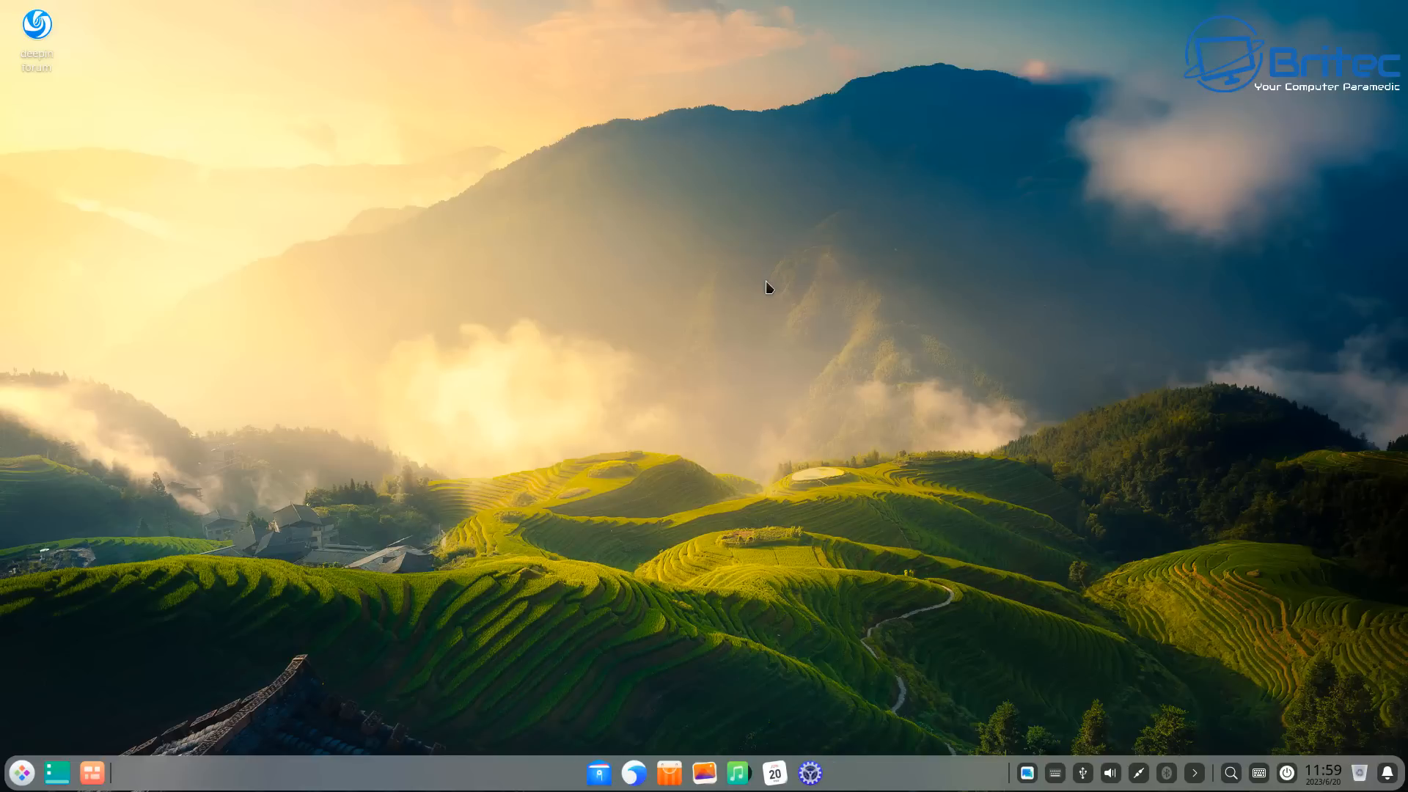
mouse_move(249, 651)
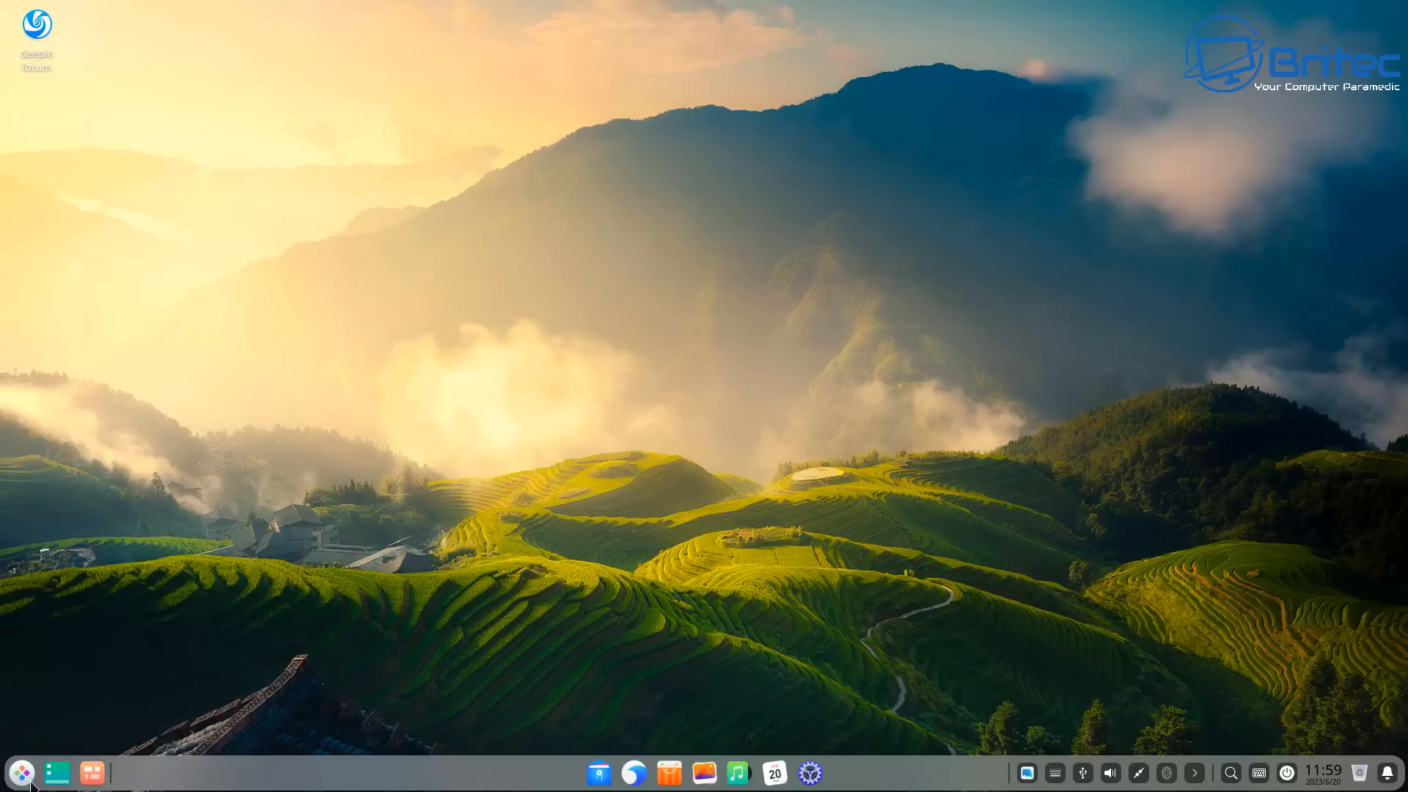
Bring up the Deepin launcher listing Browser, File Manager, App Store and other apps.
click(20, 772)
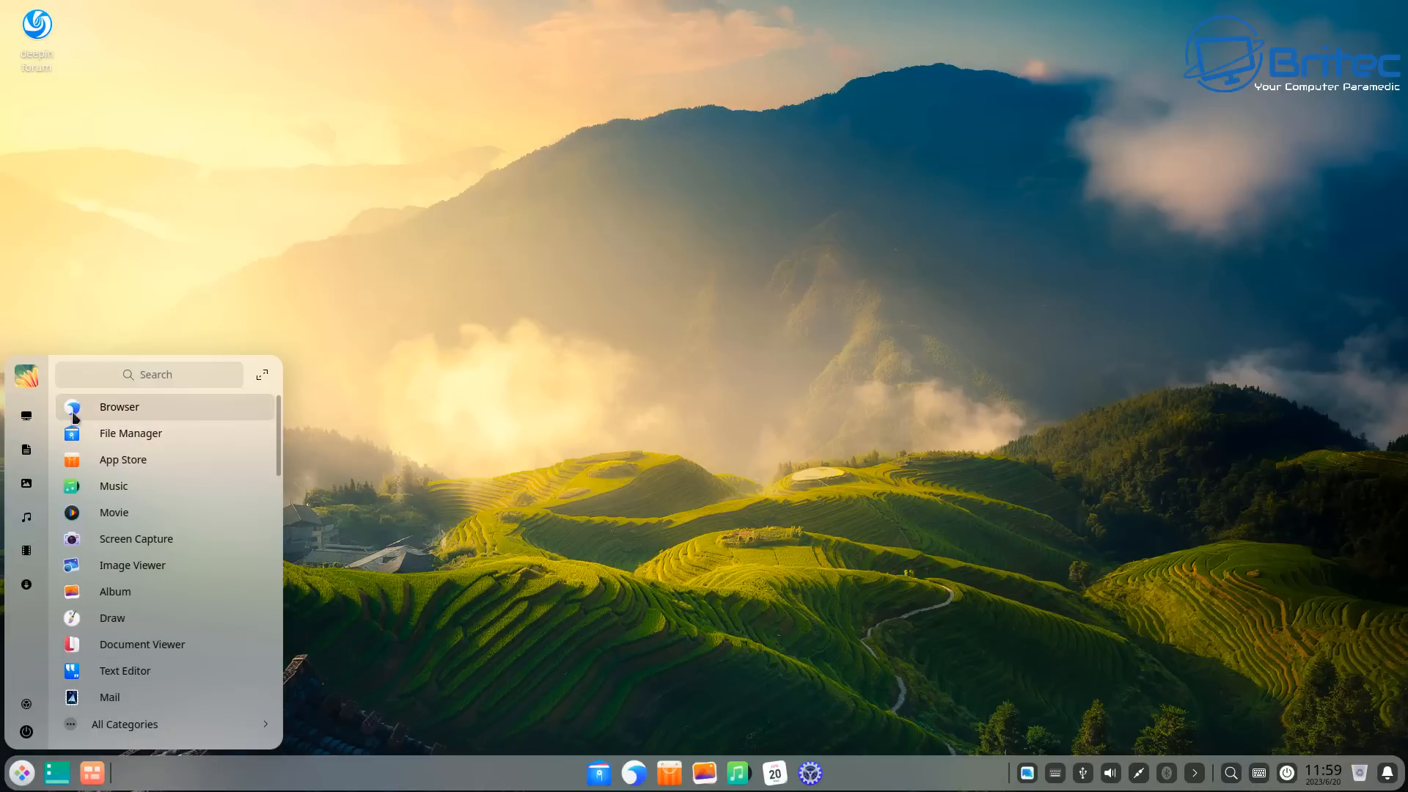
mouse_move(125, 485)
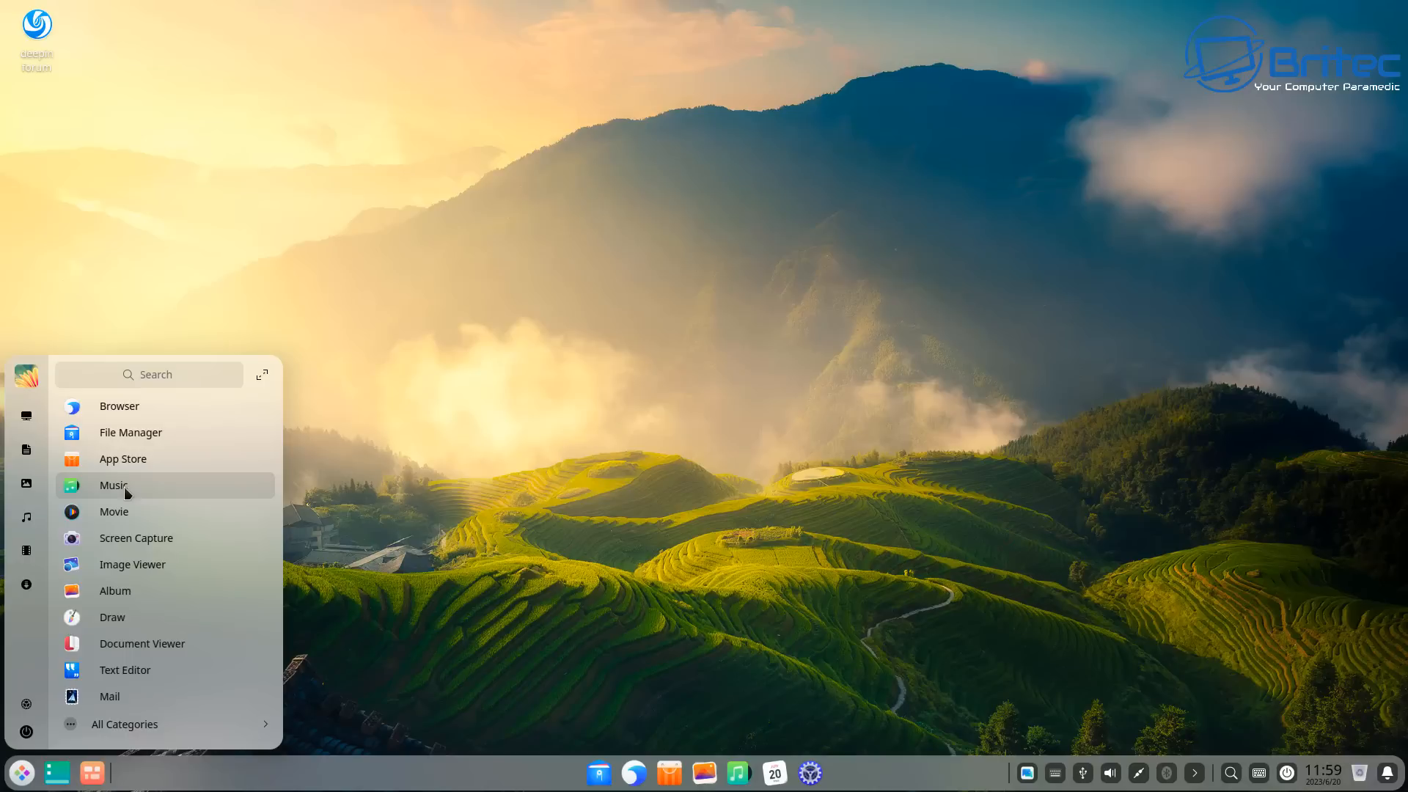
mouse_move(91, 505)
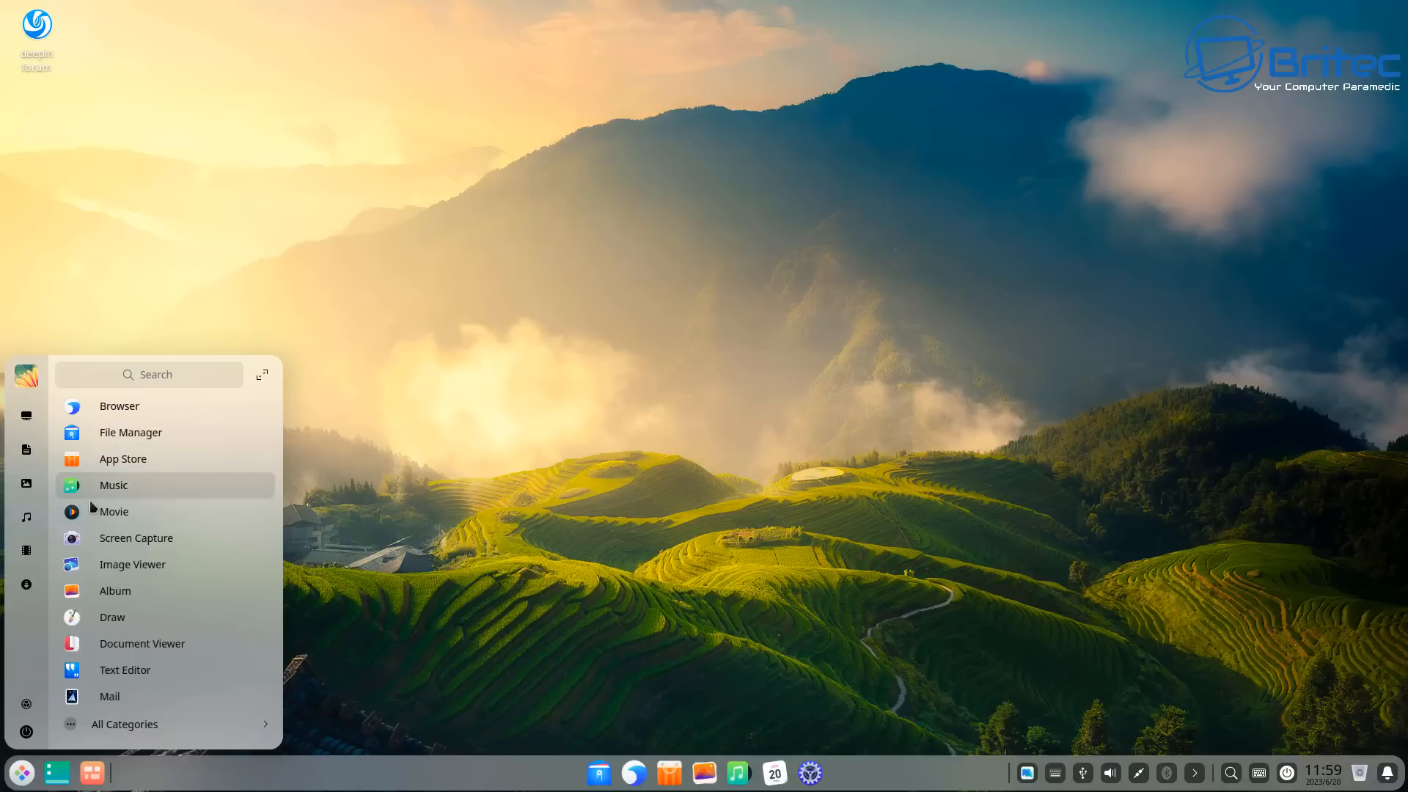
mouse_move(161, 549)
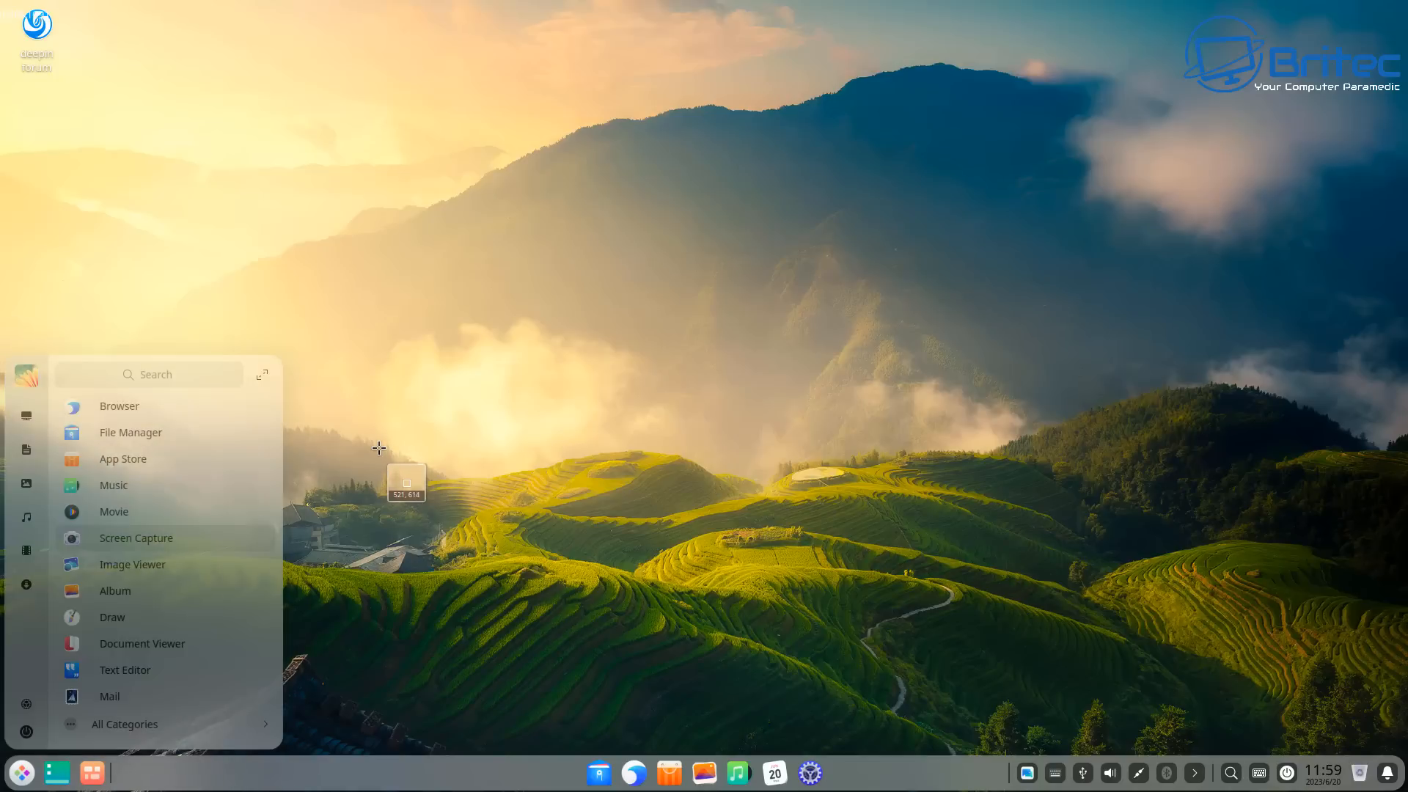
Mark a wide desktop capture area, try the rectangle annotation tool, then cancel the screenshot.
drag(468, 551, 1279, 593)
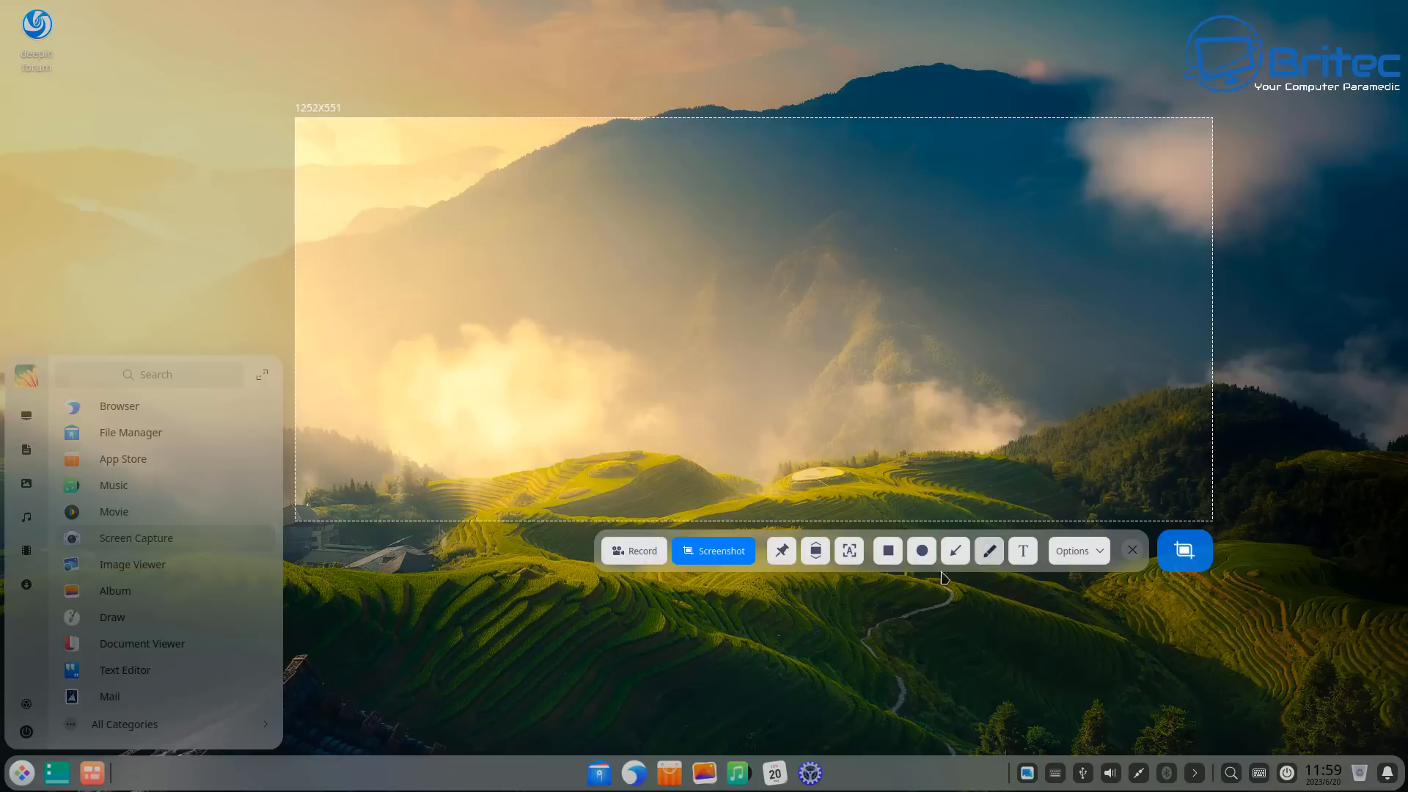
click(887, 551)
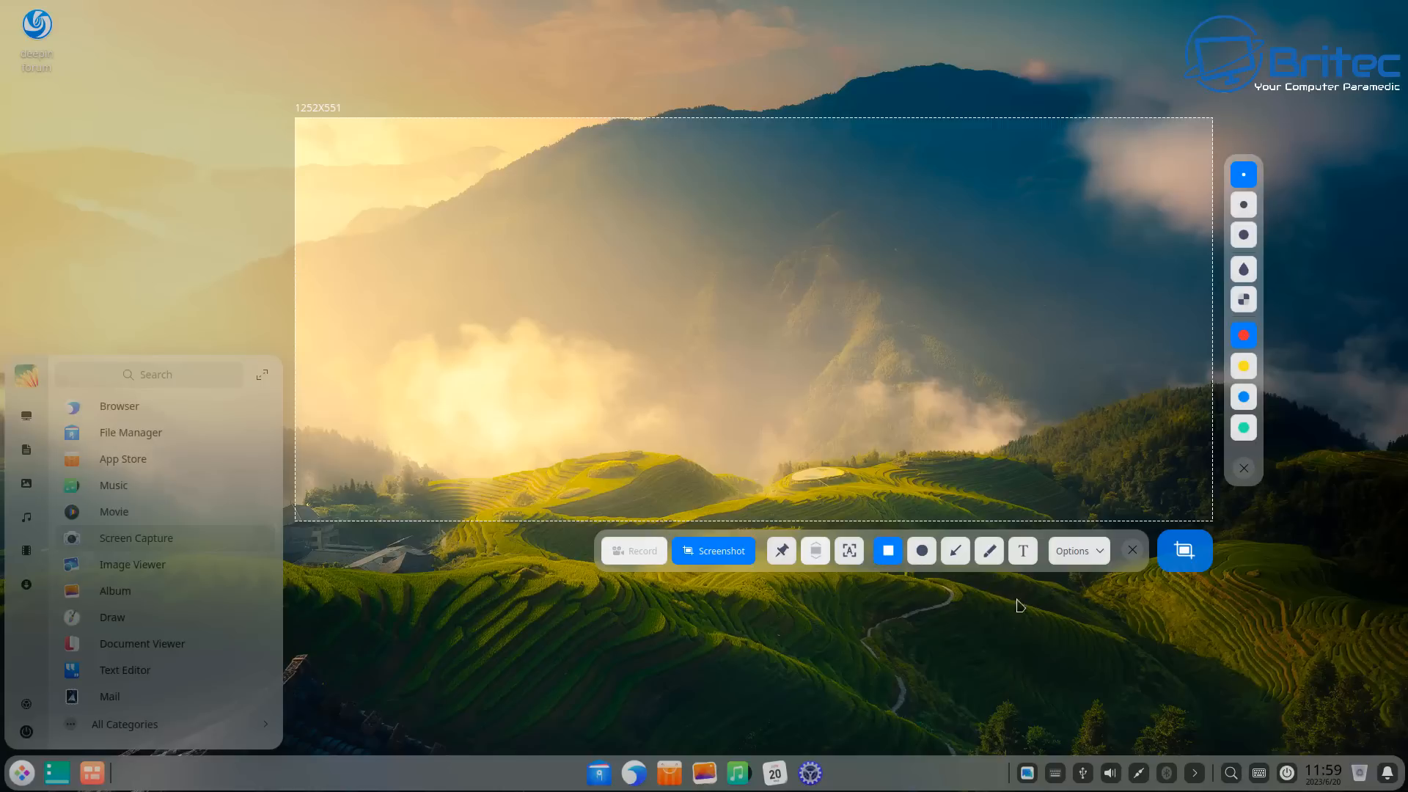
mouse_move(693, 599)
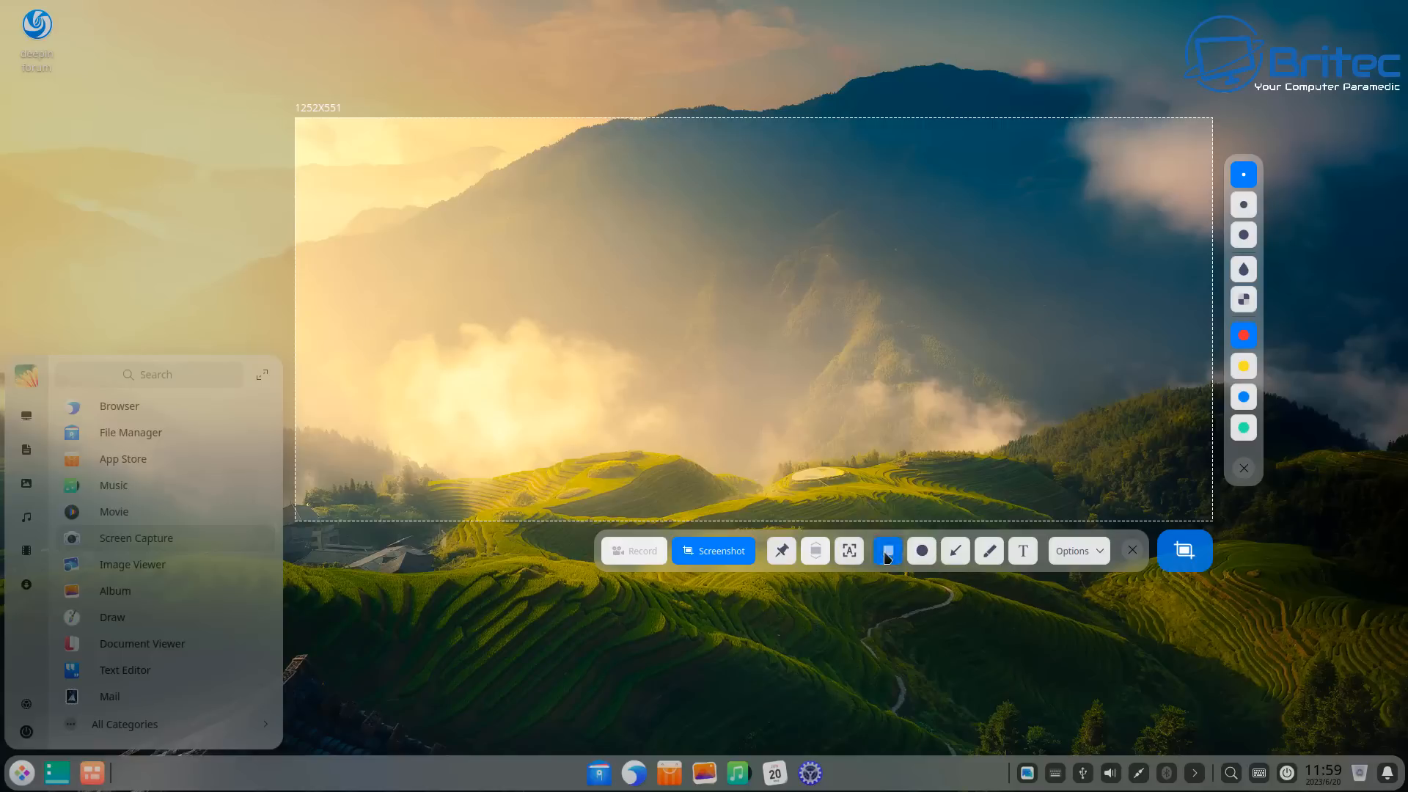
click(886, 550)
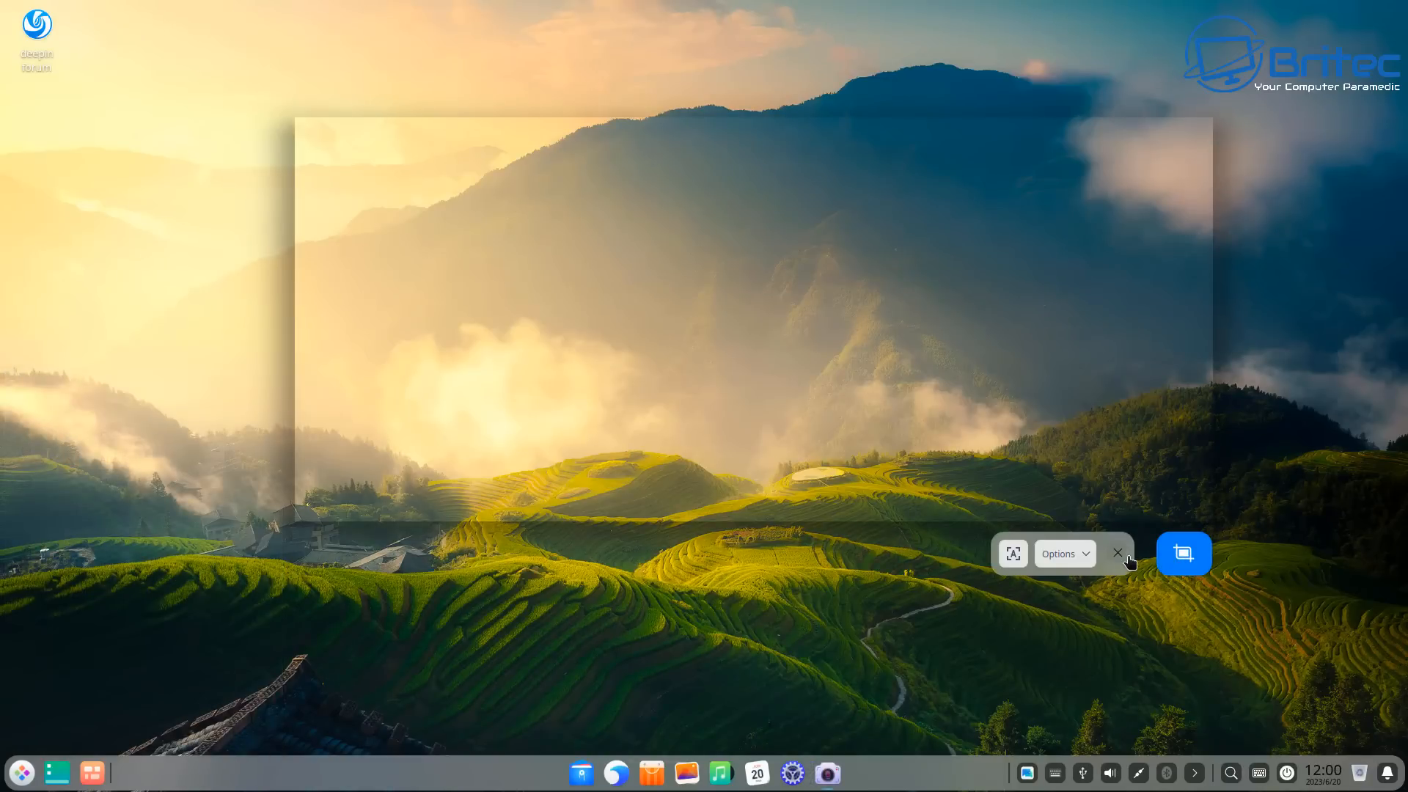
click(1117, 552)
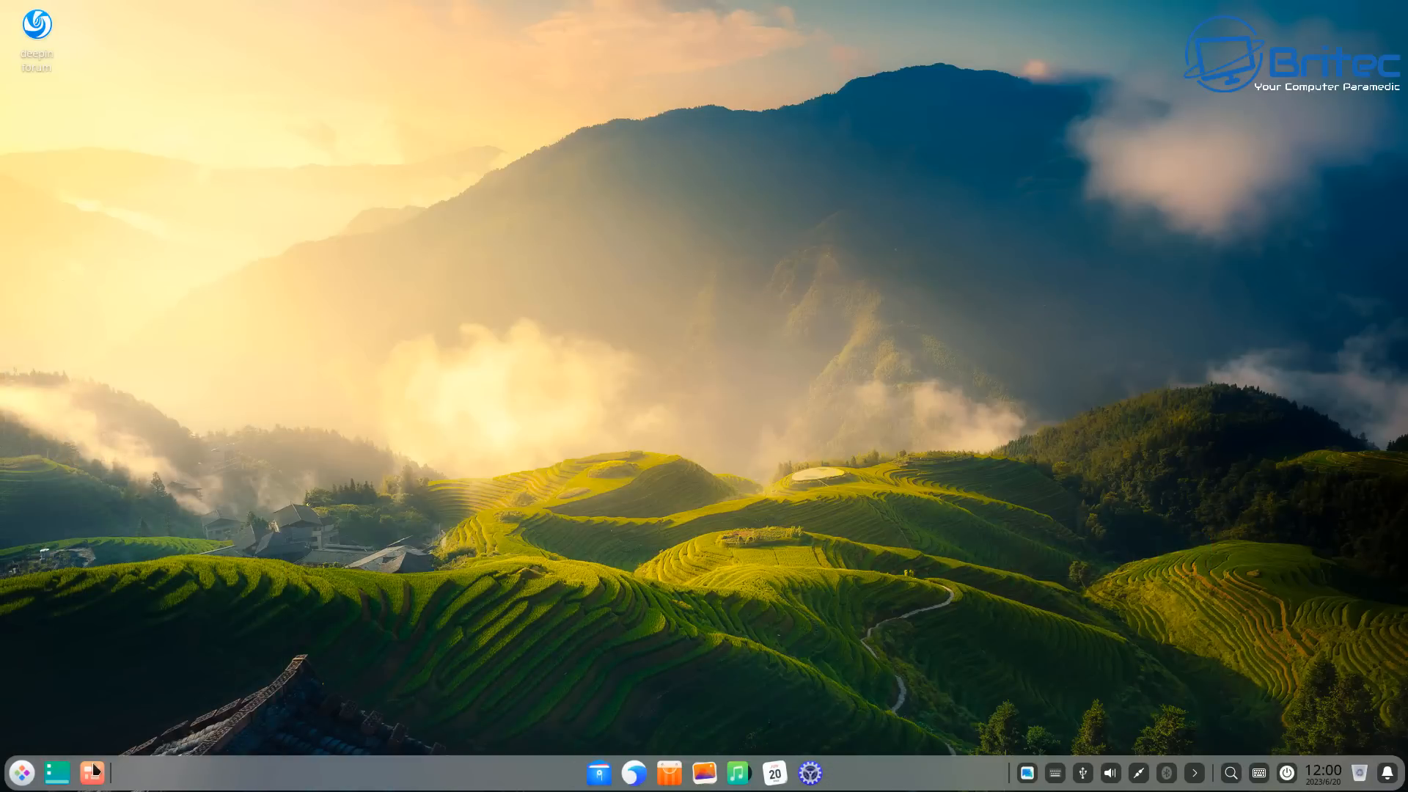
click(20, 772)
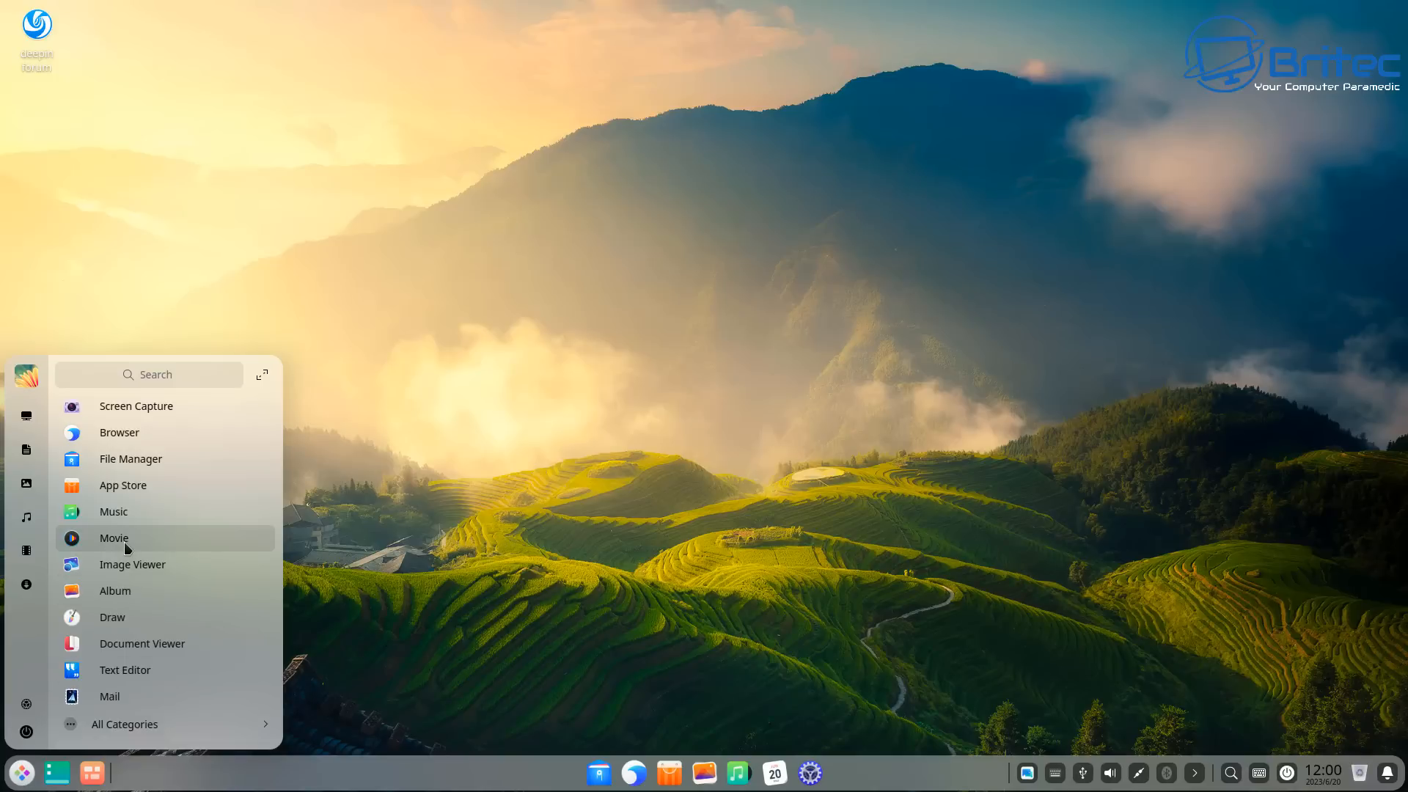
click(114, 538)
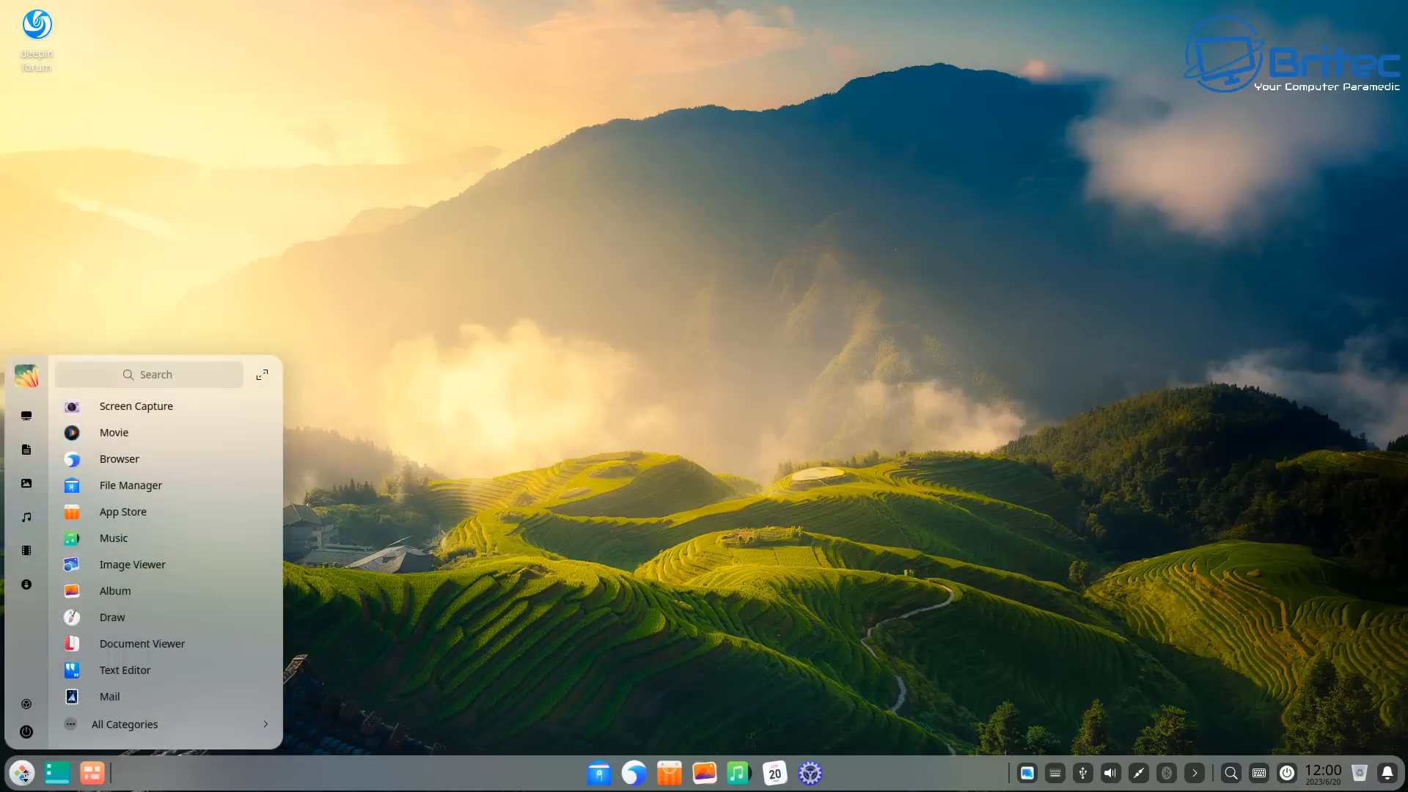
mouse_move(165, 669)
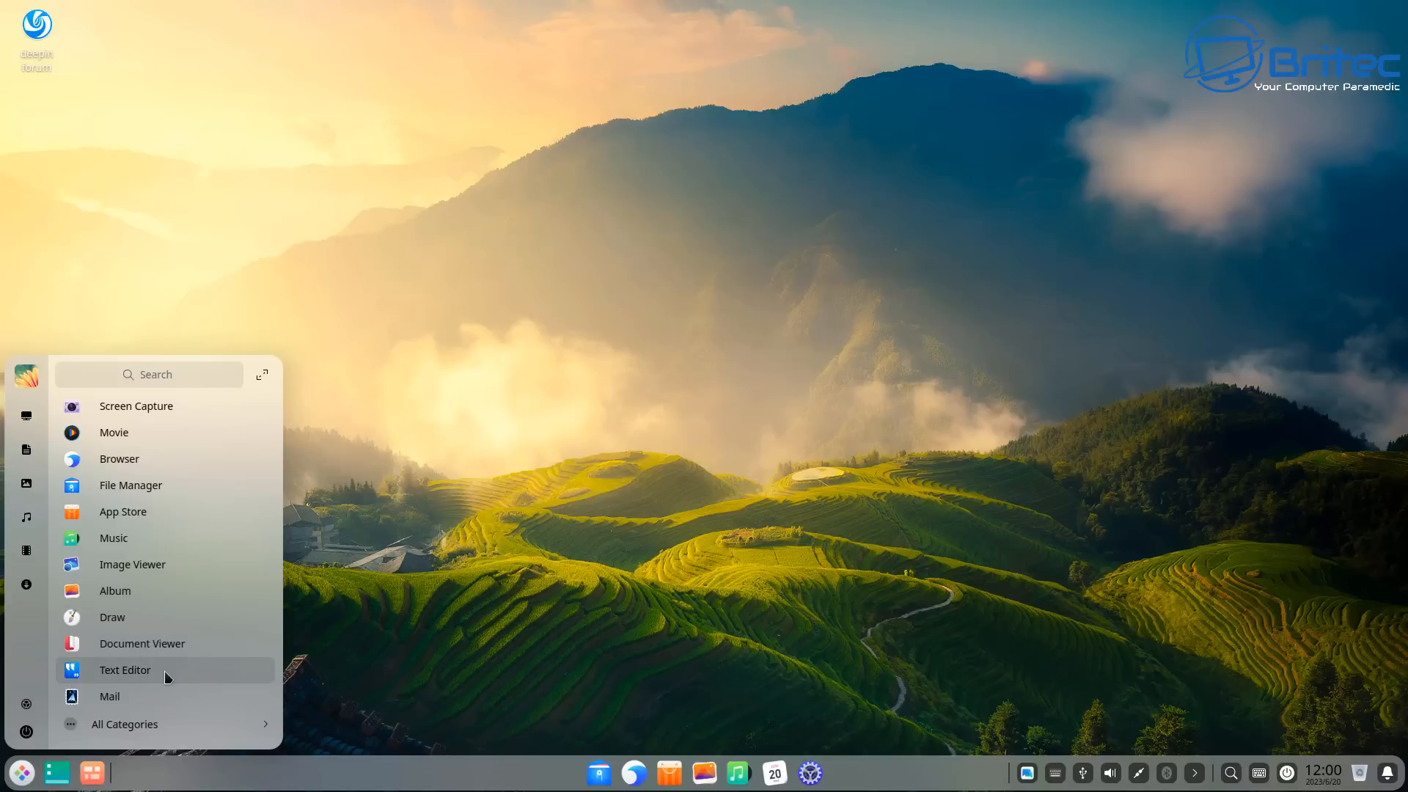
click(109, 695)
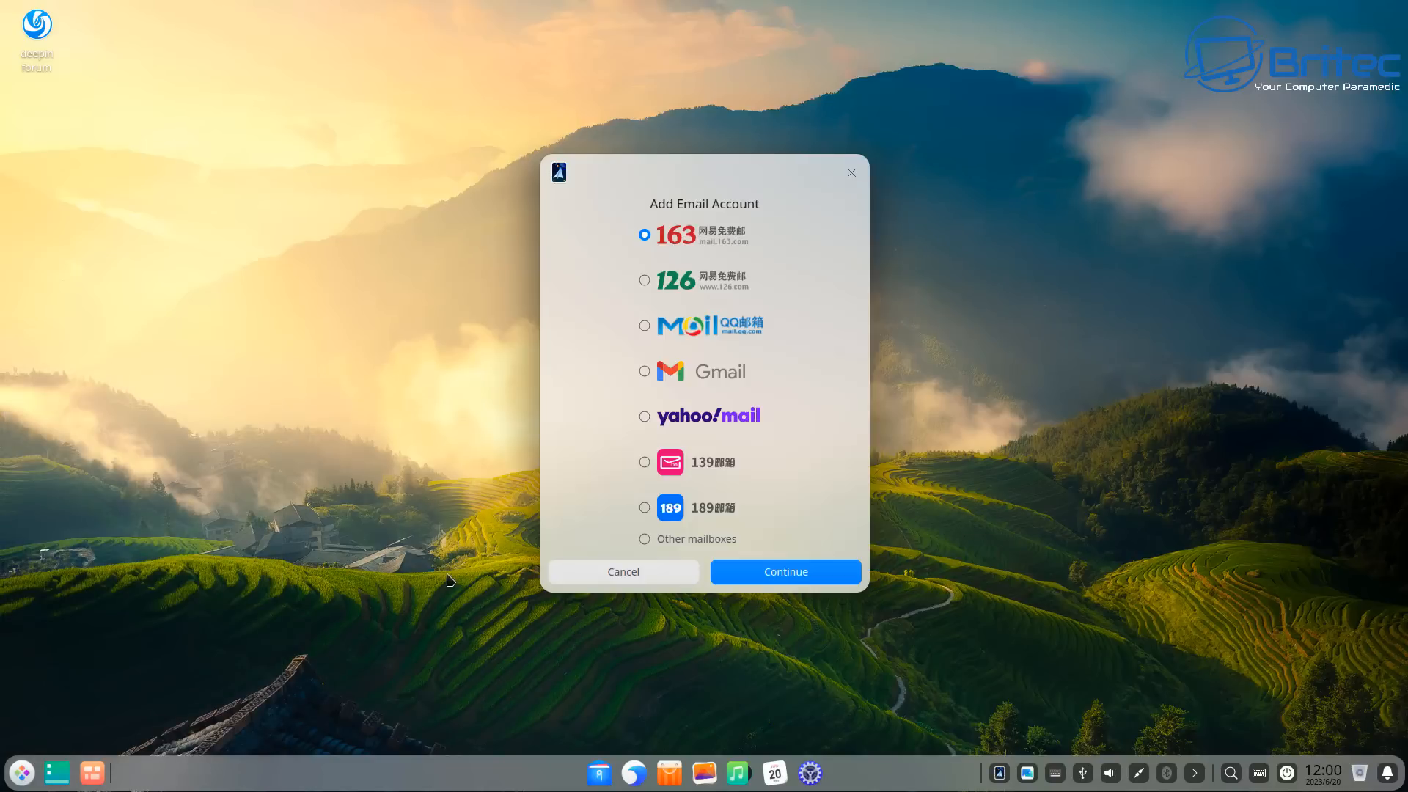
mouse_move(862, 203)
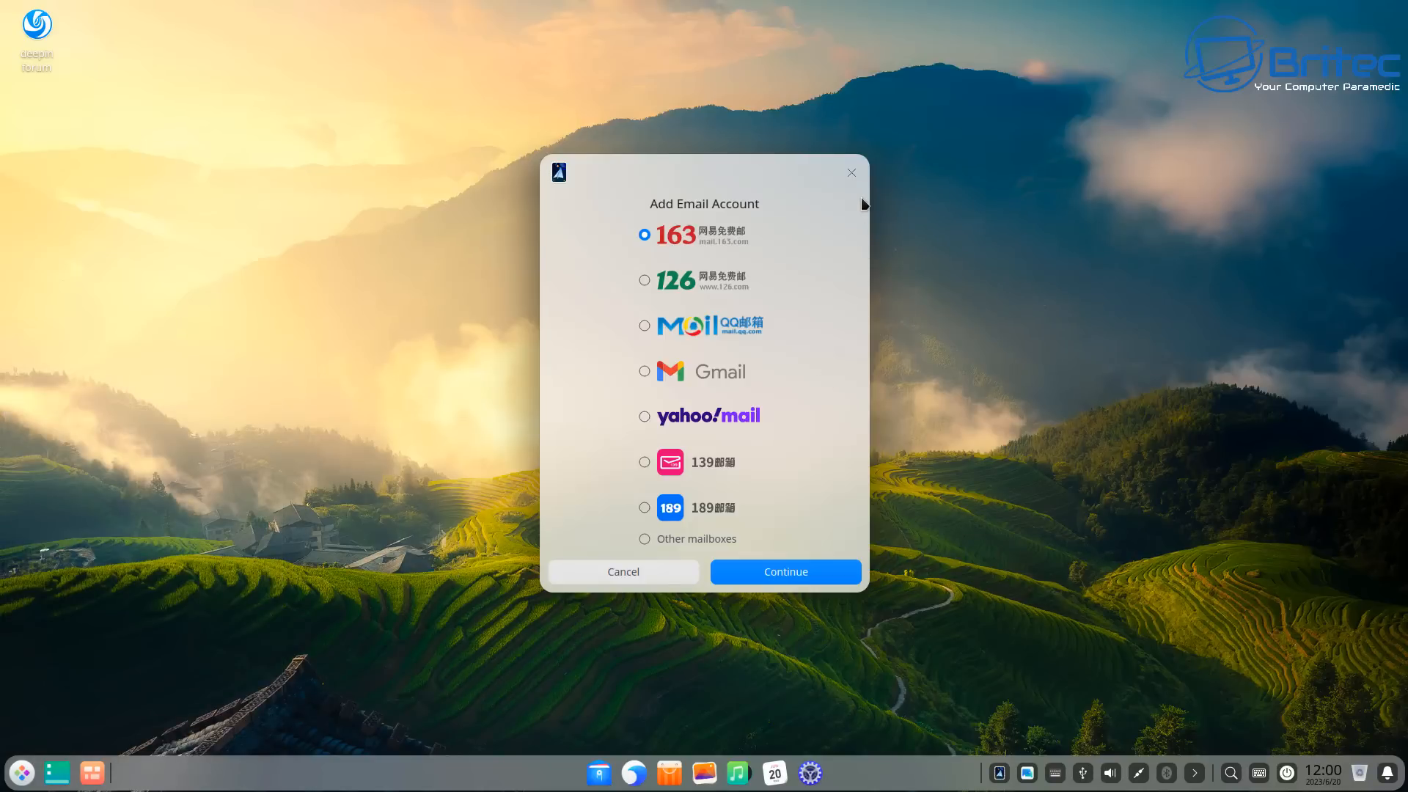
click(622, 571)
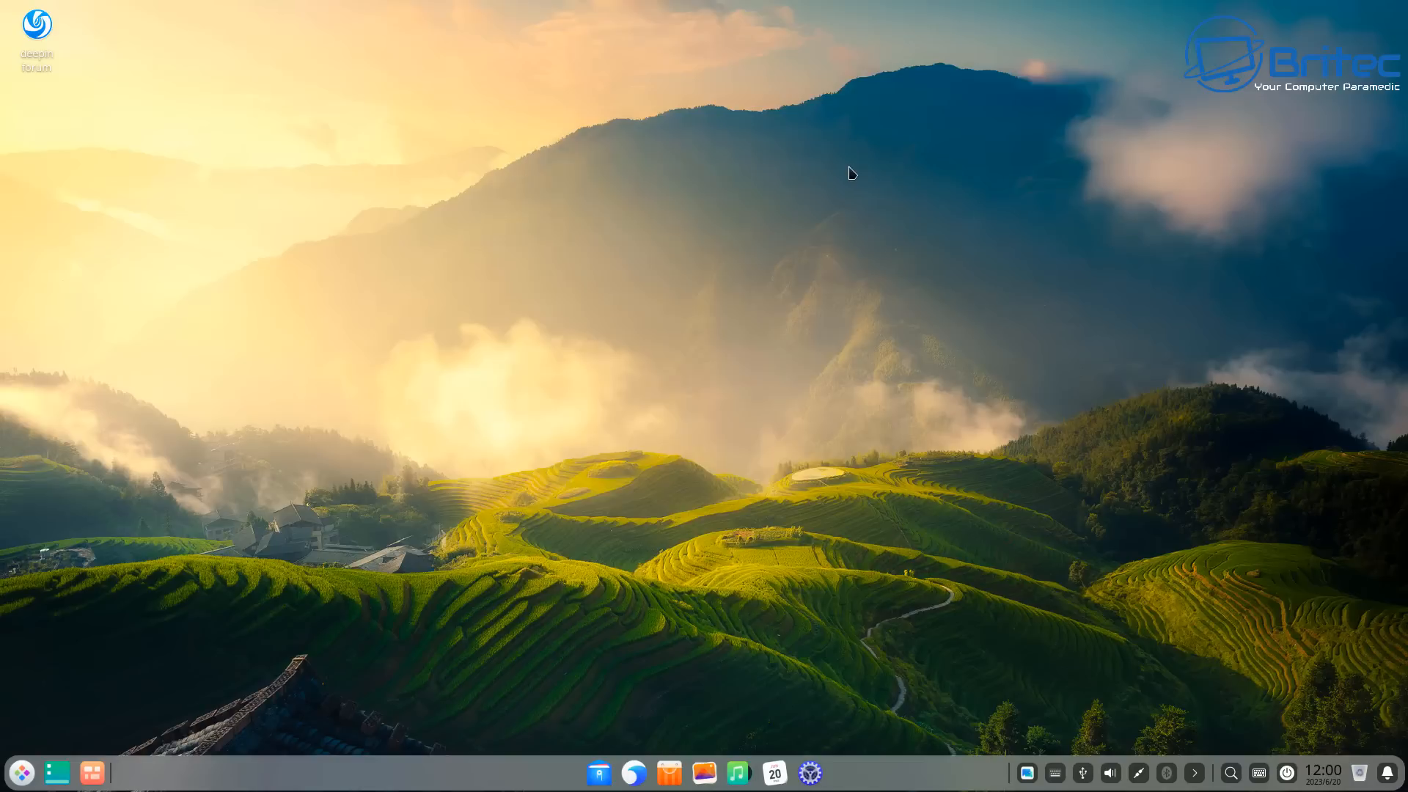
click(21, 772)
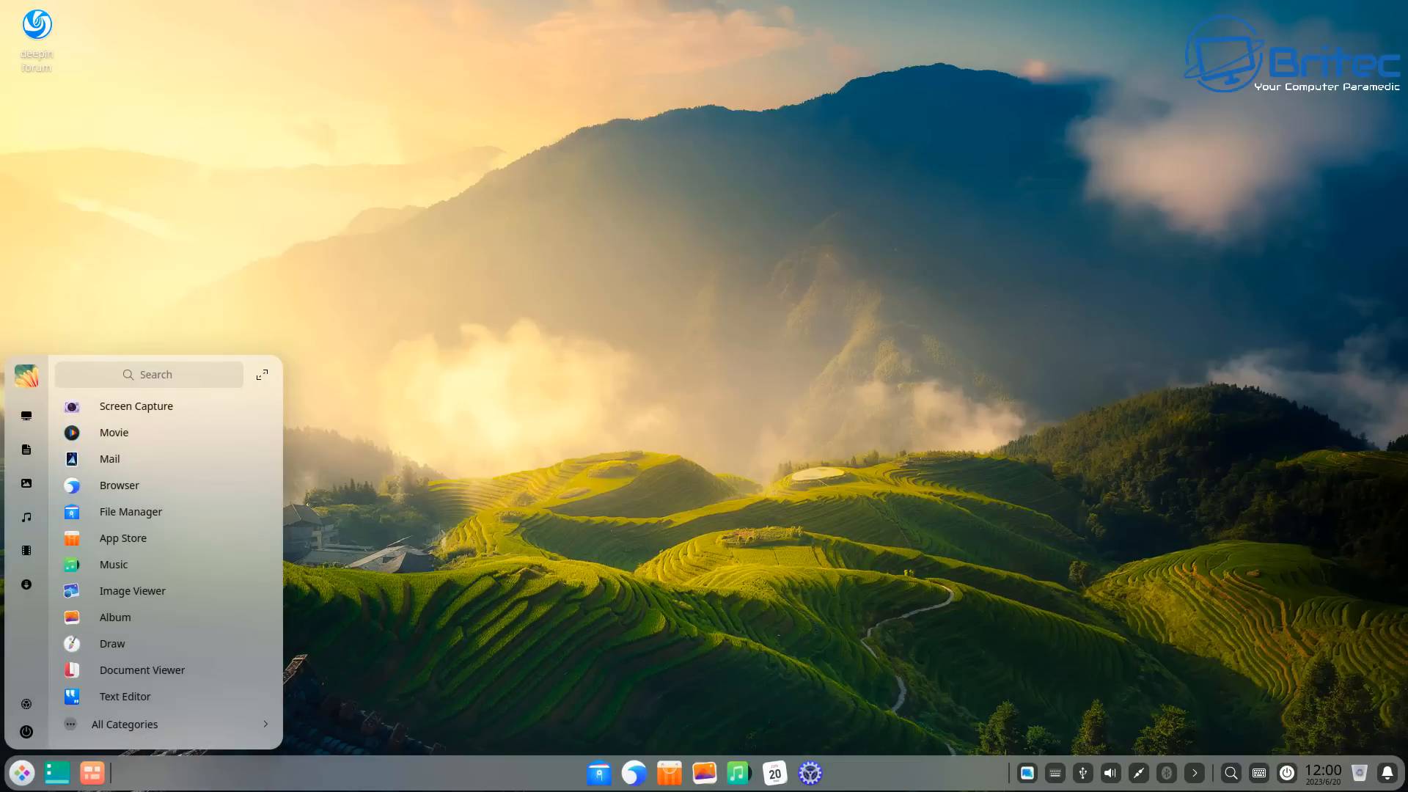
Launch File Manager and eject the Deepin 20 disc from the DVD drive.
click(131, 511)
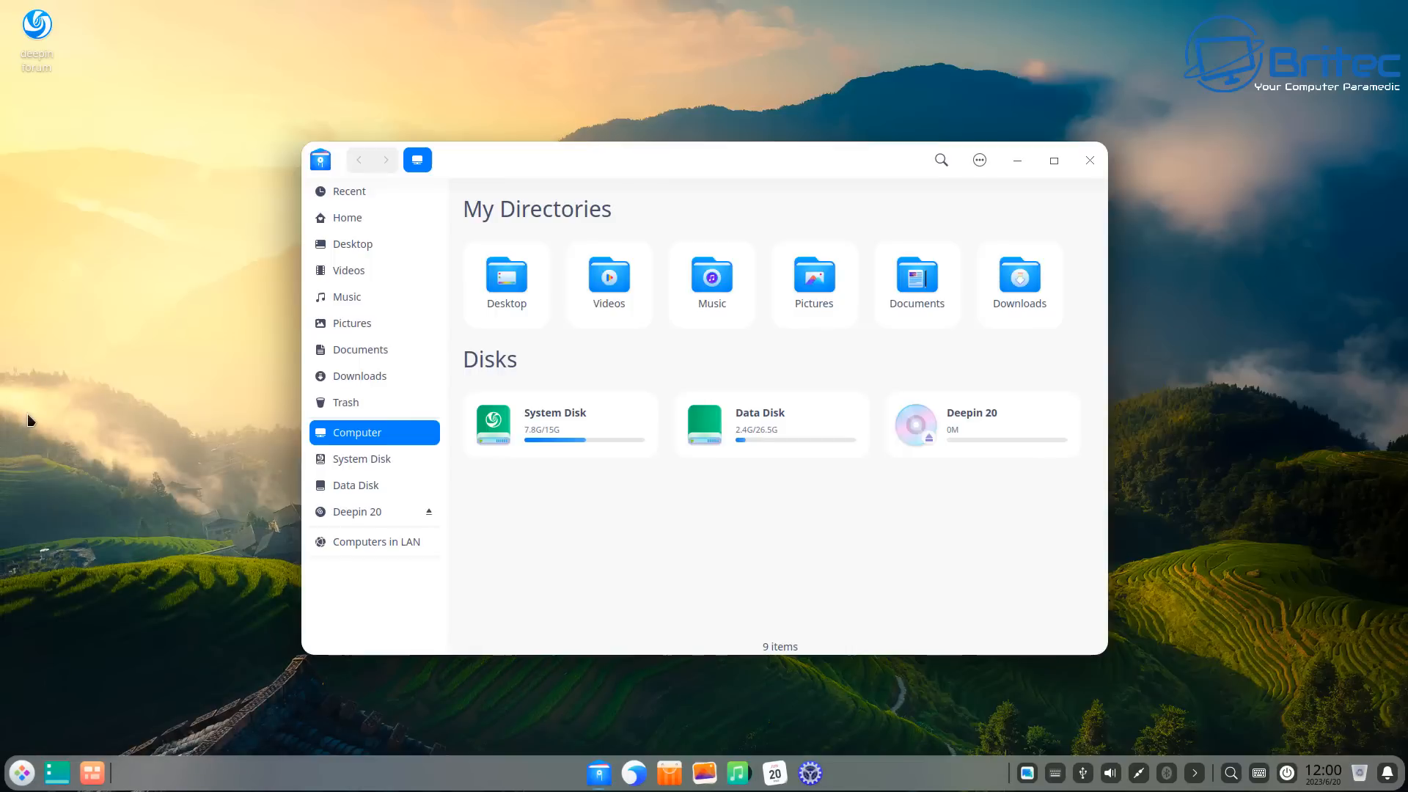
mouse_move(731, 356)
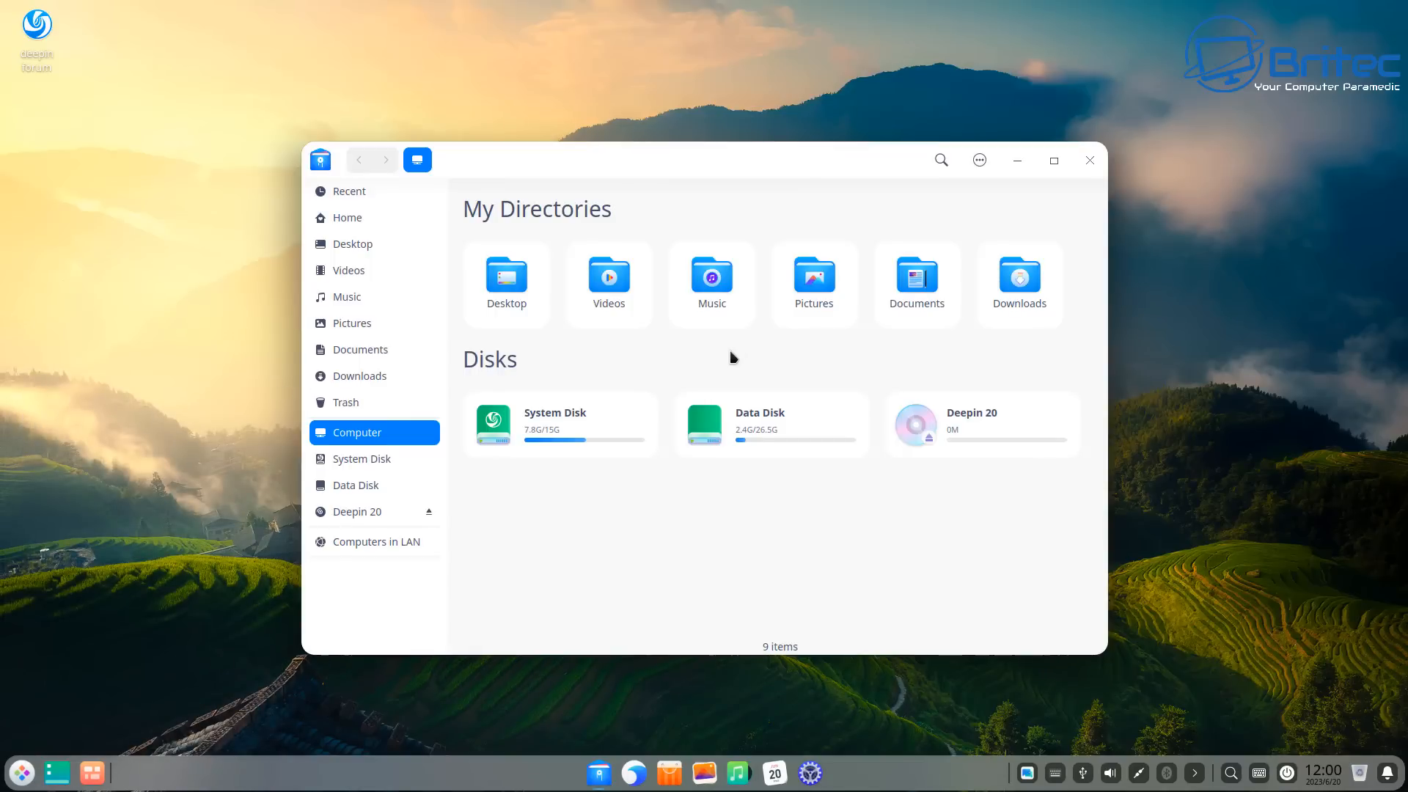
mouse_move(953, 445)
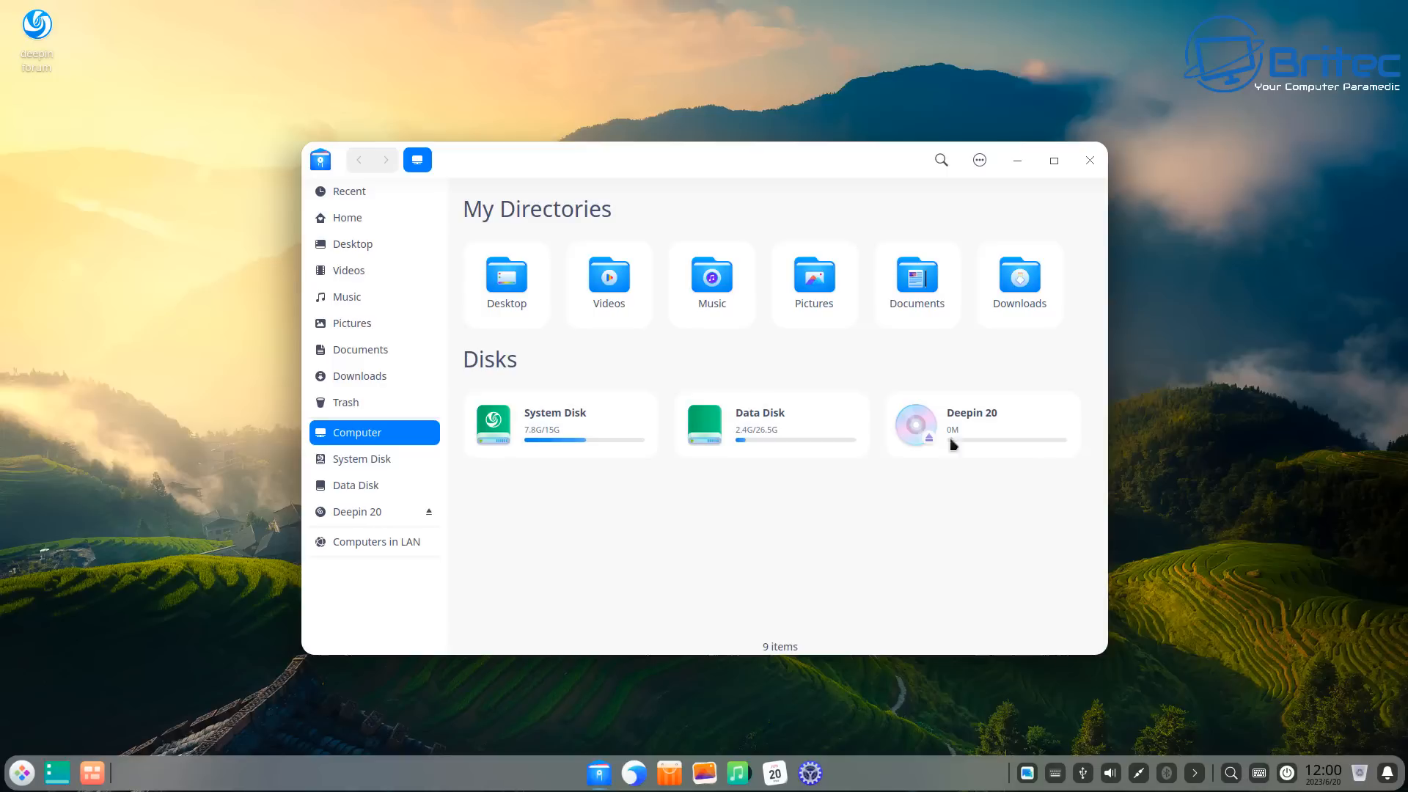
mouse_move(964, 432)
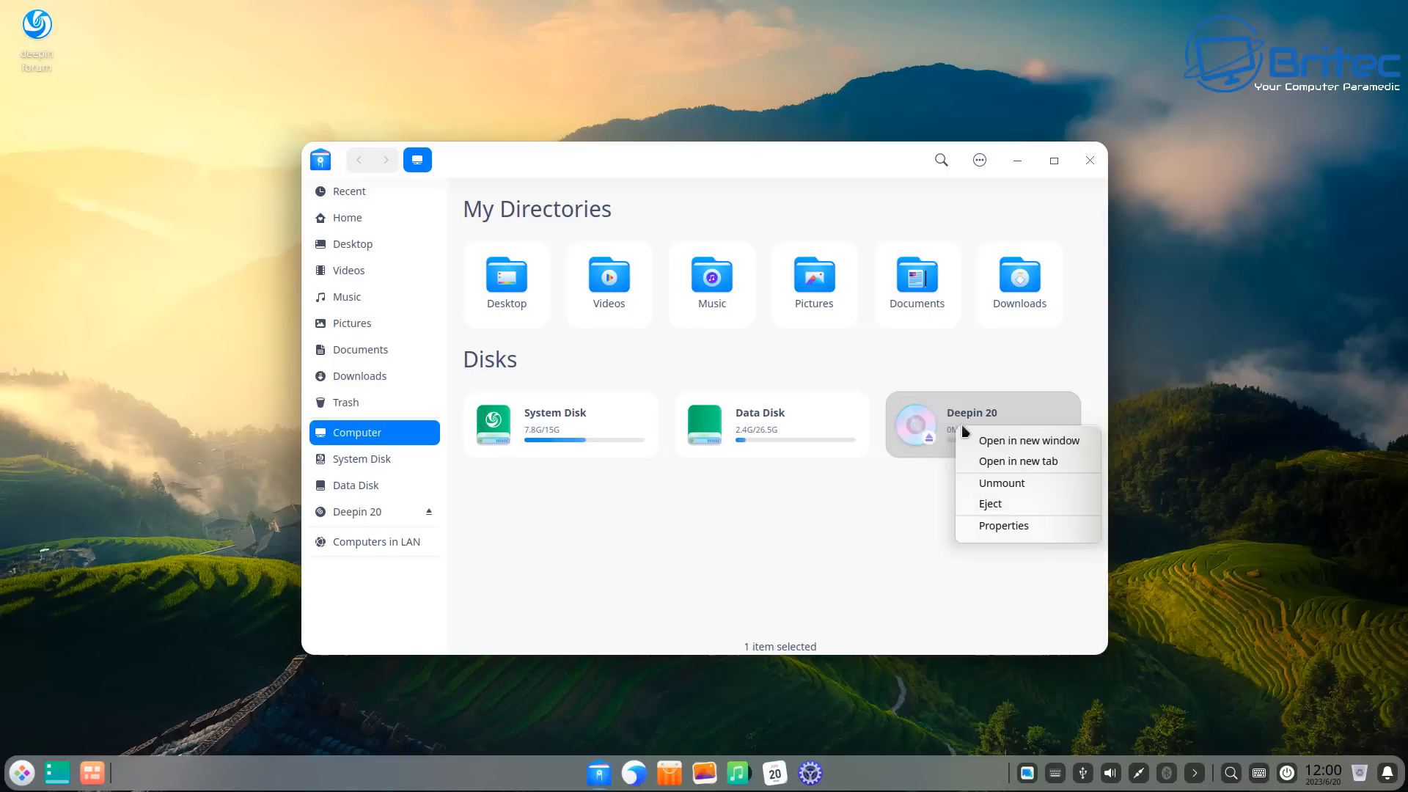
click(999, 482)
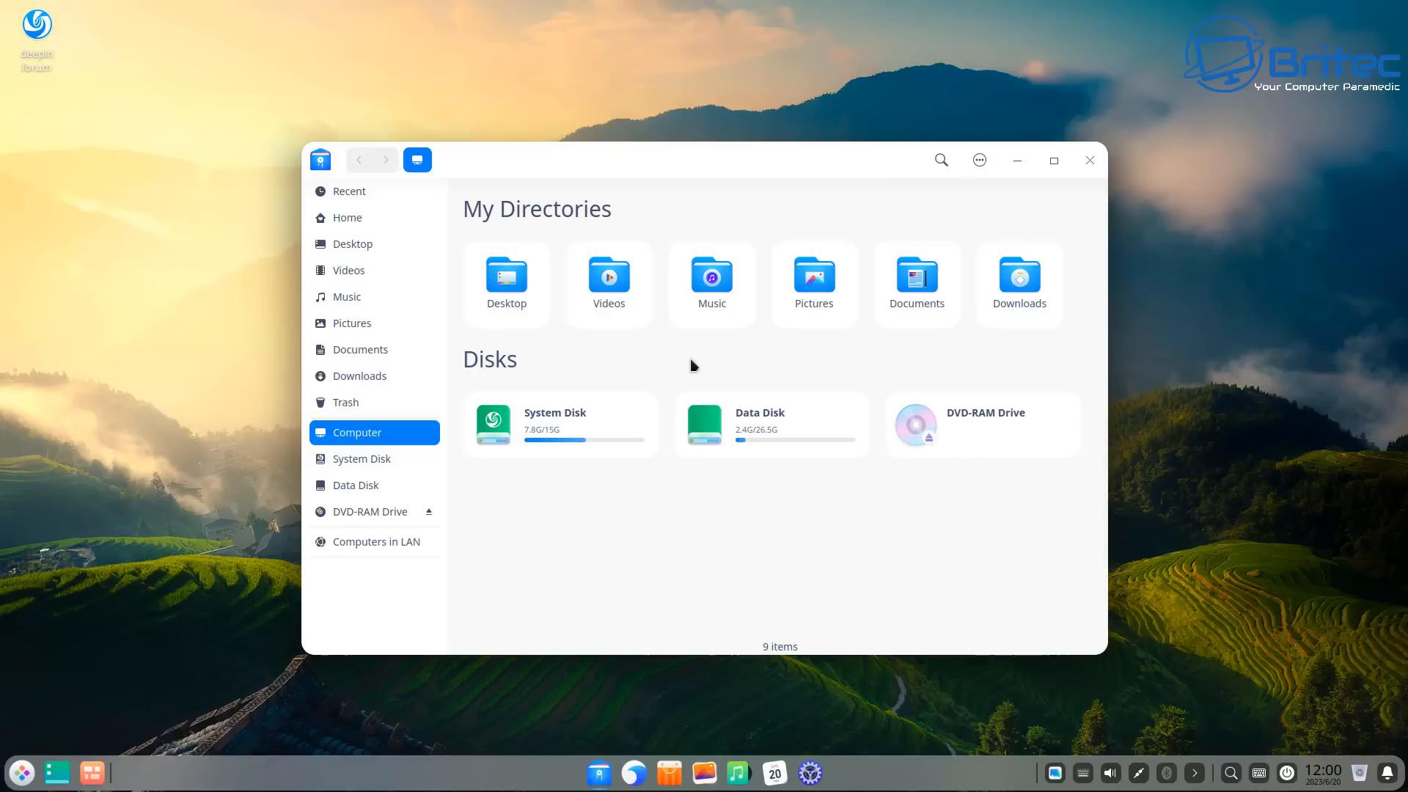
mouse_move(953, 283)
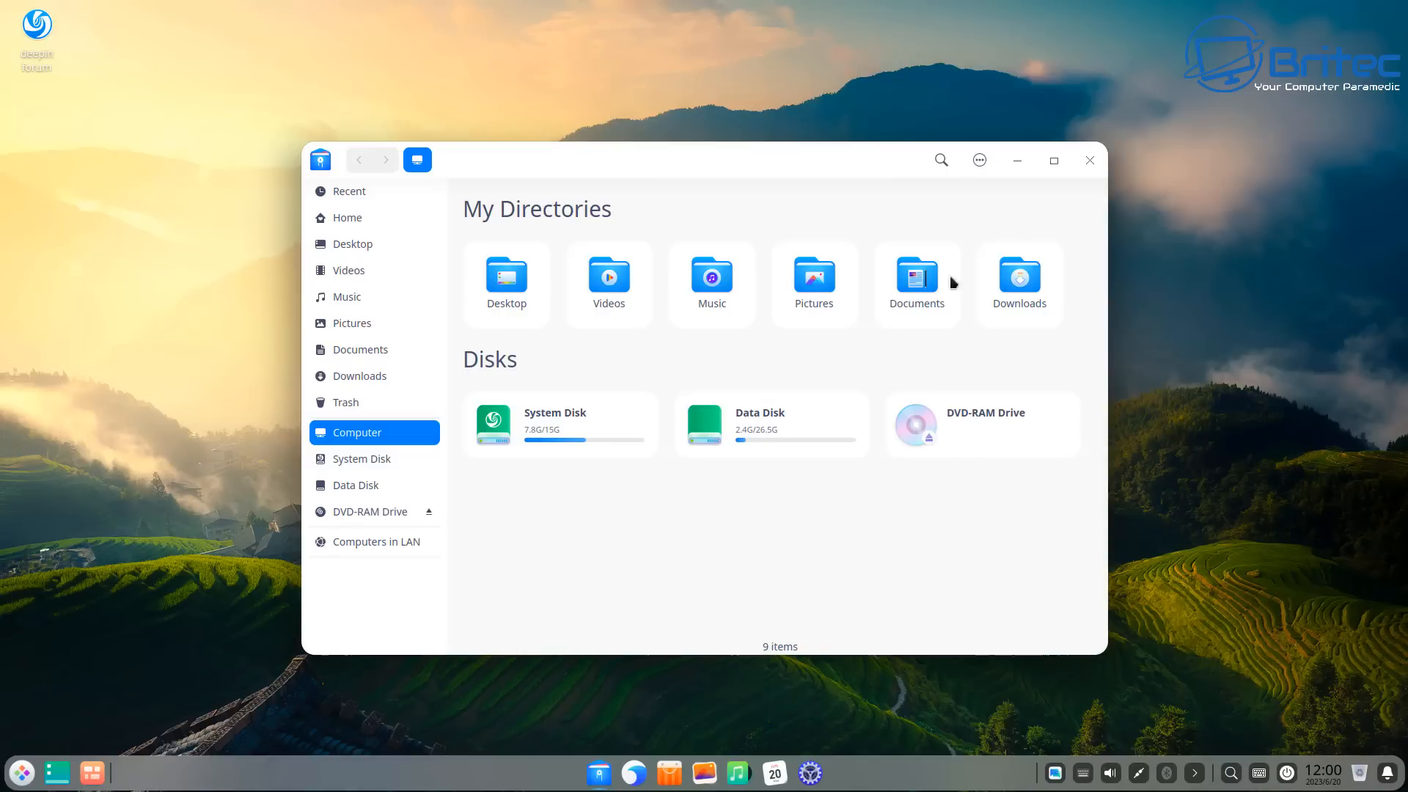
mouse_move(1064, 199)
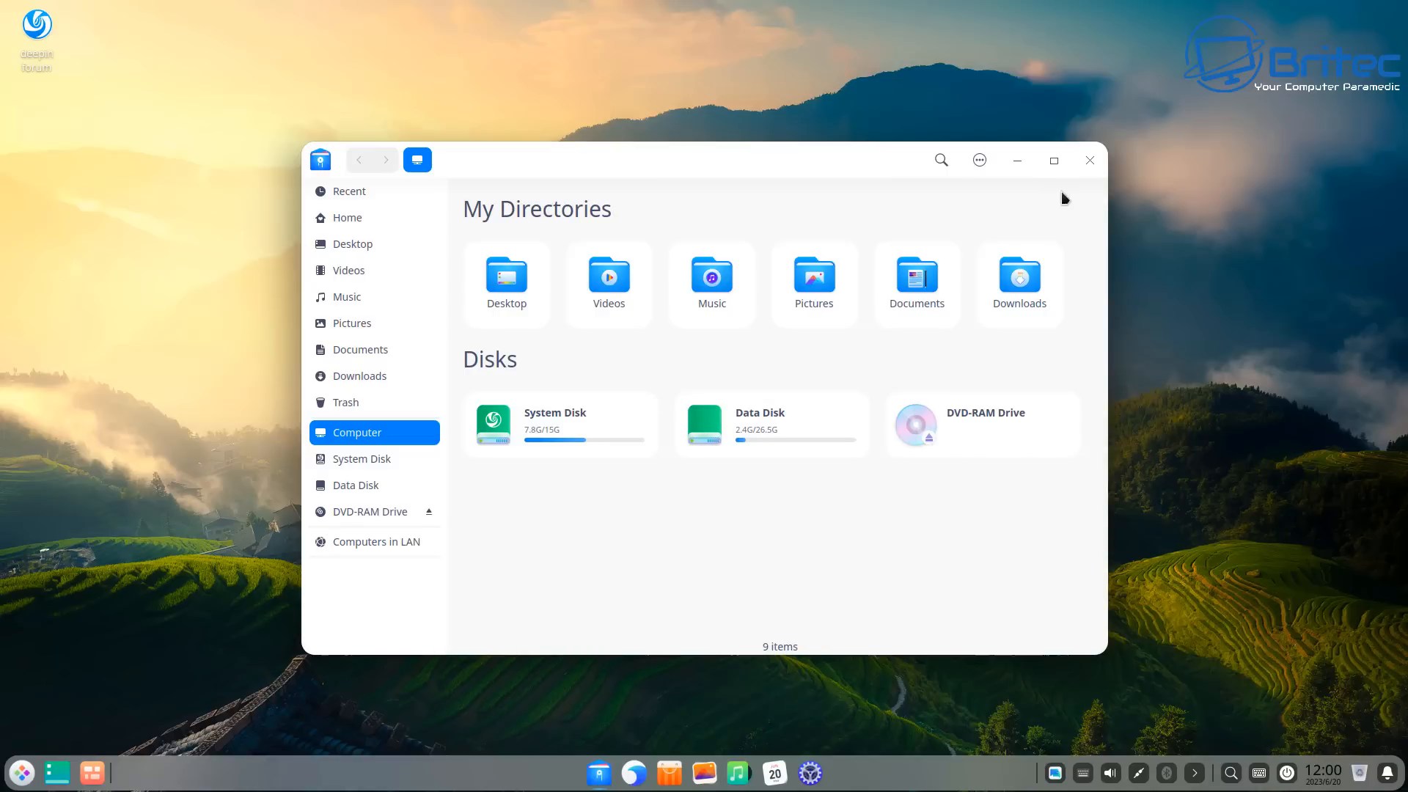
Browse Home, Videos, Music, Downloads and the System Disk, then return to the Computer overview.
click(347, 217)
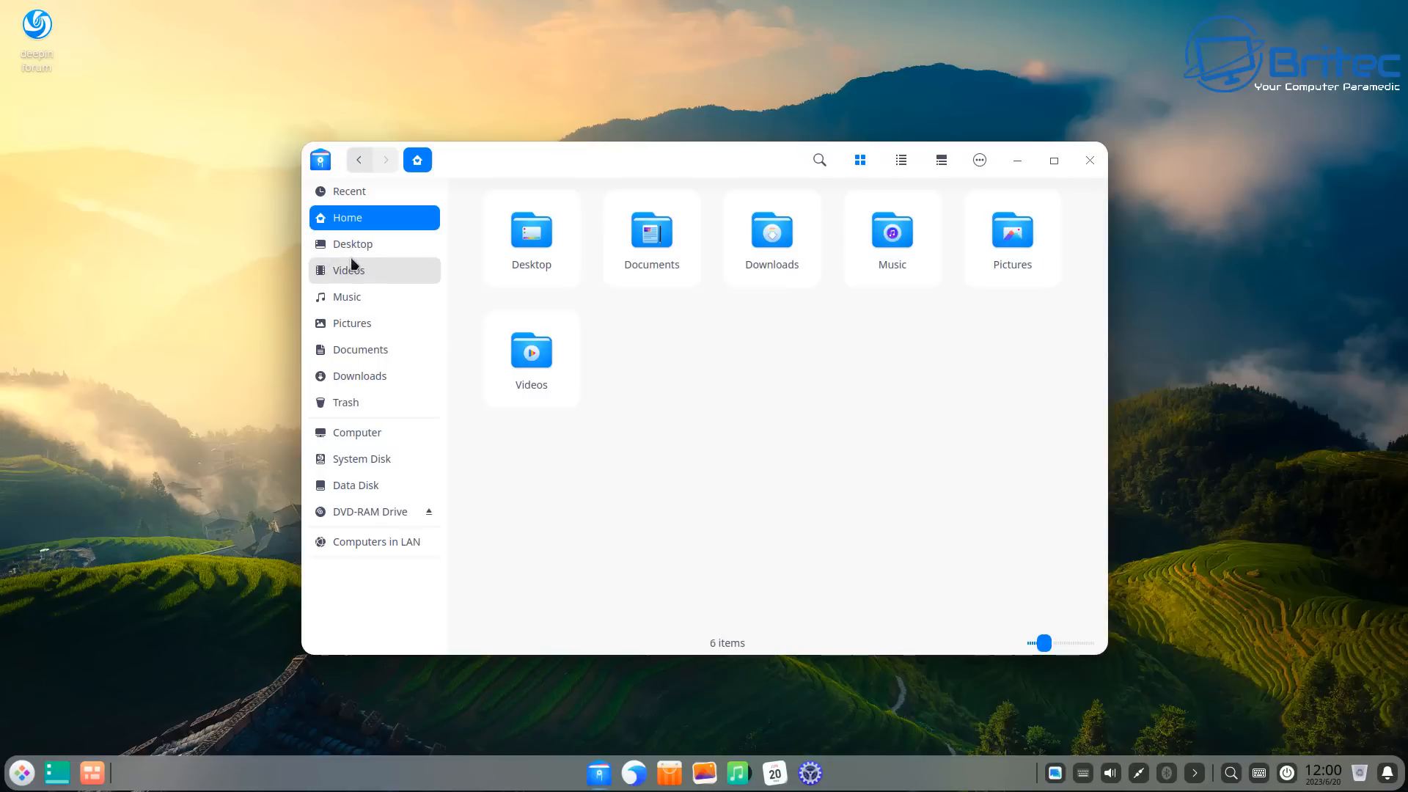
click(348, 270)
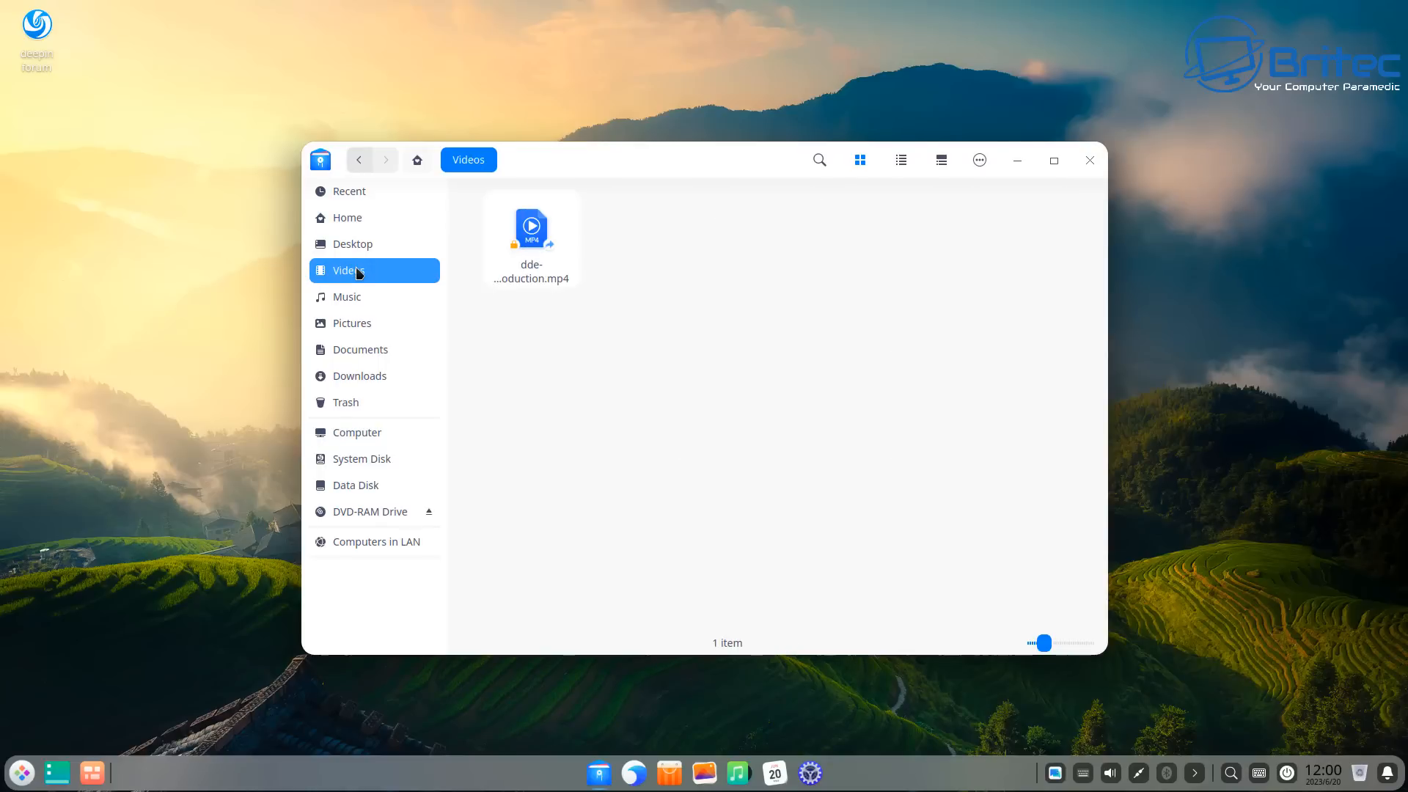
click(351, 323)
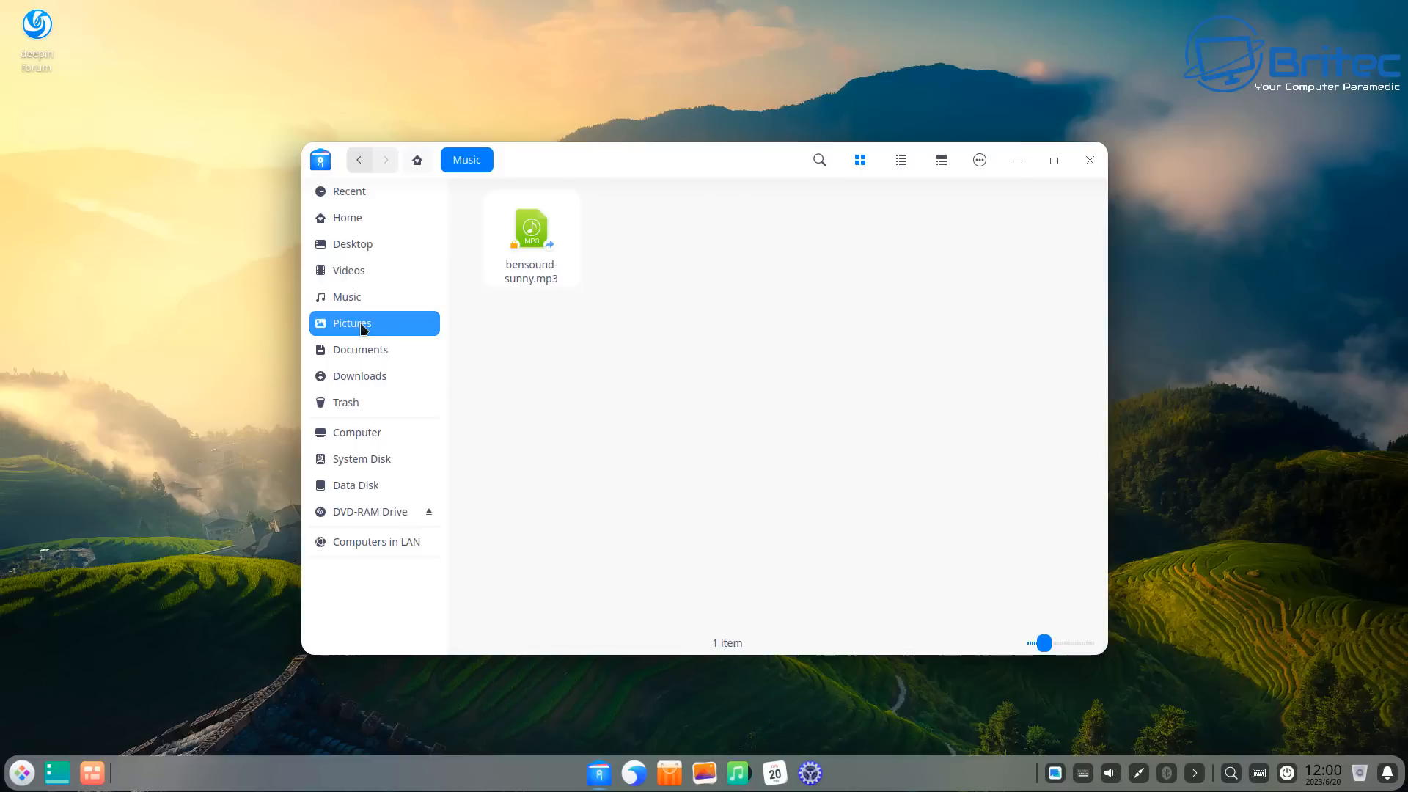
click(360, 375)
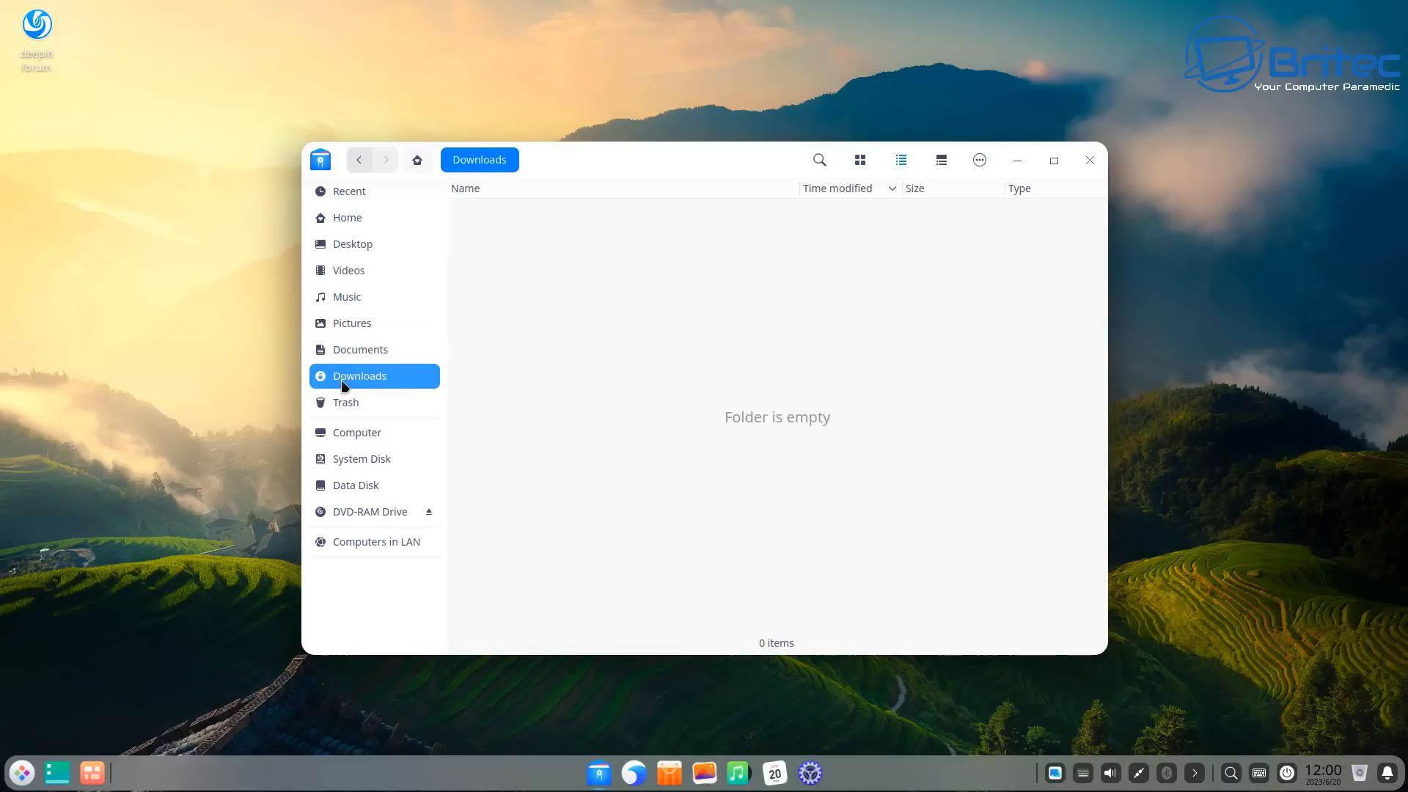
click(355, 432)
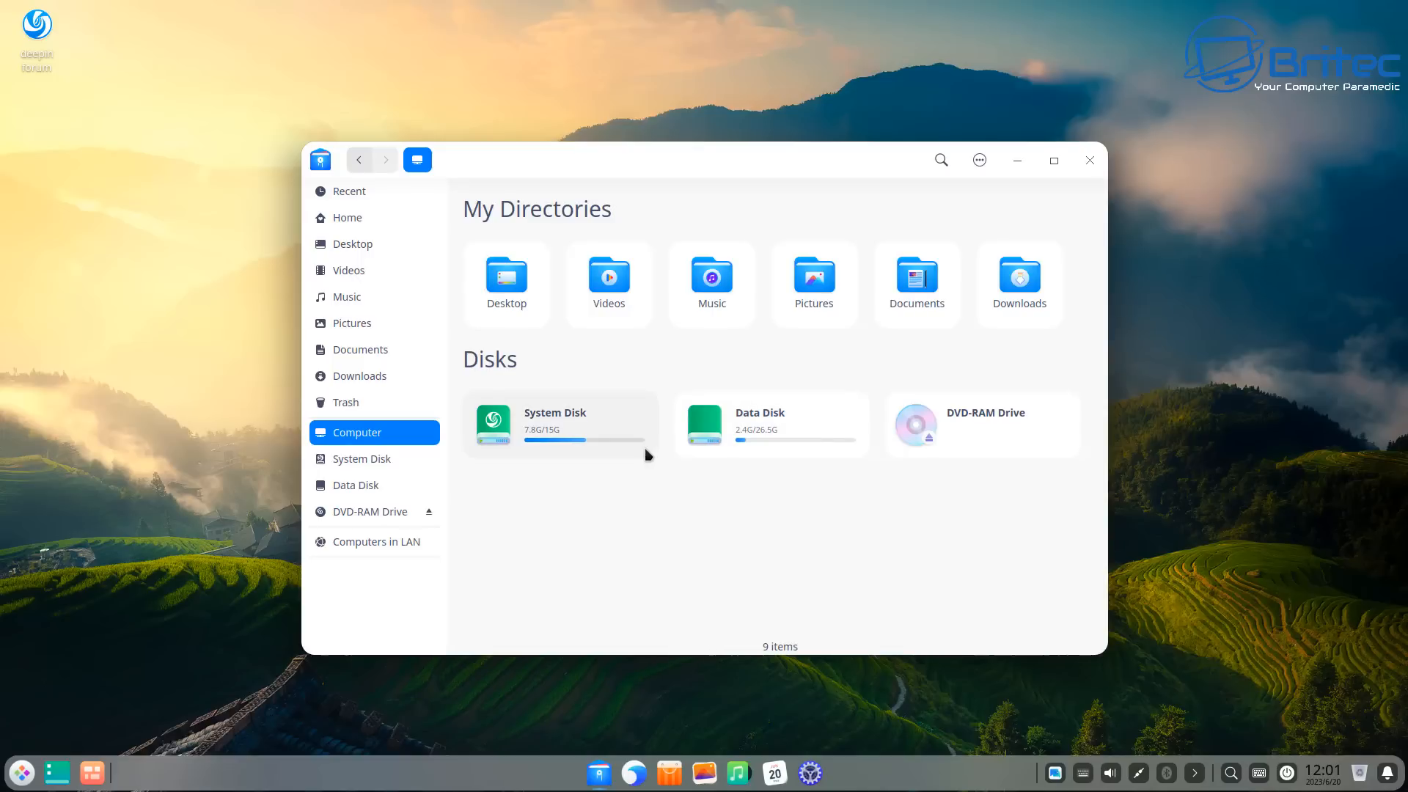
double_click(554, 420)
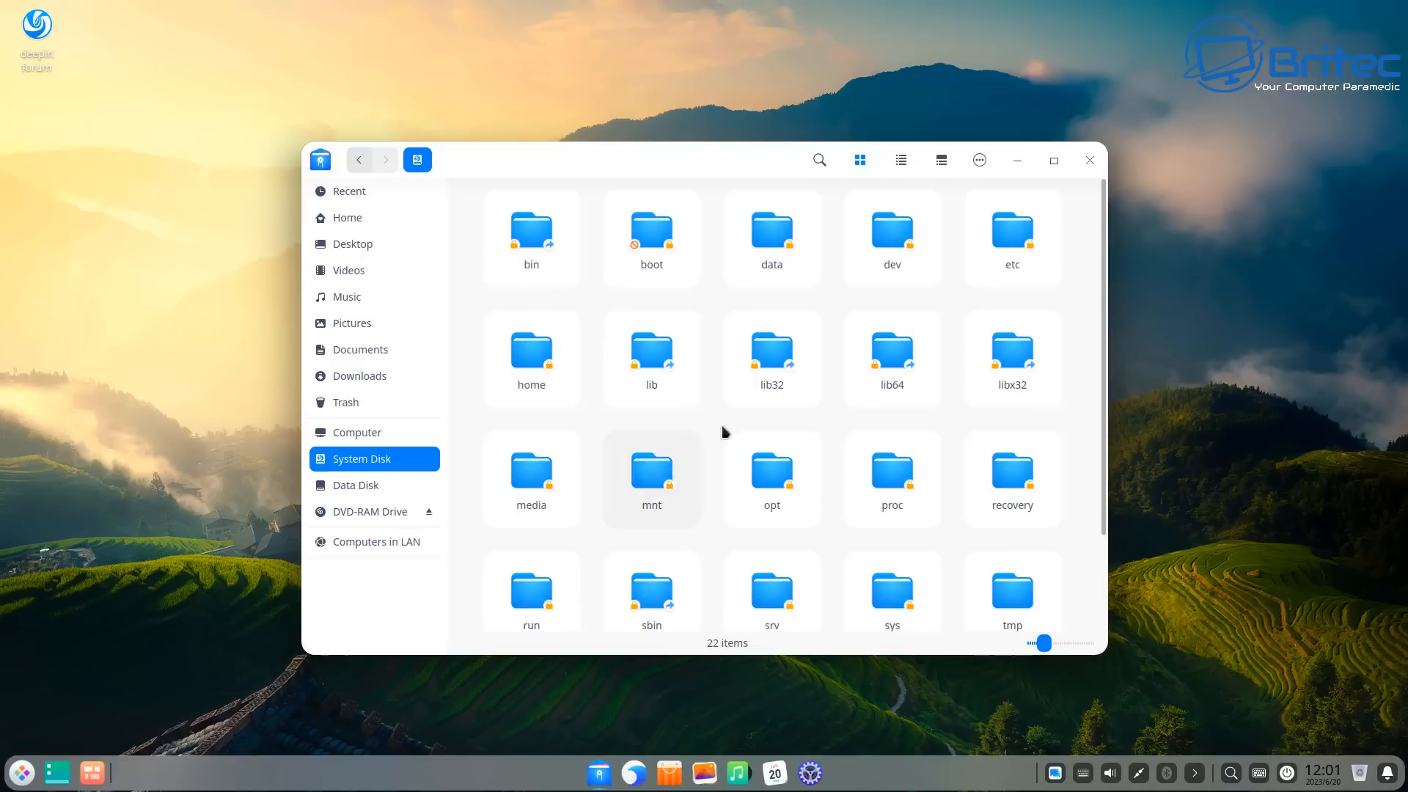
scroll(down, 3)
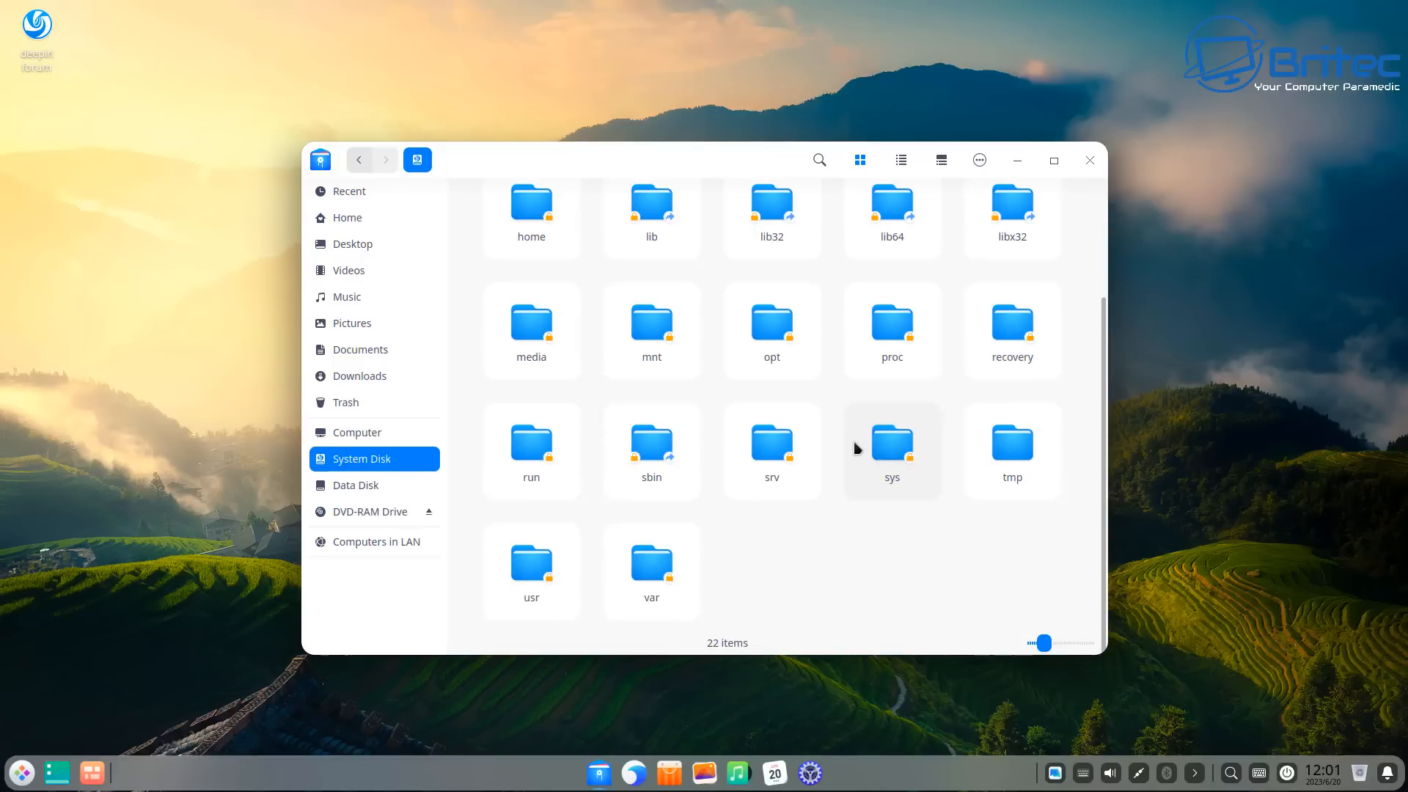
click(359, 160)
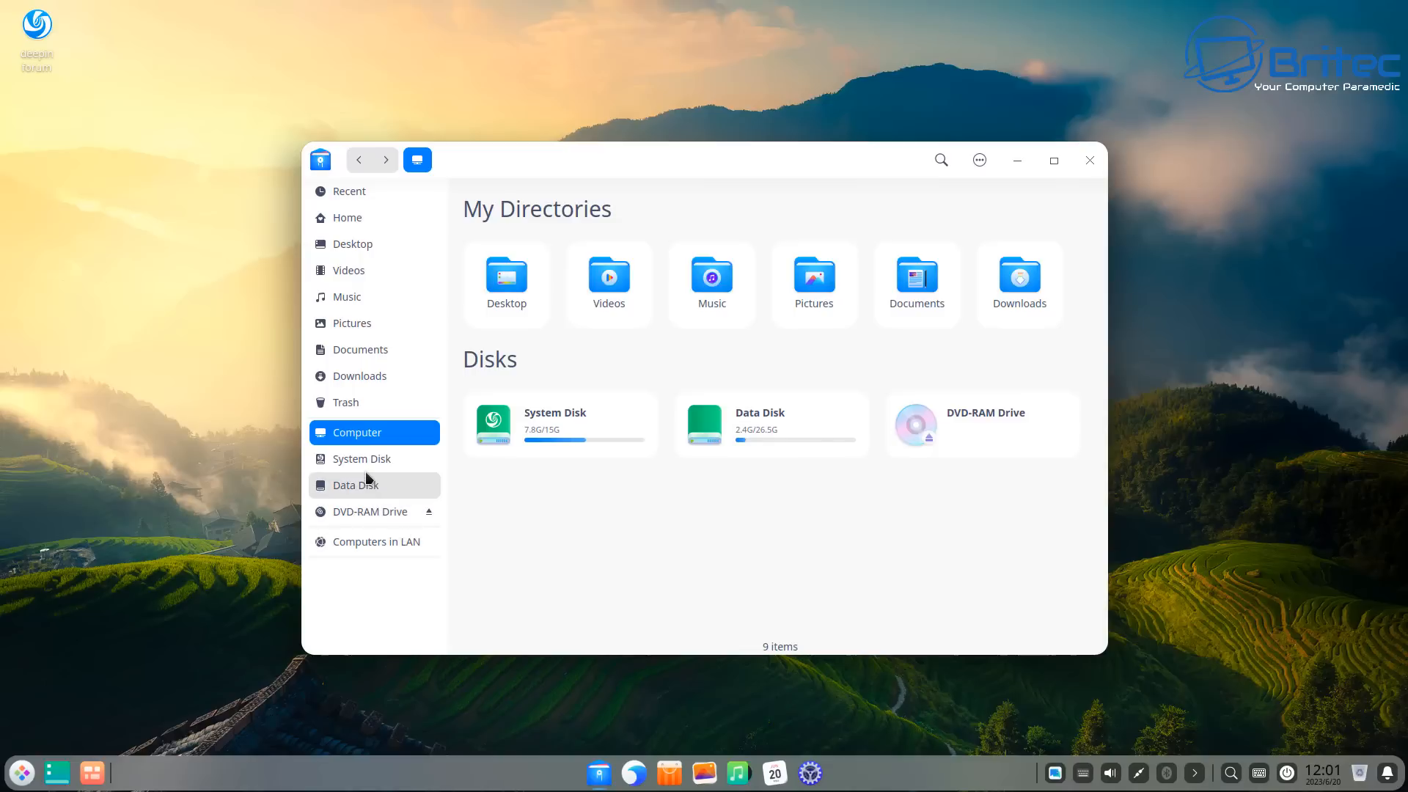
mouse_move(1052, 160)
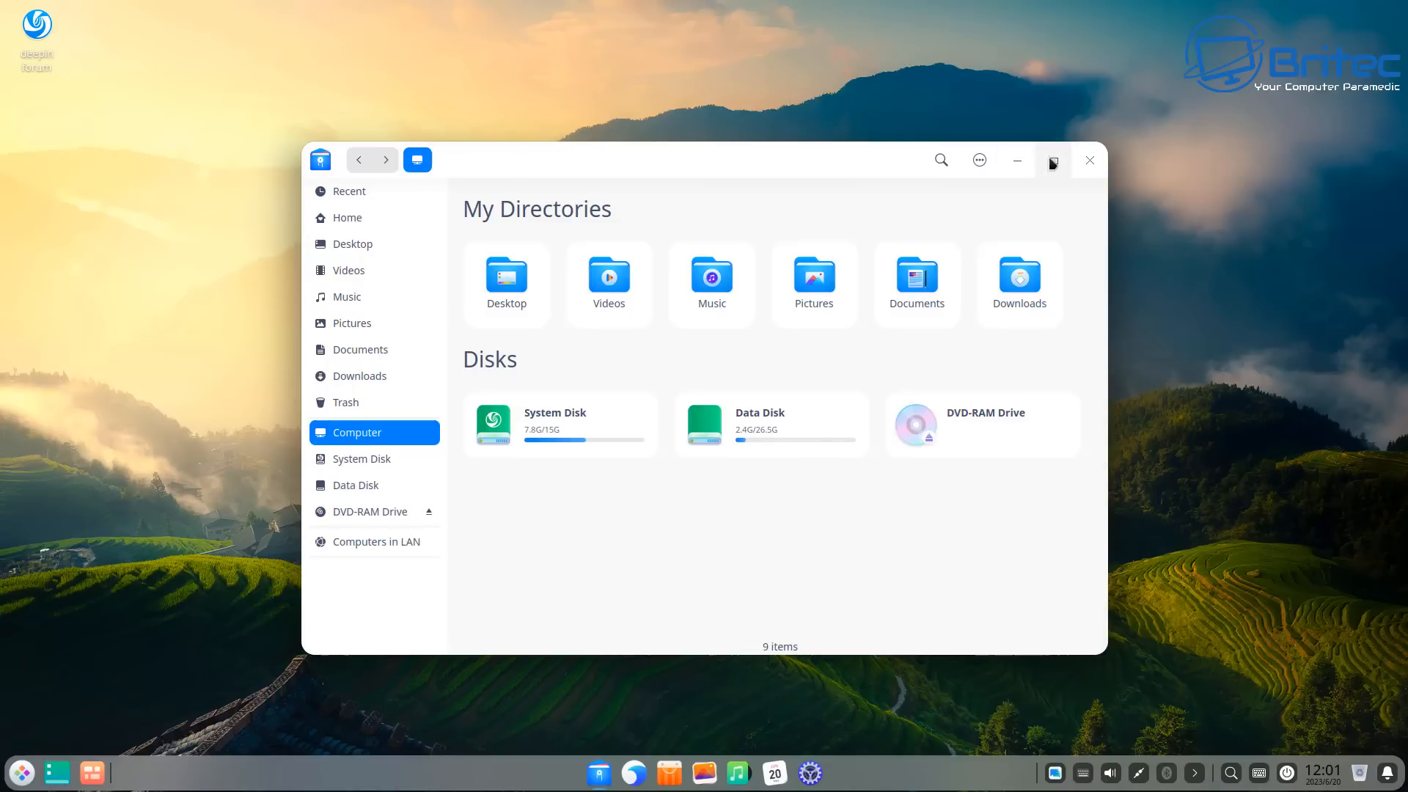
Close File Manager, launch Control Center and show the Display page with brightness, scaling and resolution.
click(1089, 160)
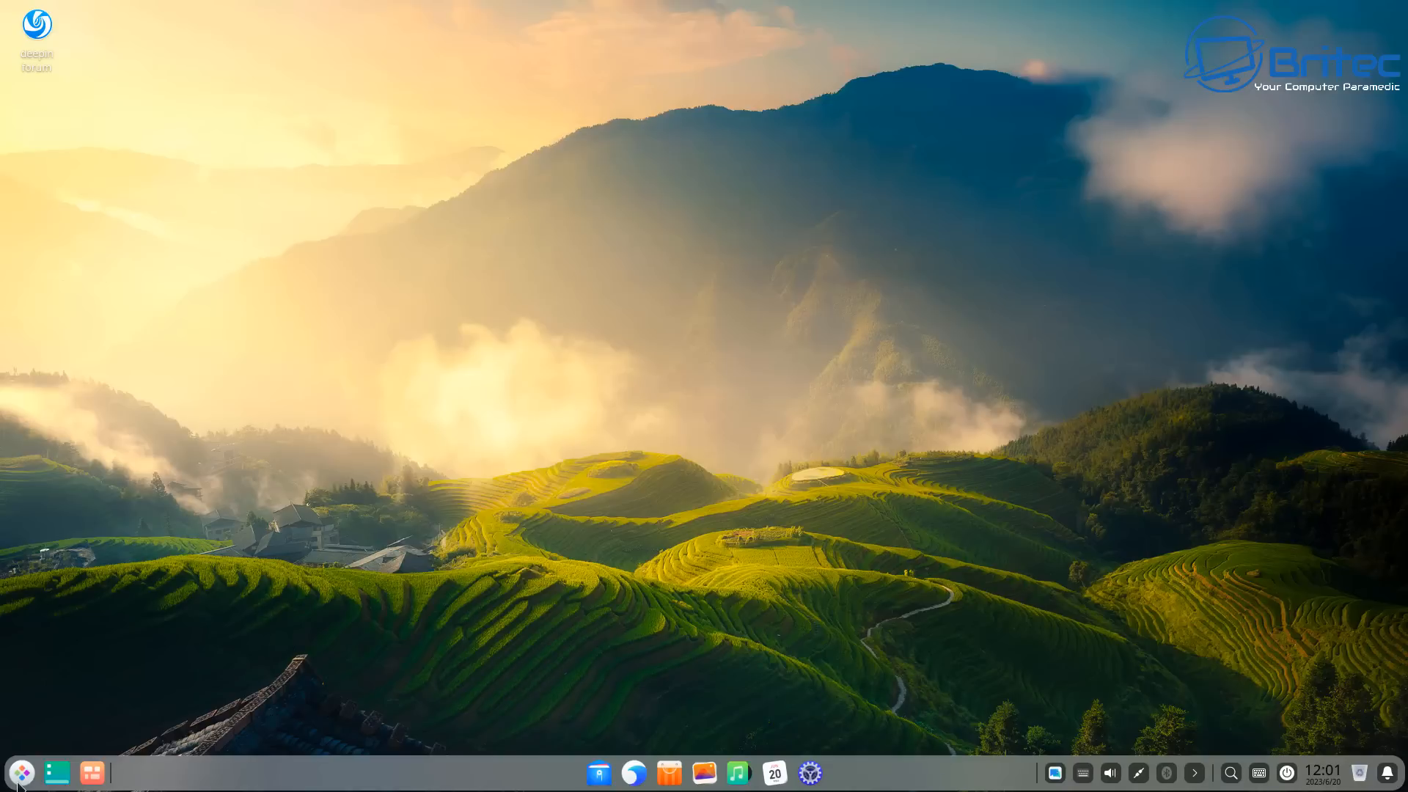
click(19, 772)
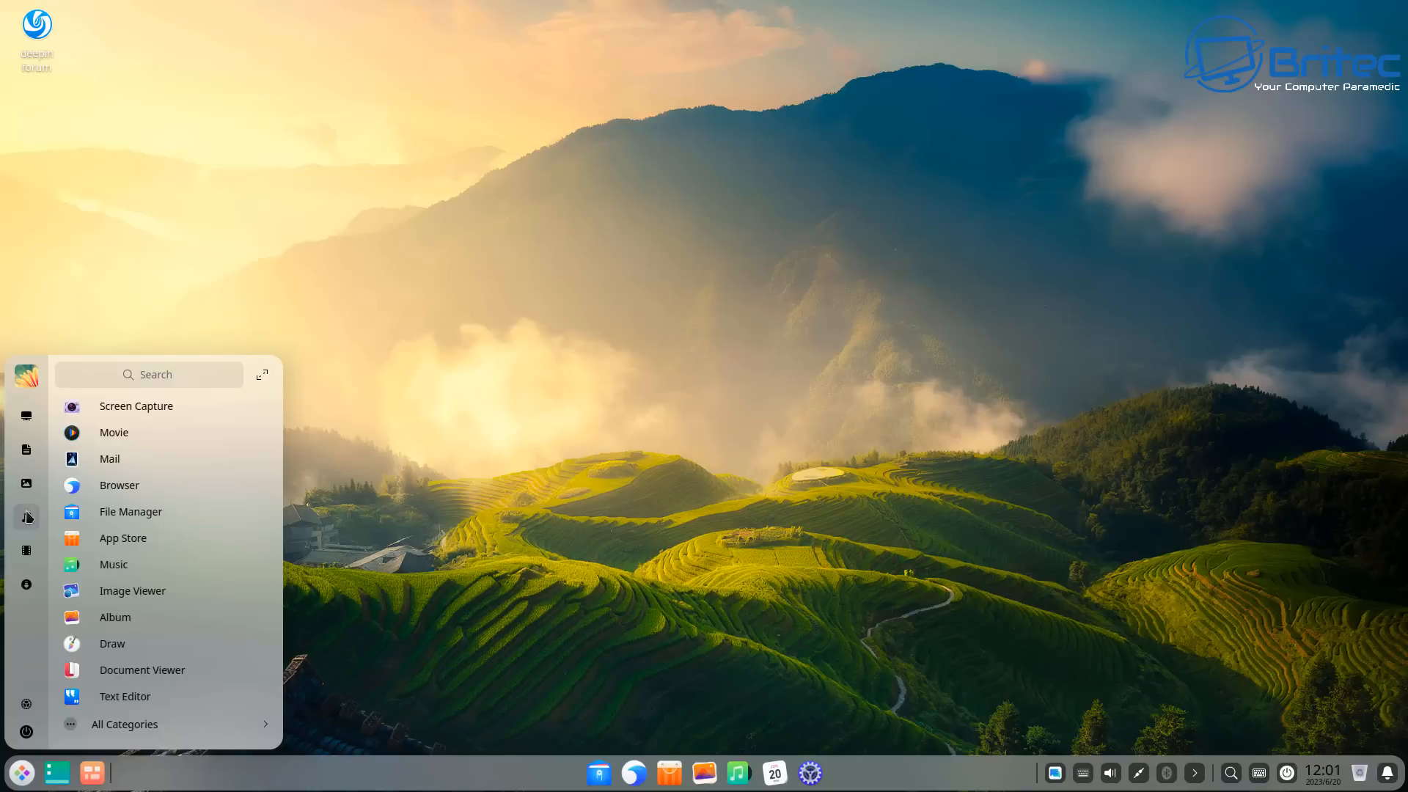
mouse_move(27, 519)
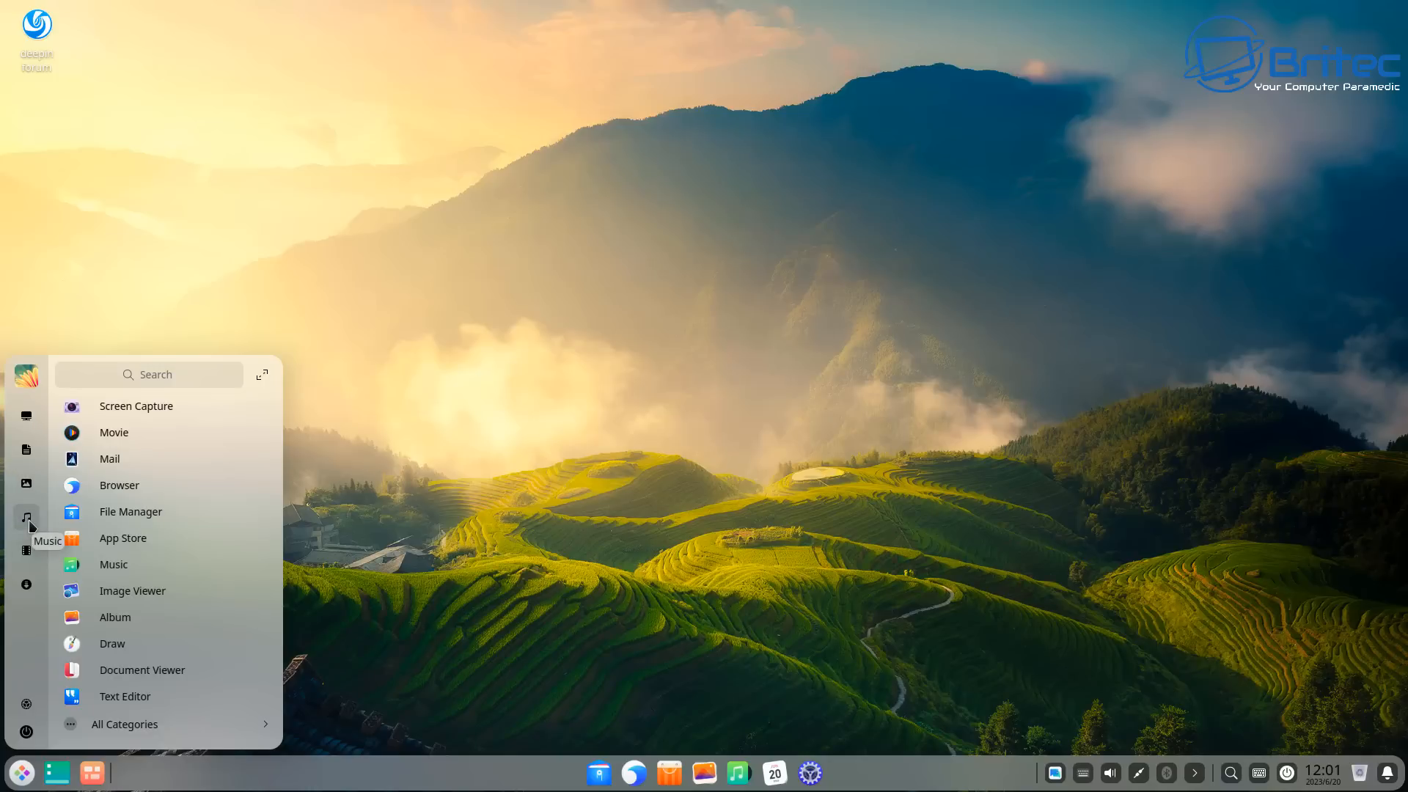
mouse_move(26, 584)
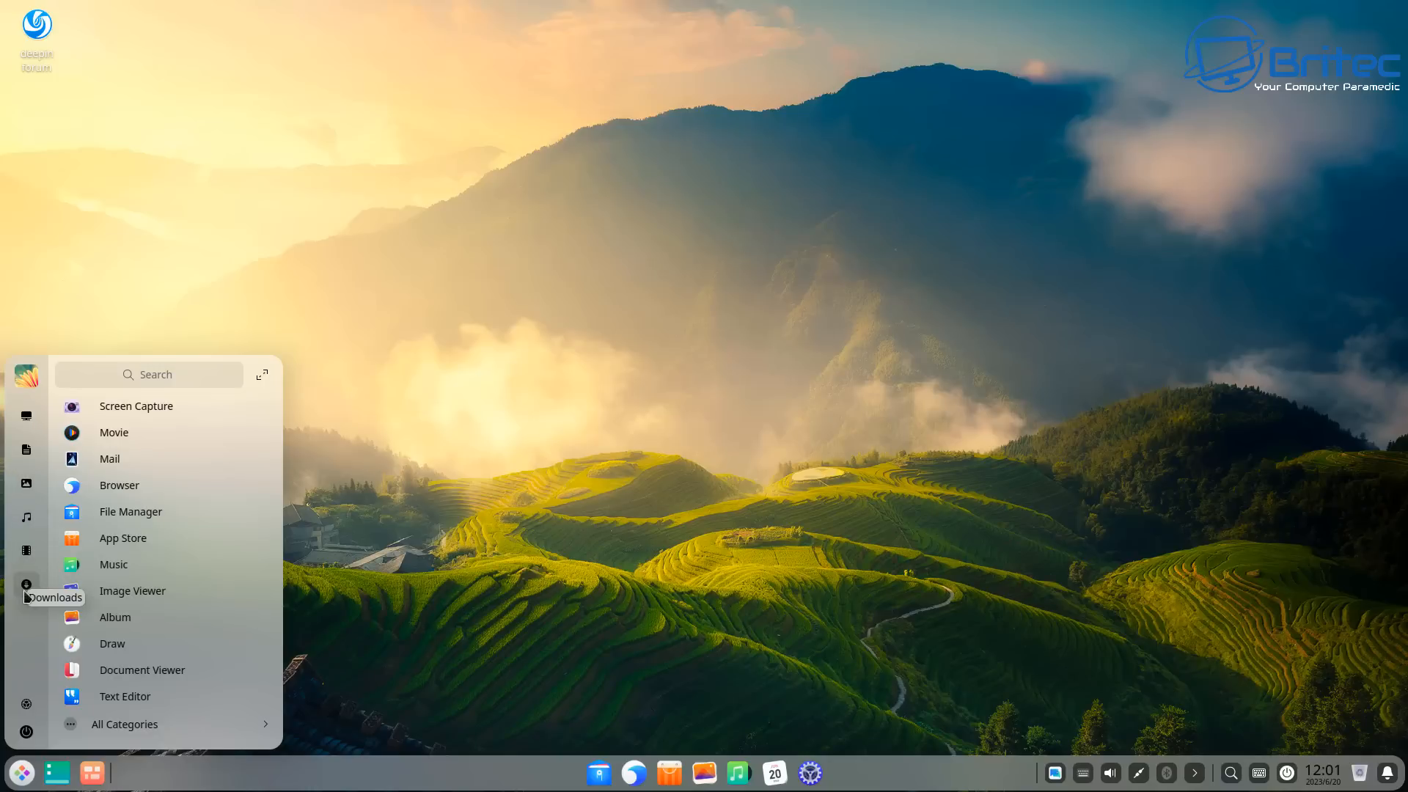
mouse_move(26, 705)
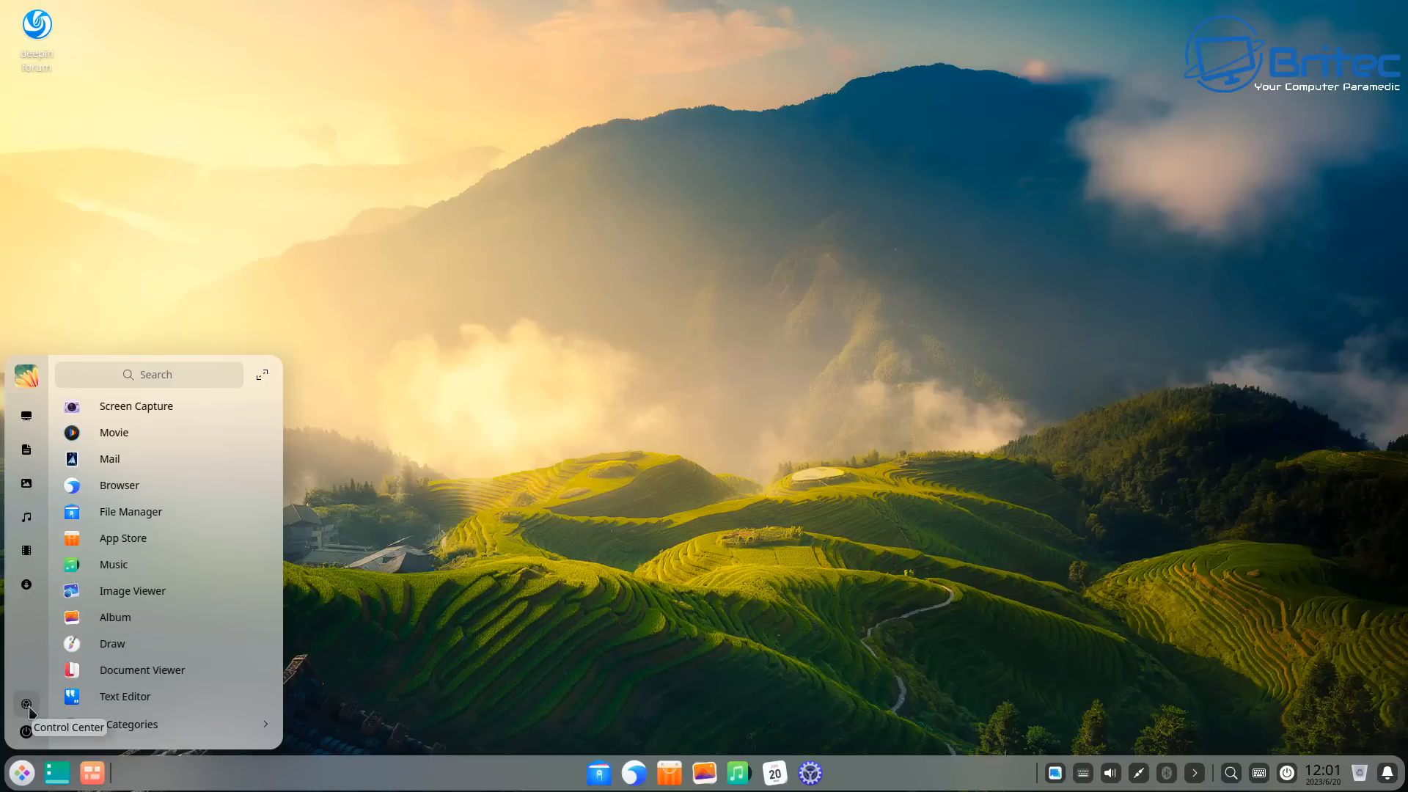
click(27, 707)
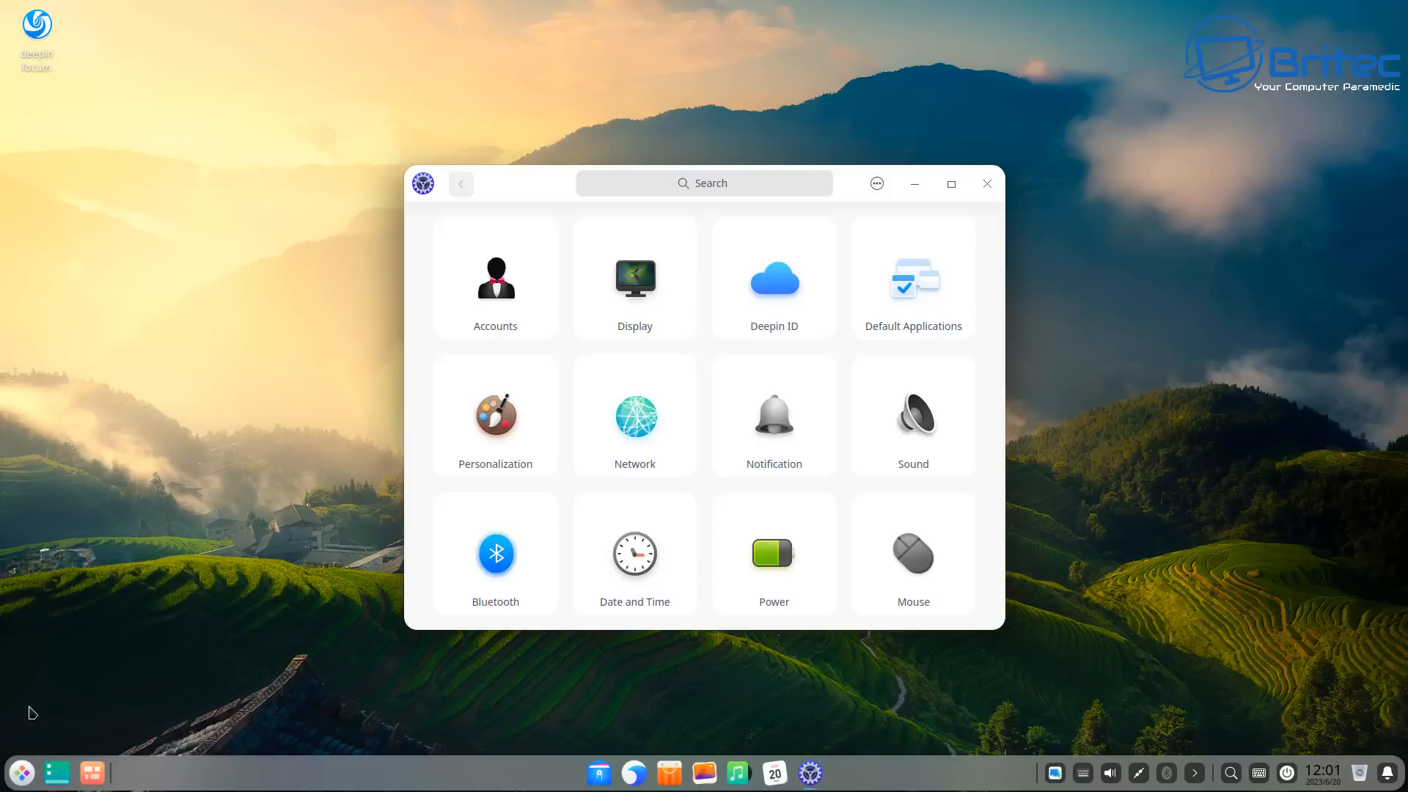
mouse_move(997, 664)
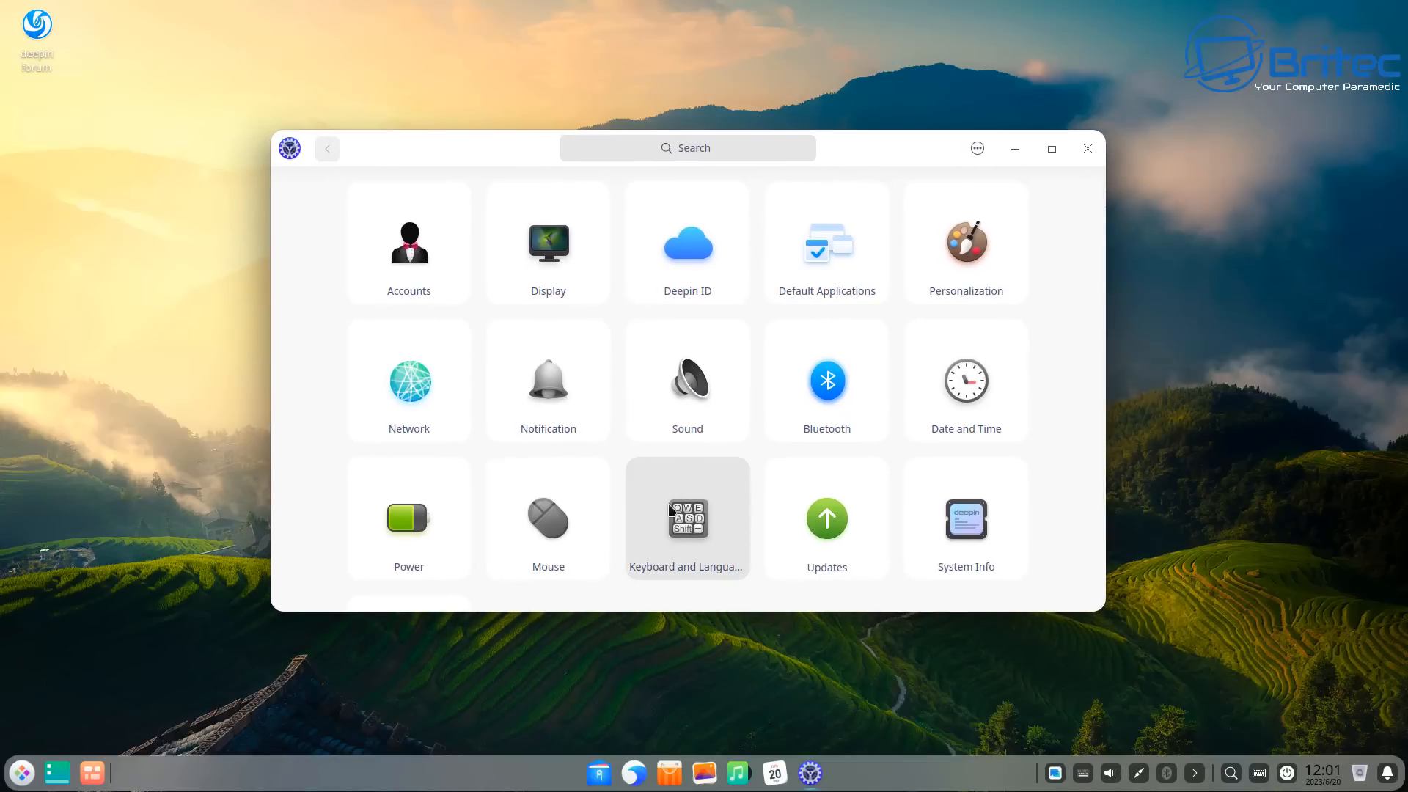
click(547, 243)
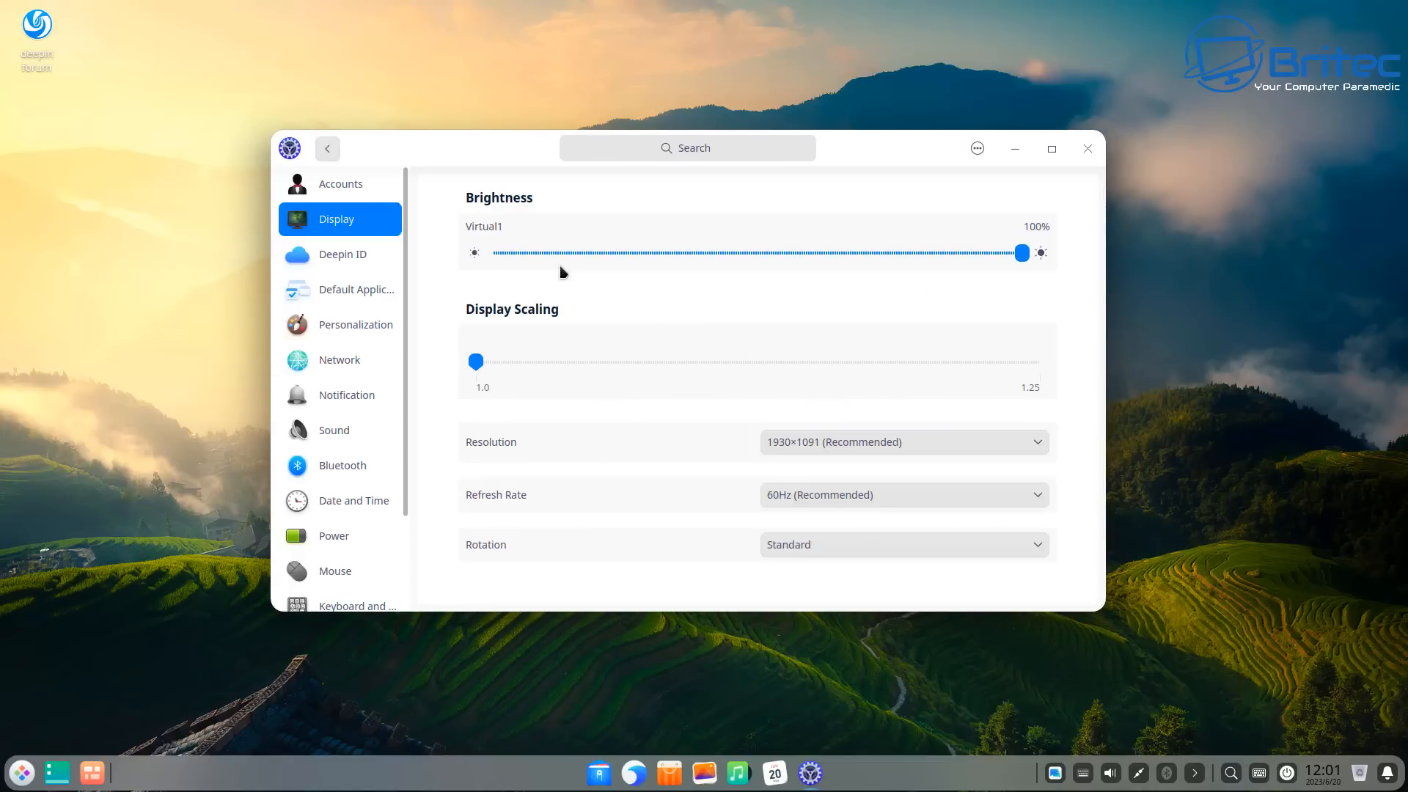
mouse_move(1010, 284)
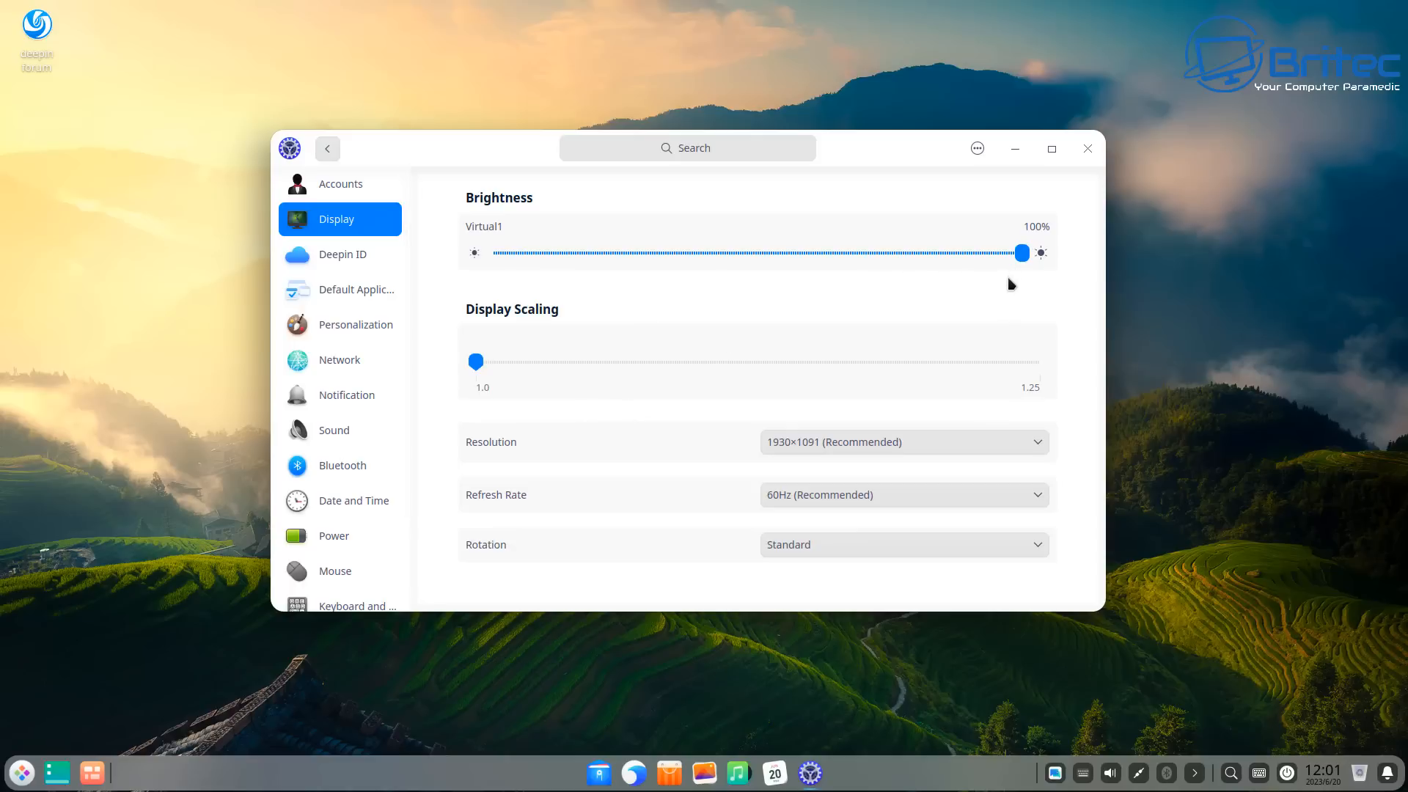
mouse_move(988, 540)
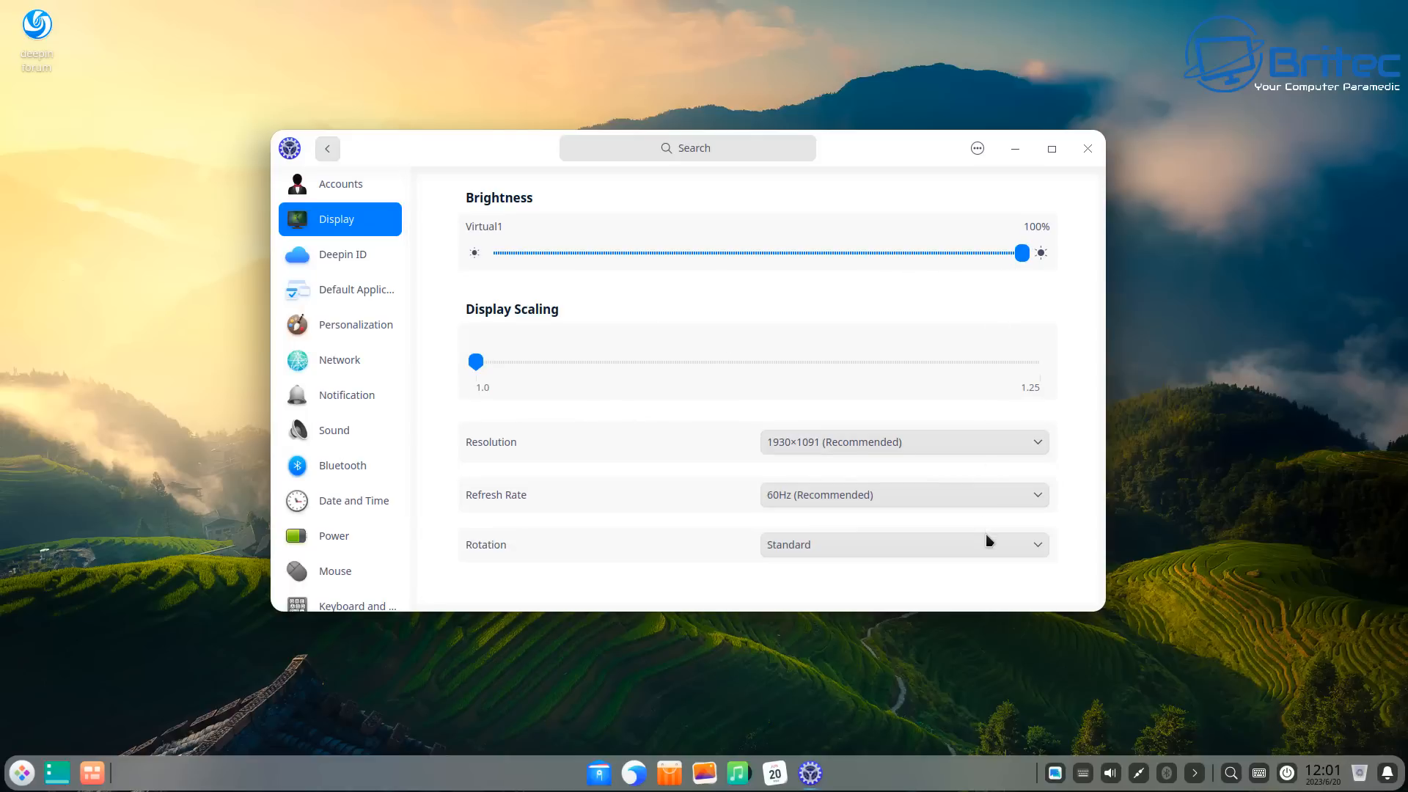
Glance at the empty Album app, then install VLC from the App Store's Hot Apps page.
click(703, 772)
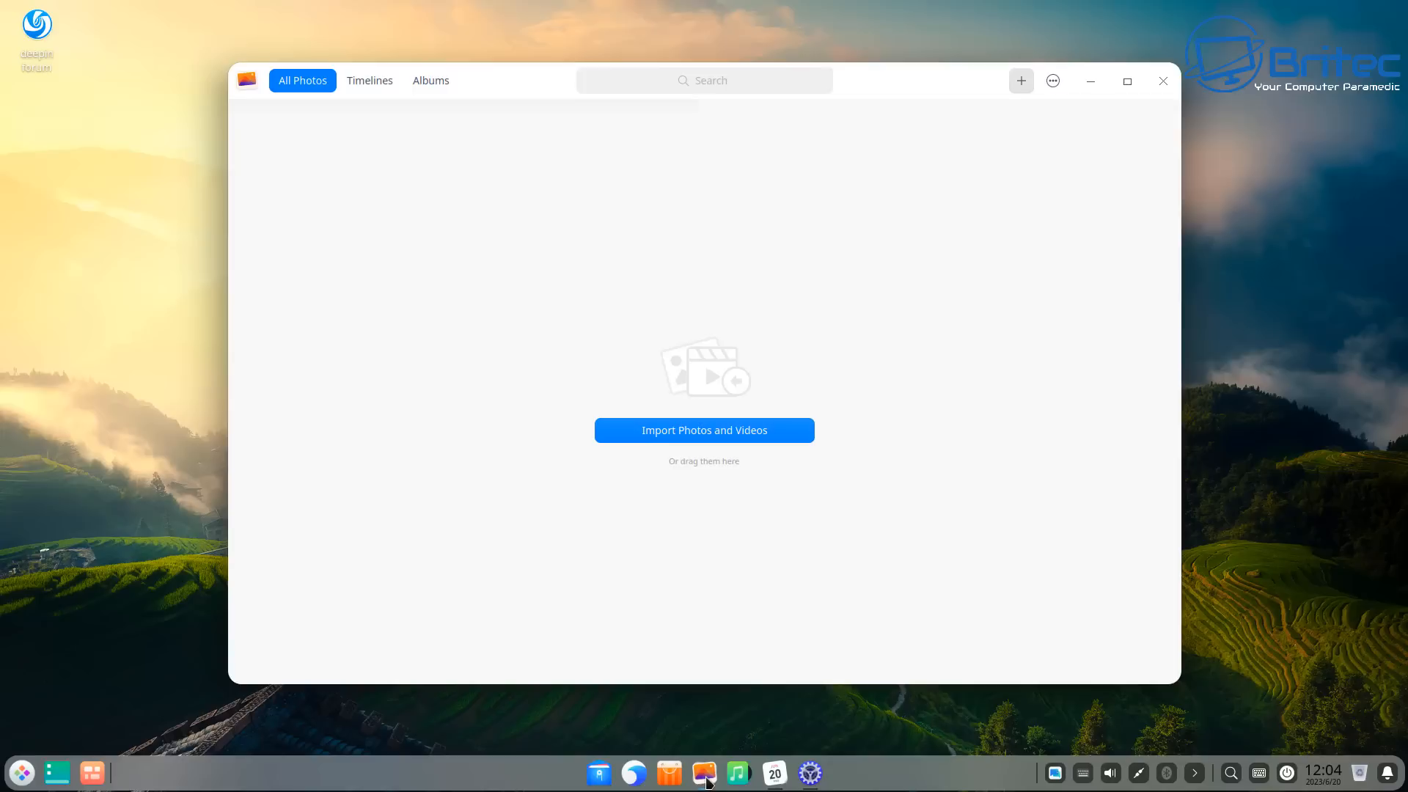
click(1160, 81)
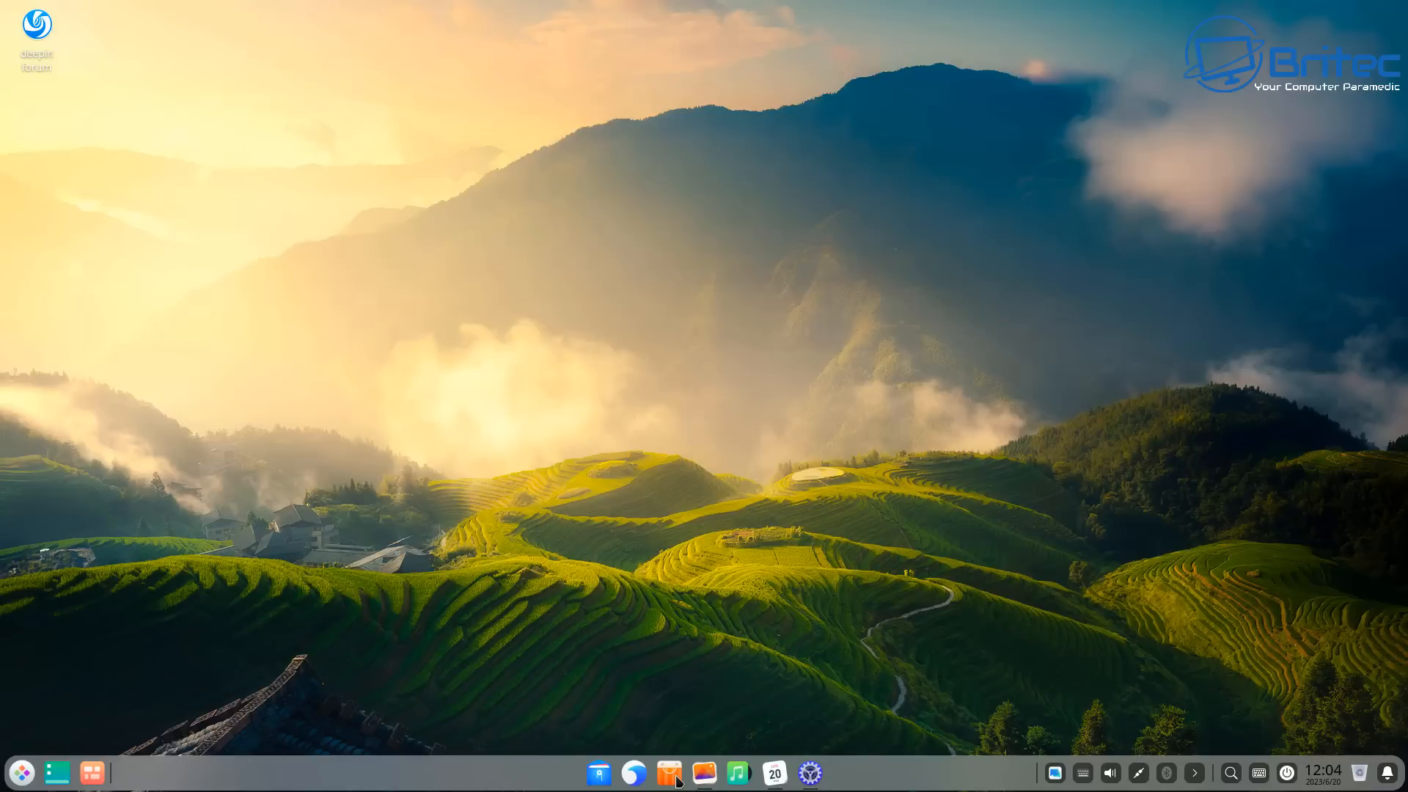
click(668, 772)
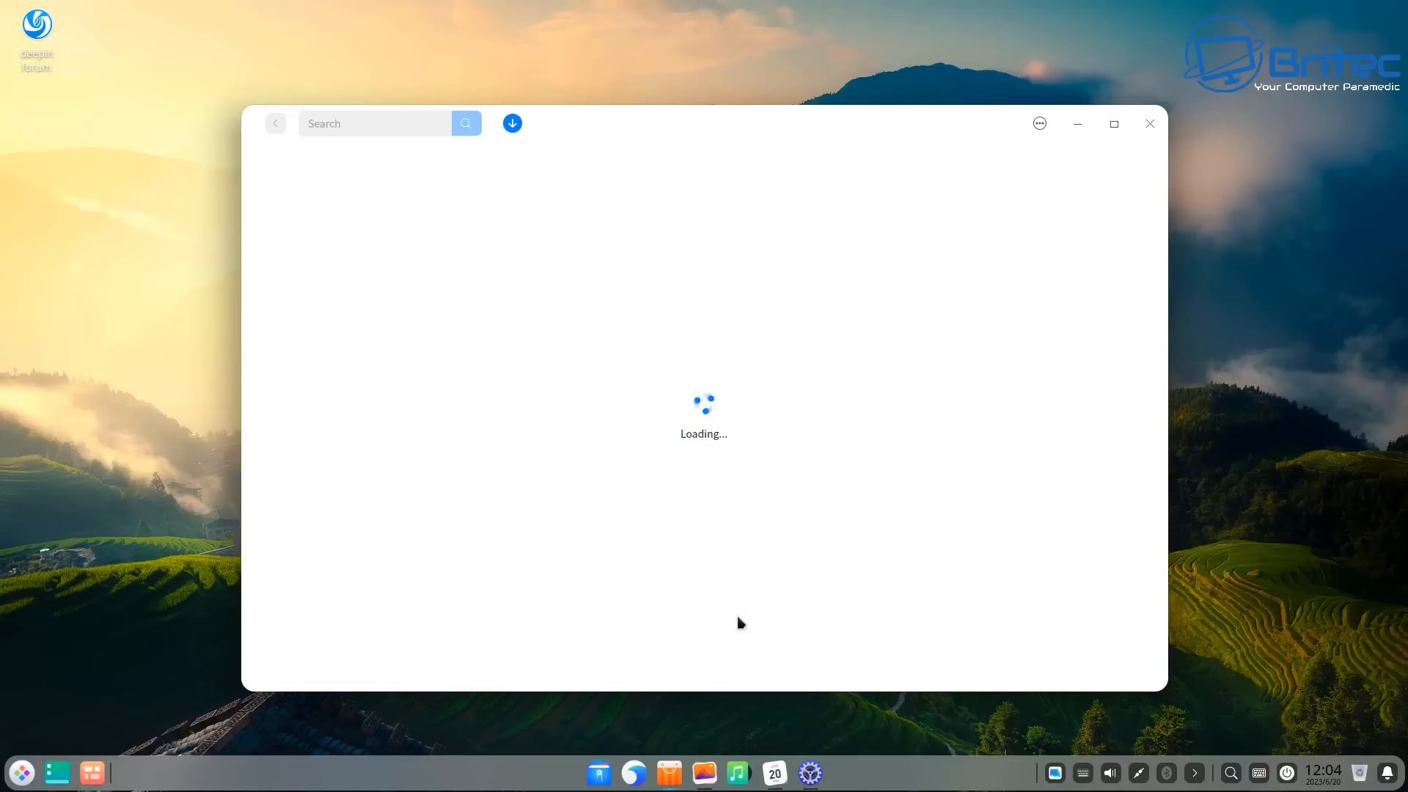
text(deepin)
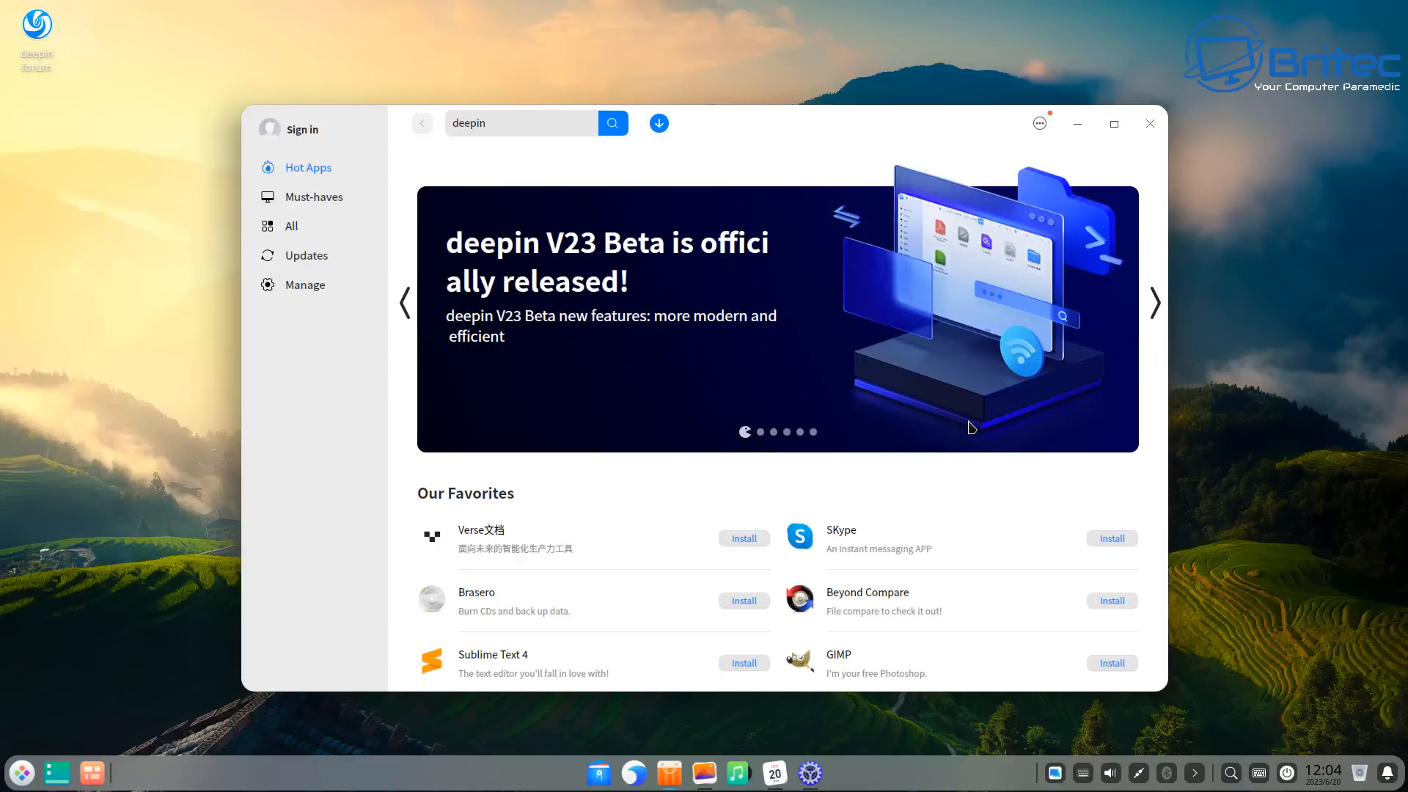
scroll(down, 3)
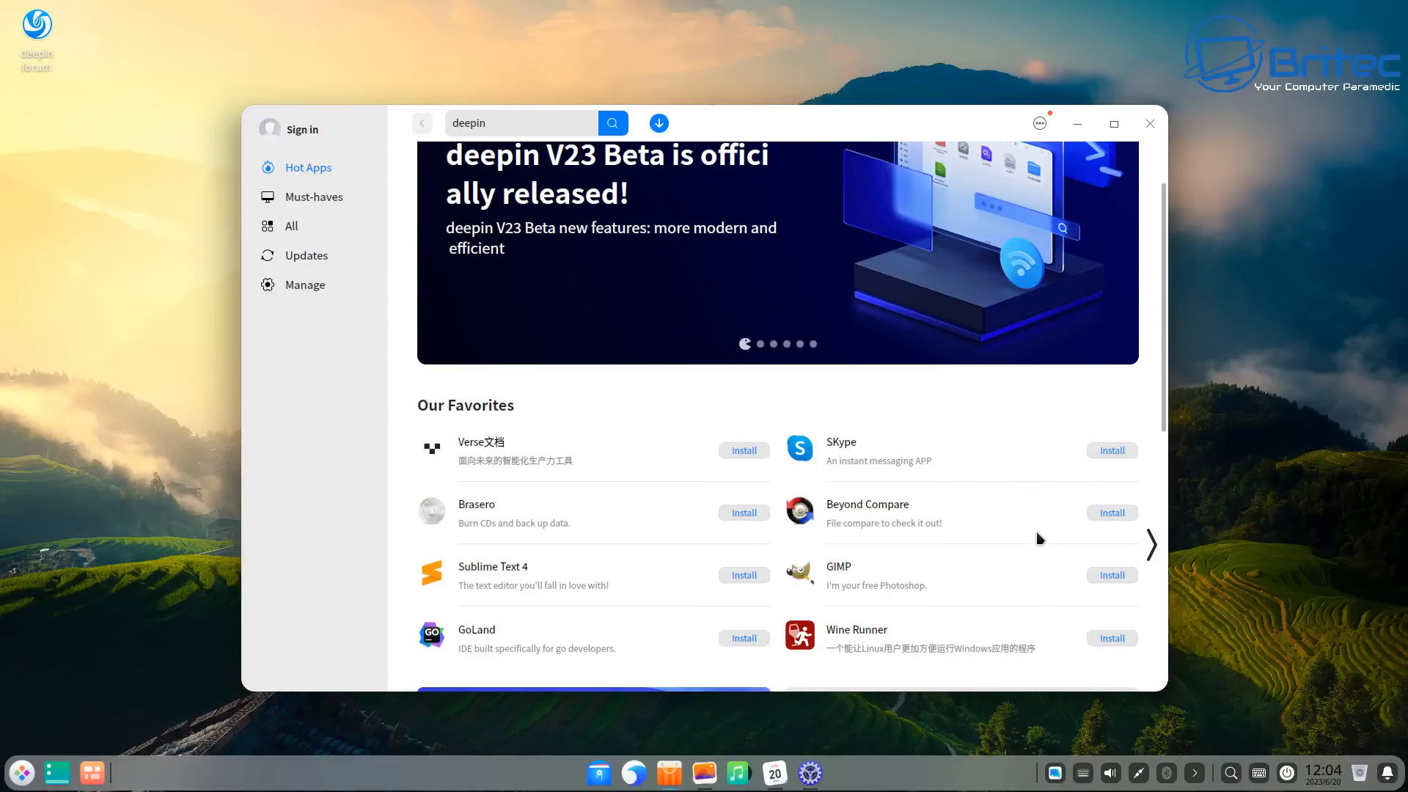
scroll(down, 3)
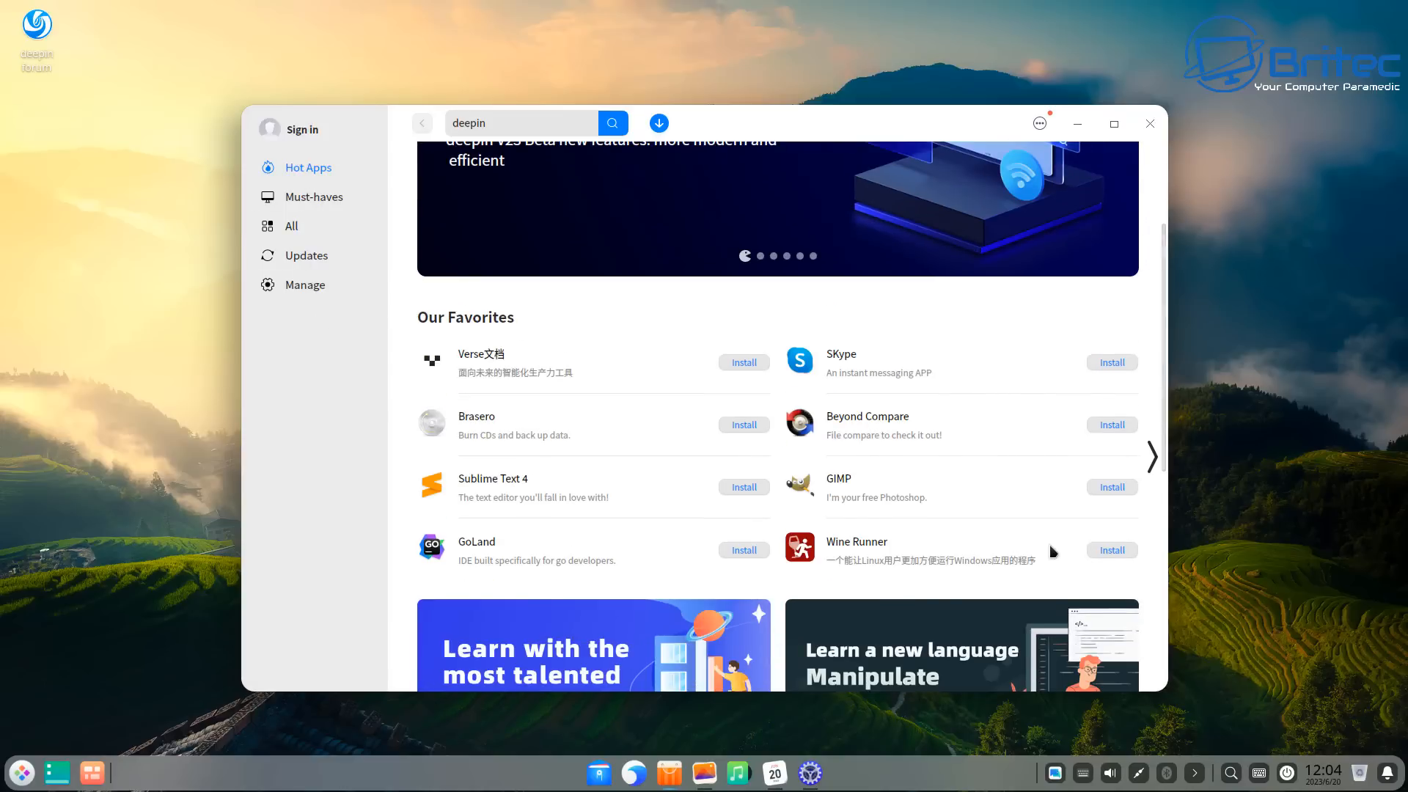
scroll(down, 3)
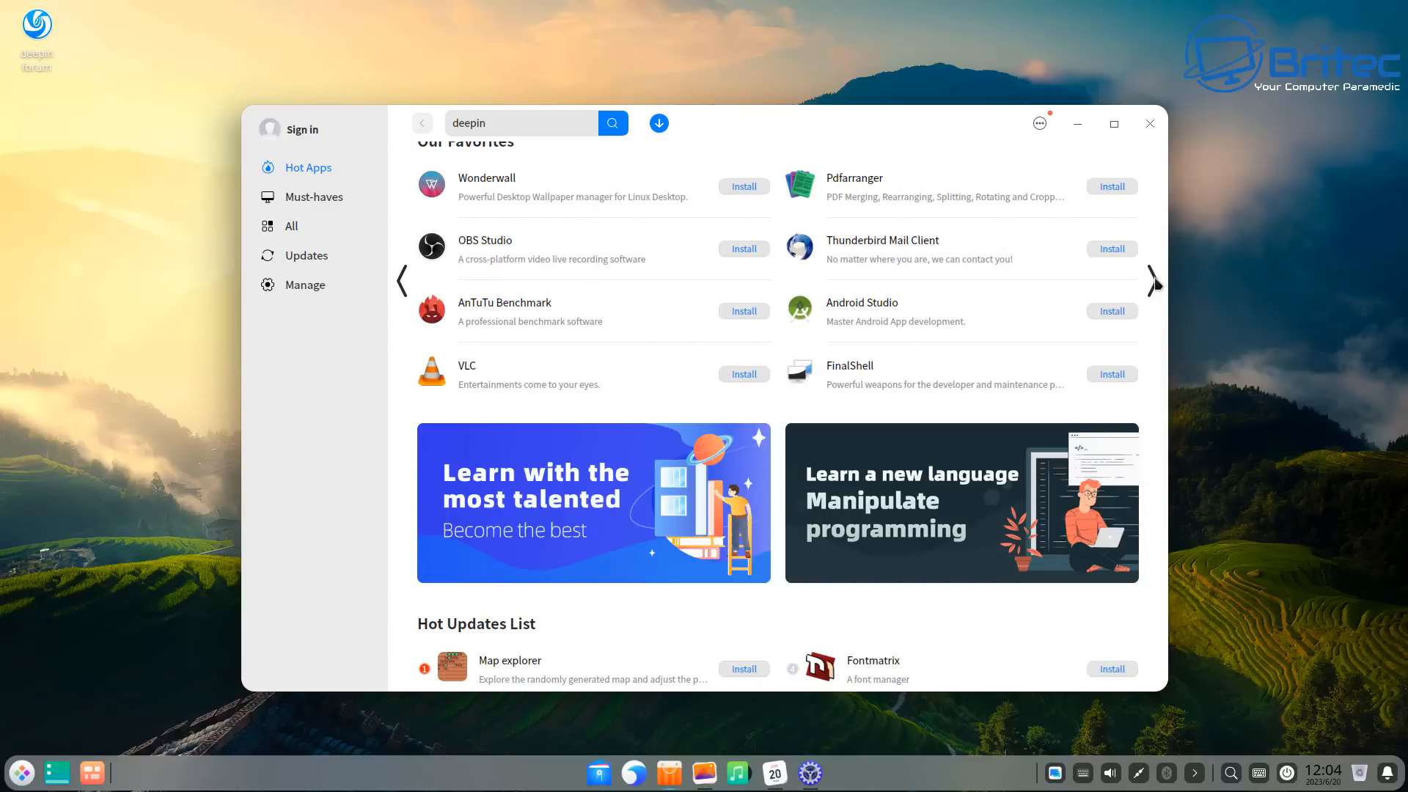
click(743, 373)
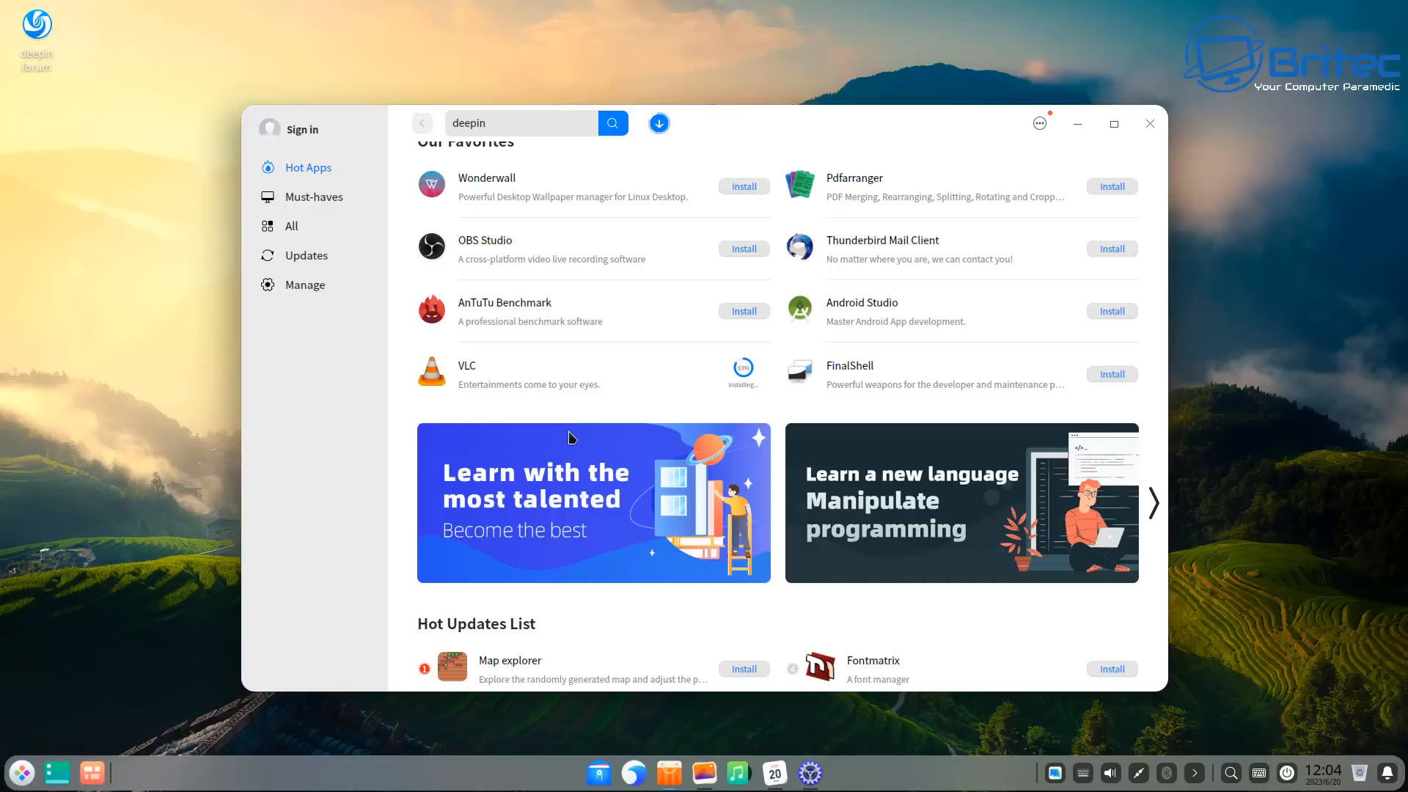
Scroll further through the App Store listings and select an entry.
scroll(down, 3)
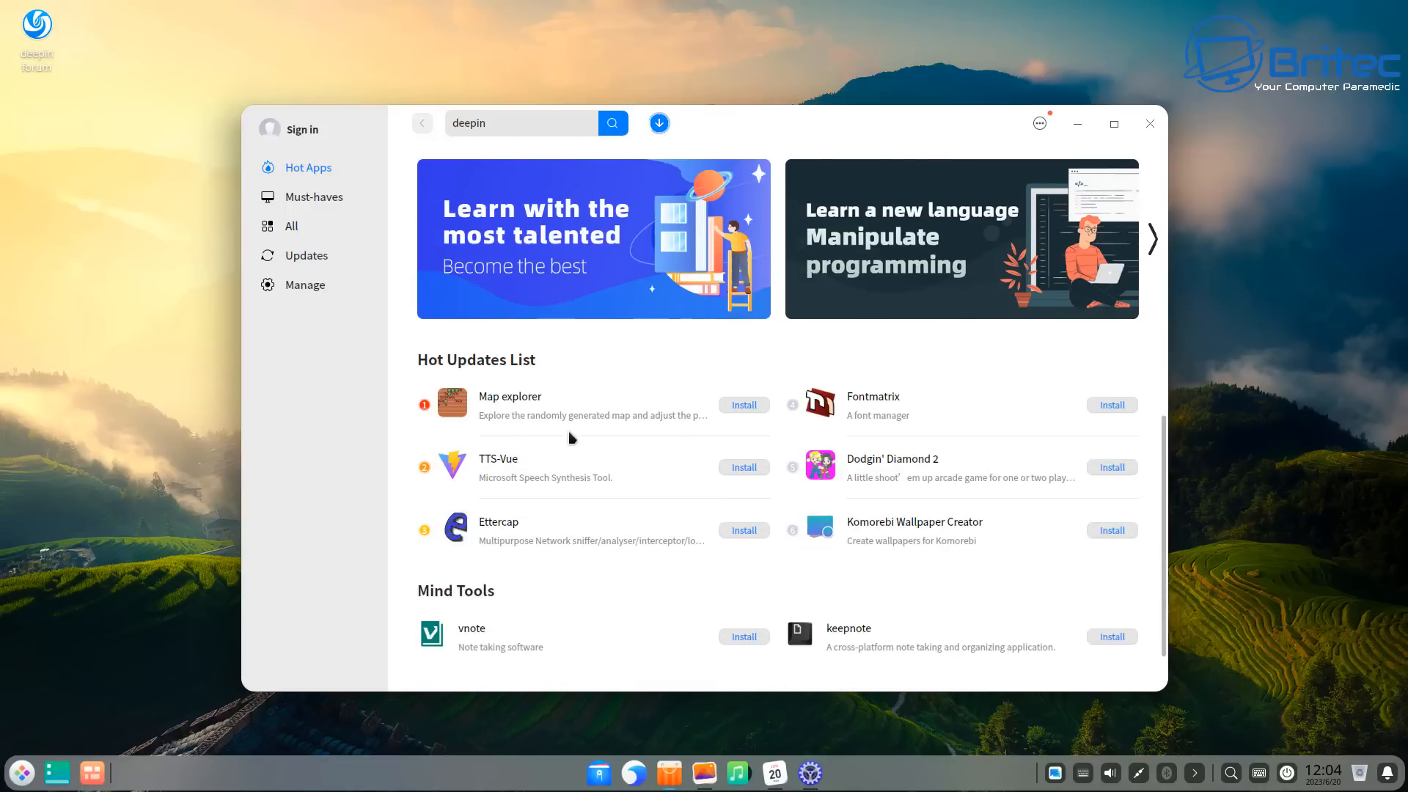
scroll(down, 3)
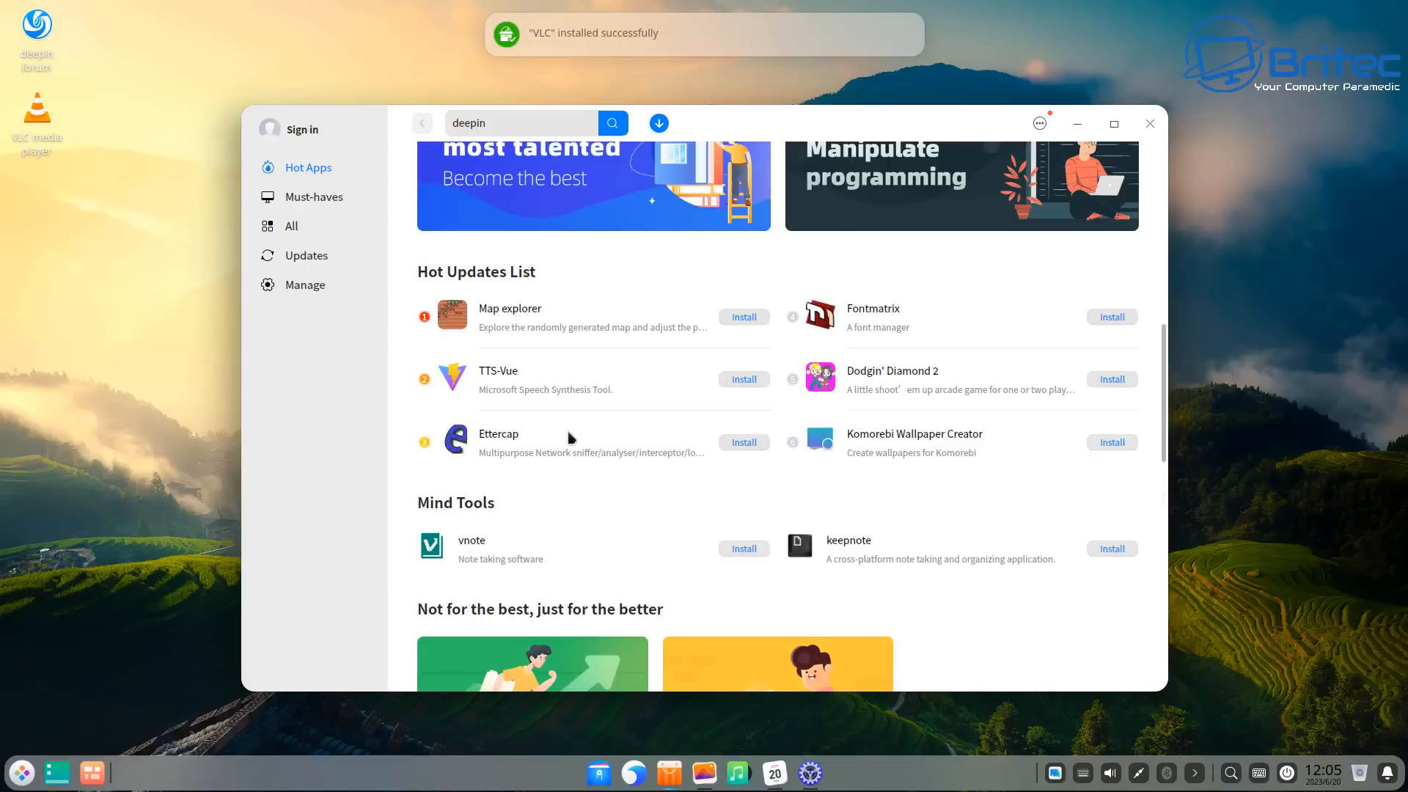
scroll(down, 3)
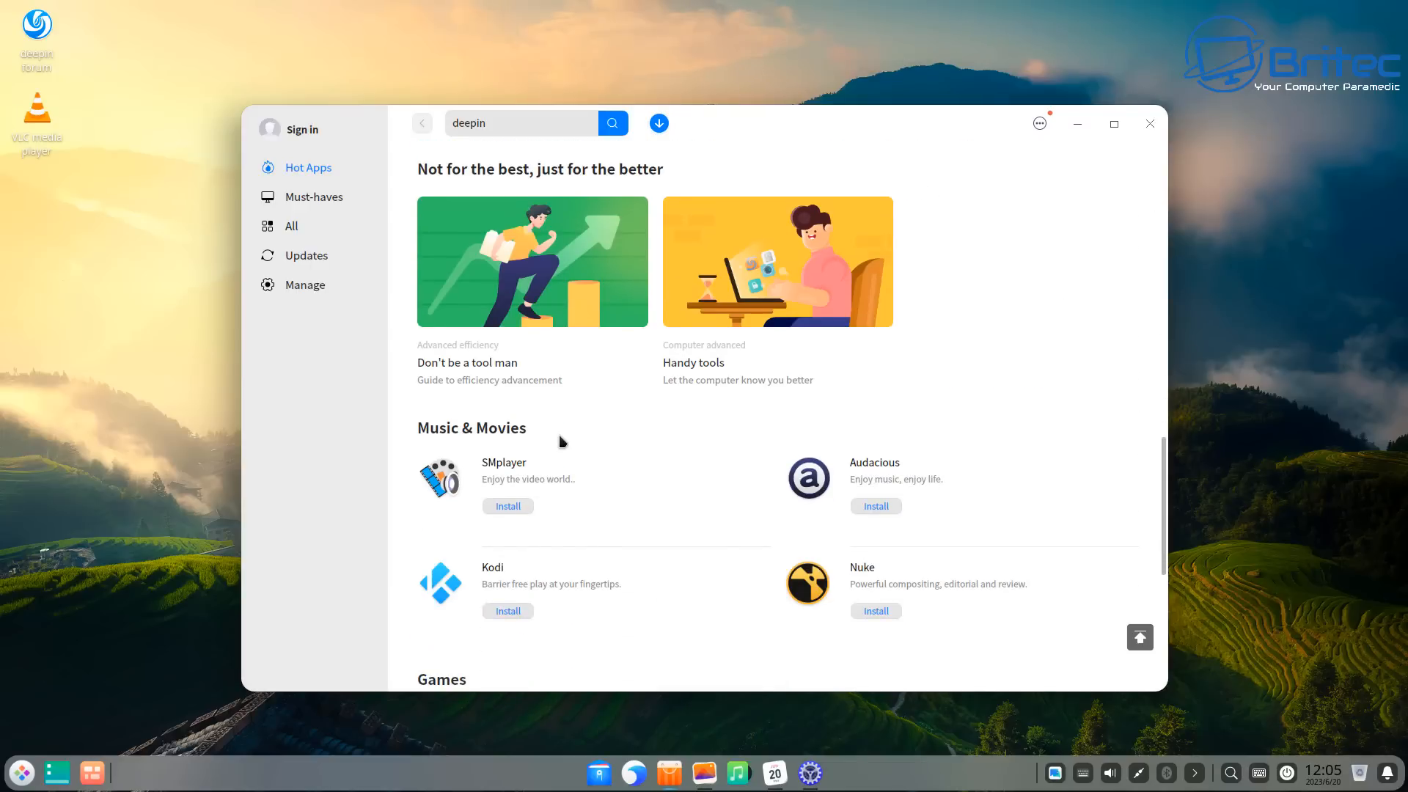
scroll(down, 3)
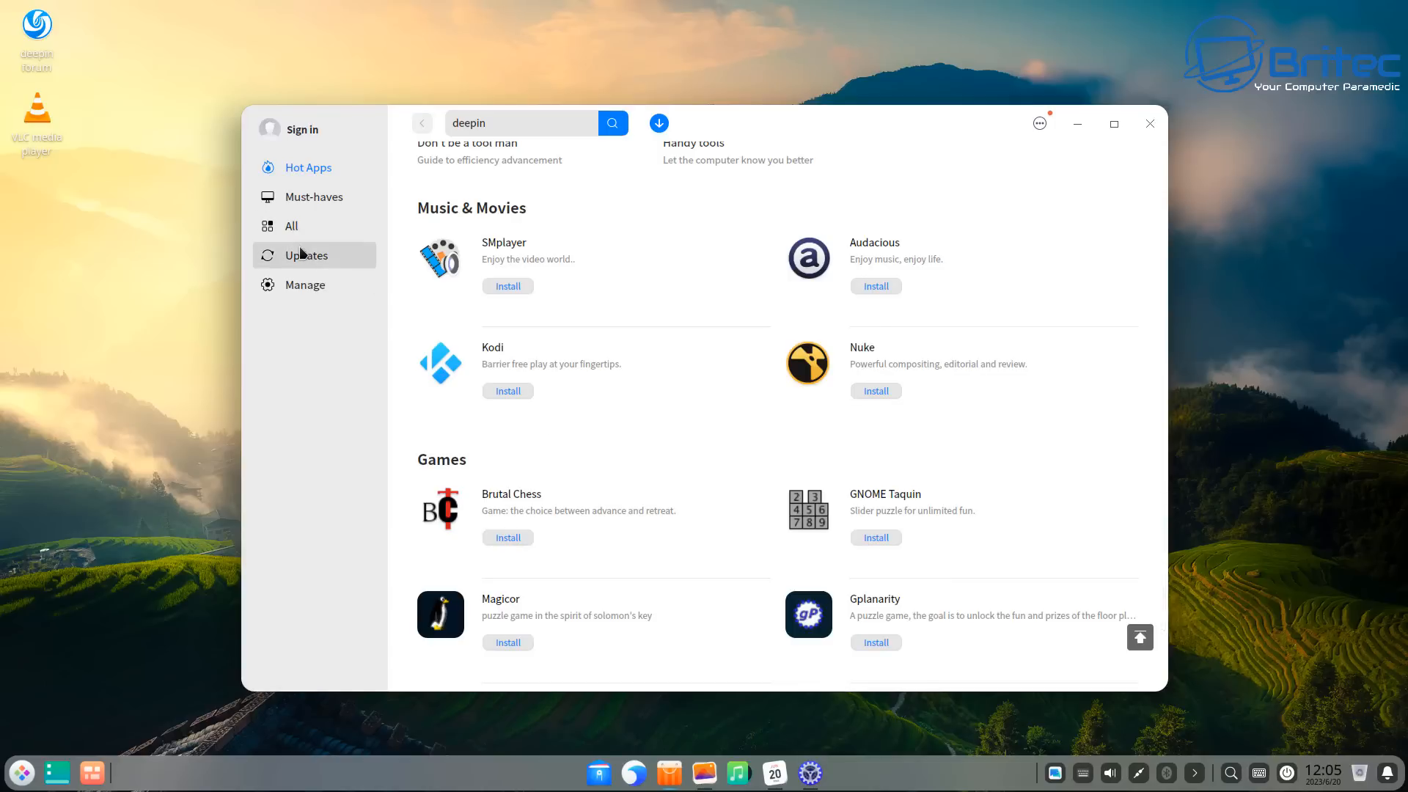
click(305, 255)
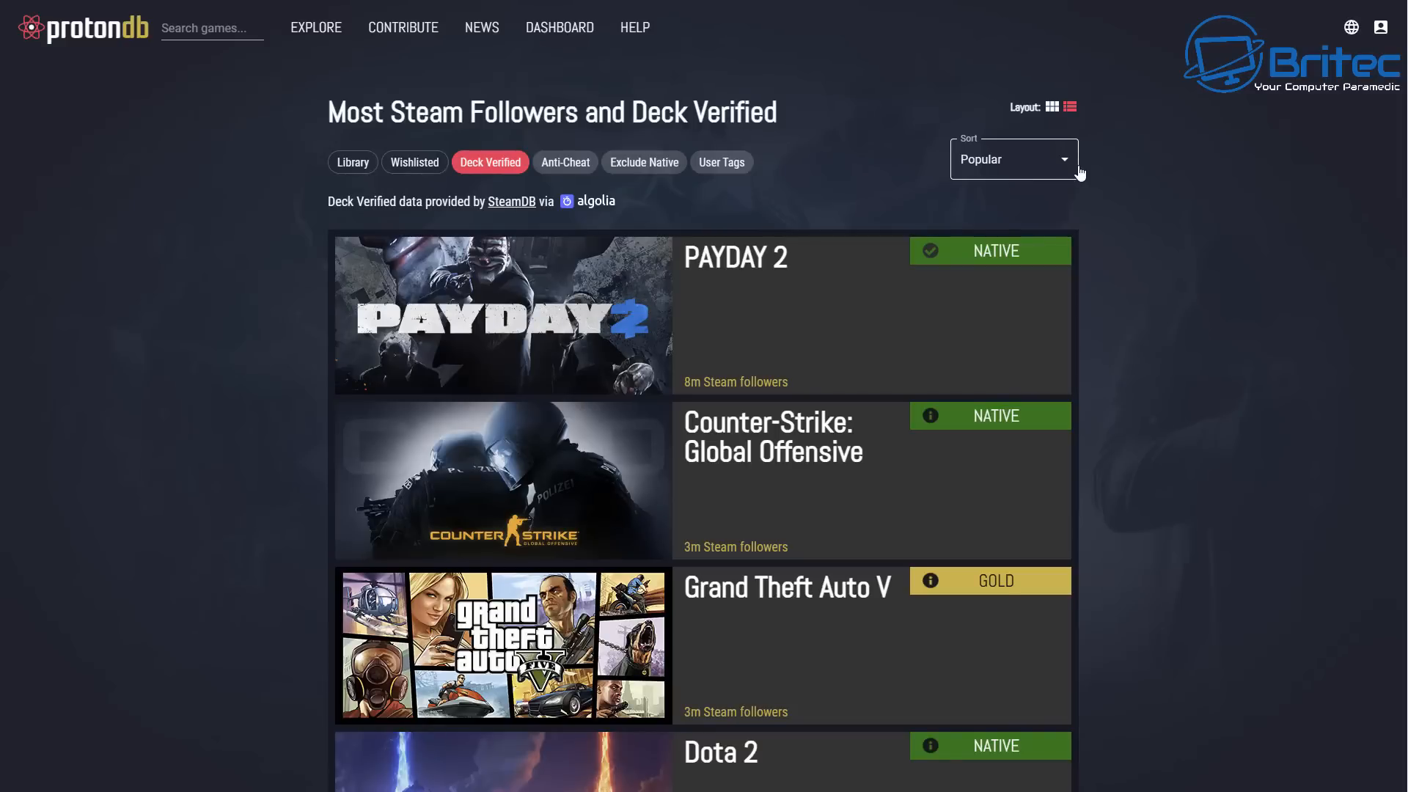
mouse_move(980, 363)
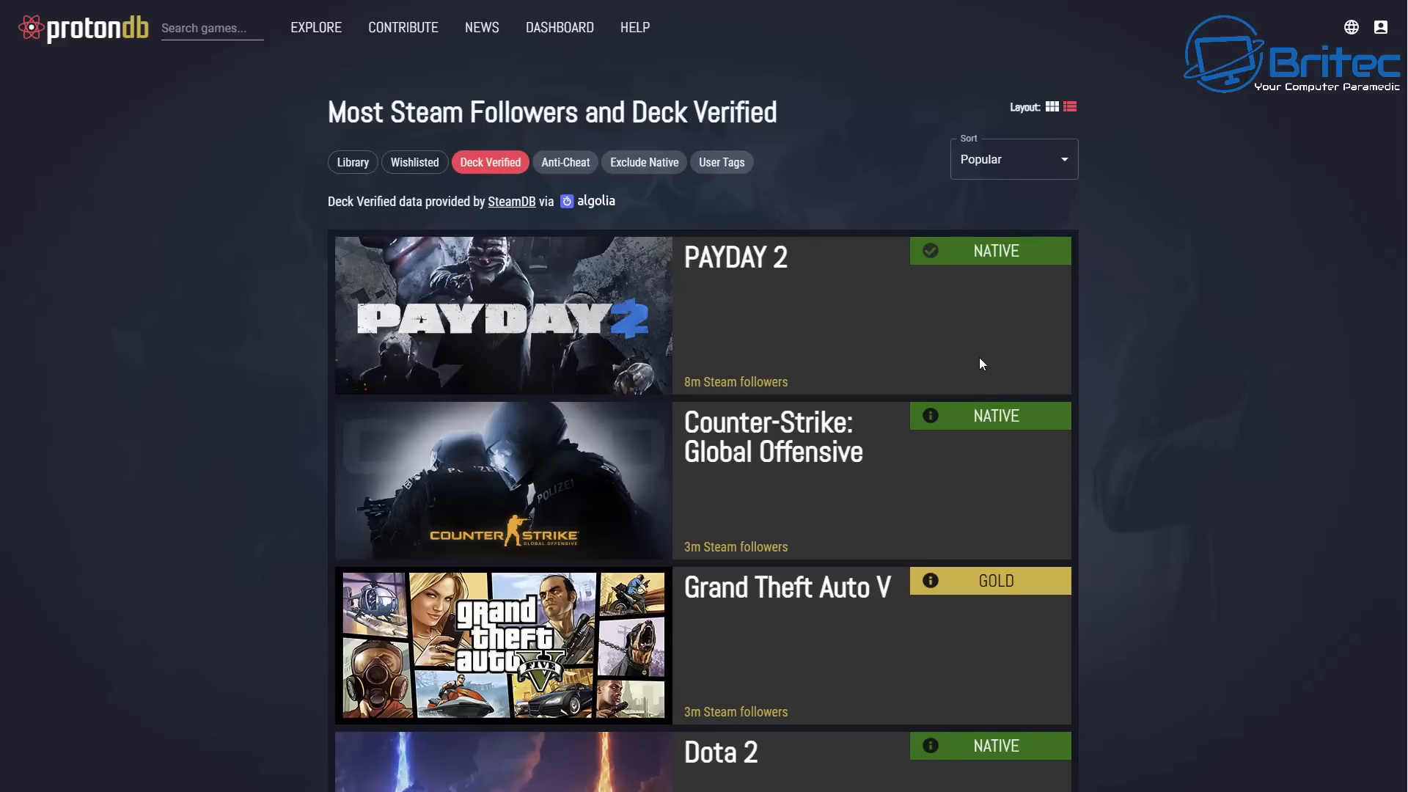
scroll(down, 3)
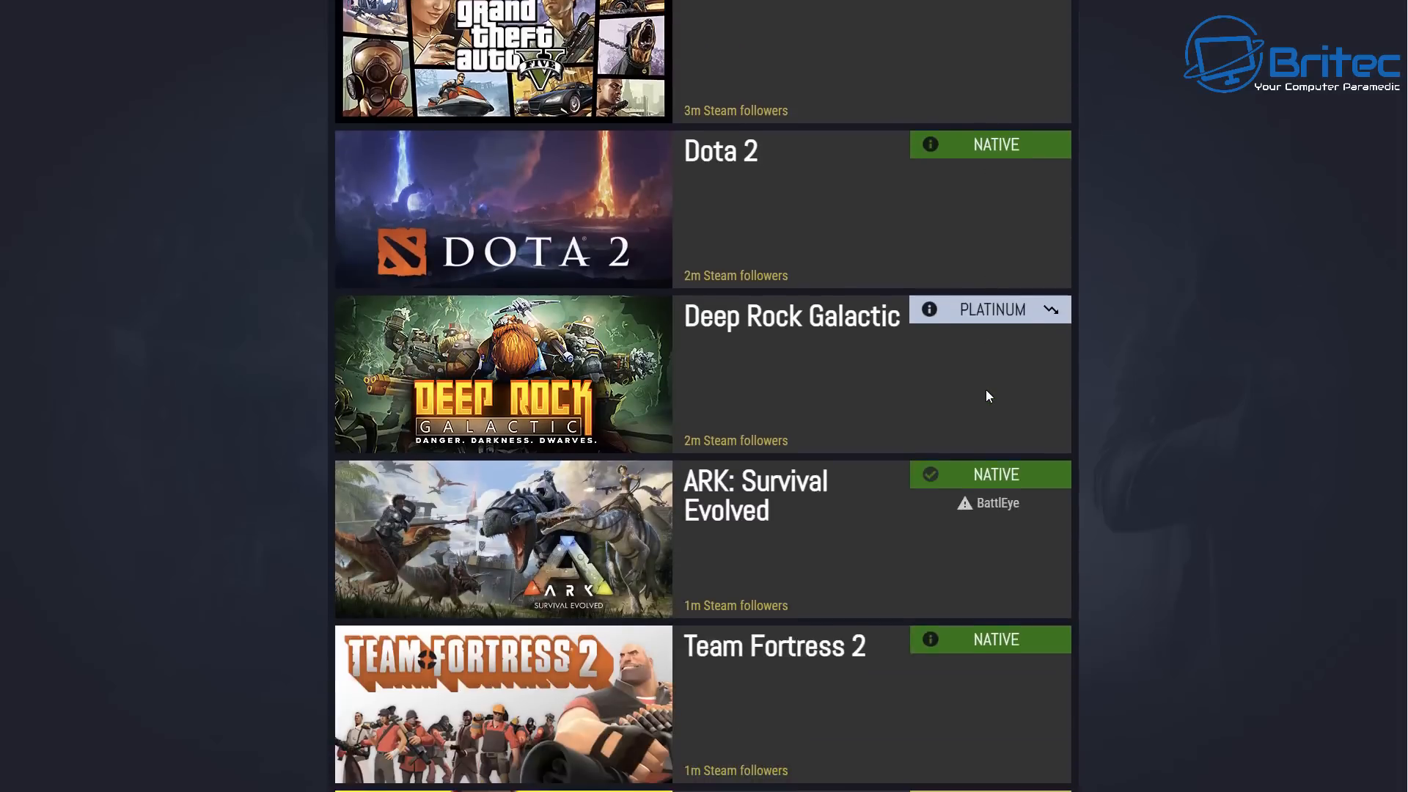
scroll(down, 3)
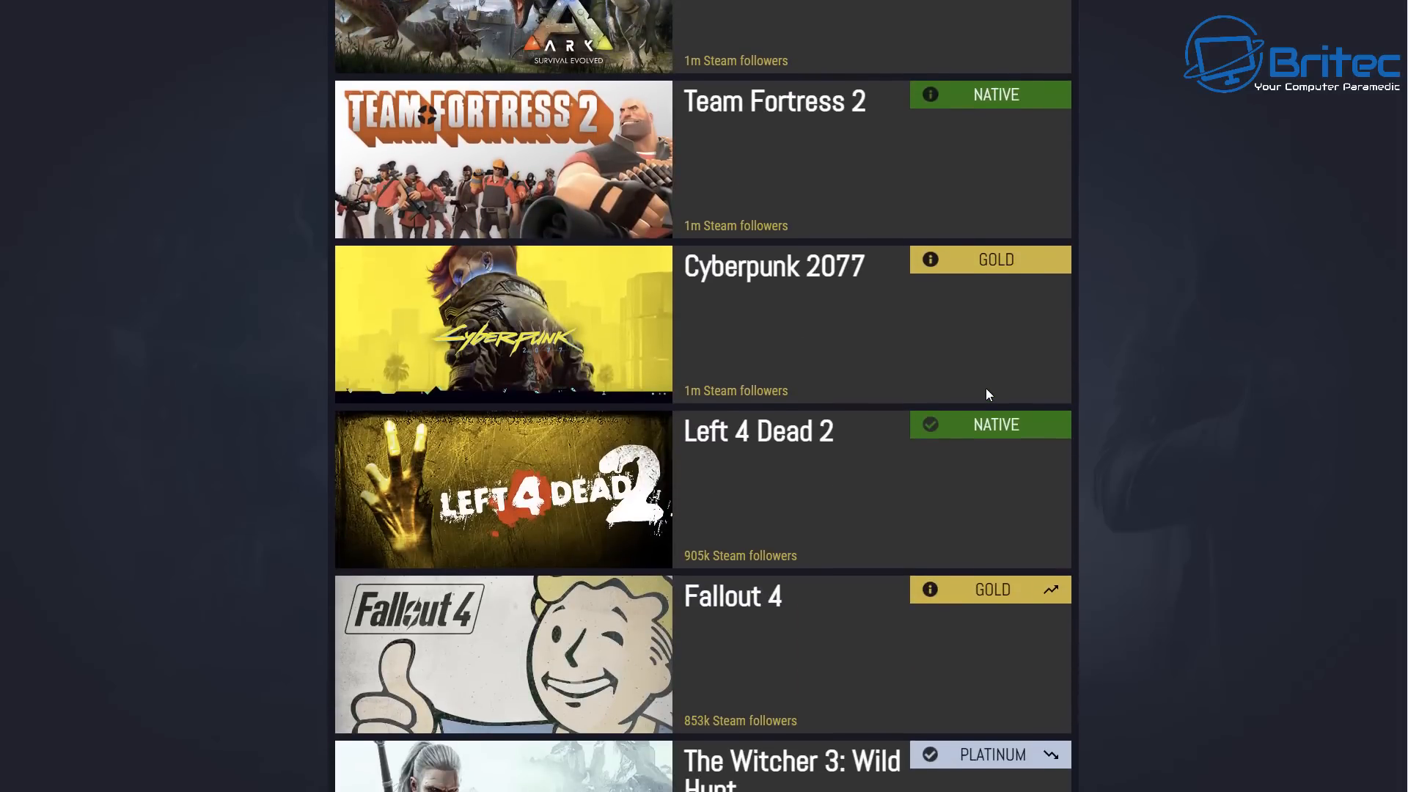
mouse_move(620, 352)
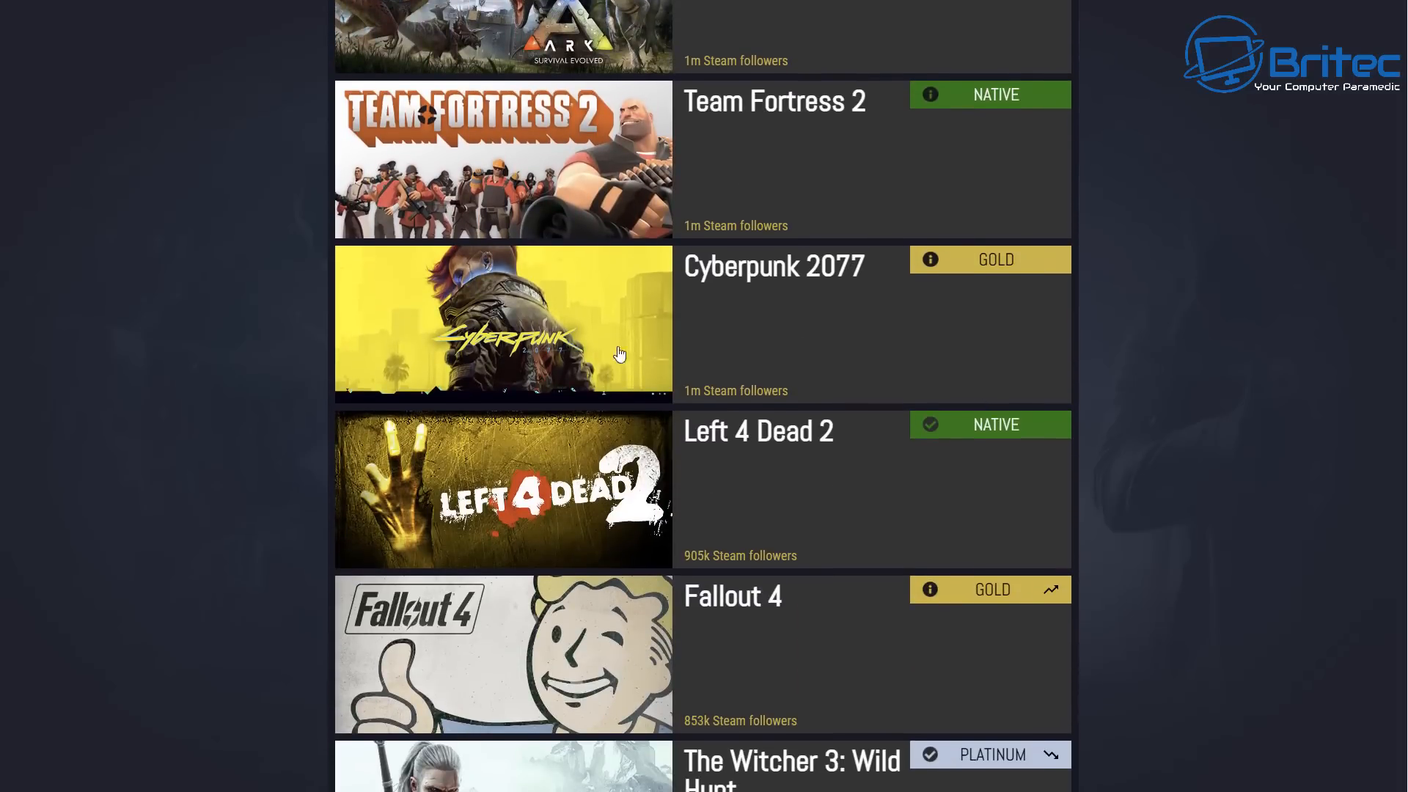
click(502, 321)
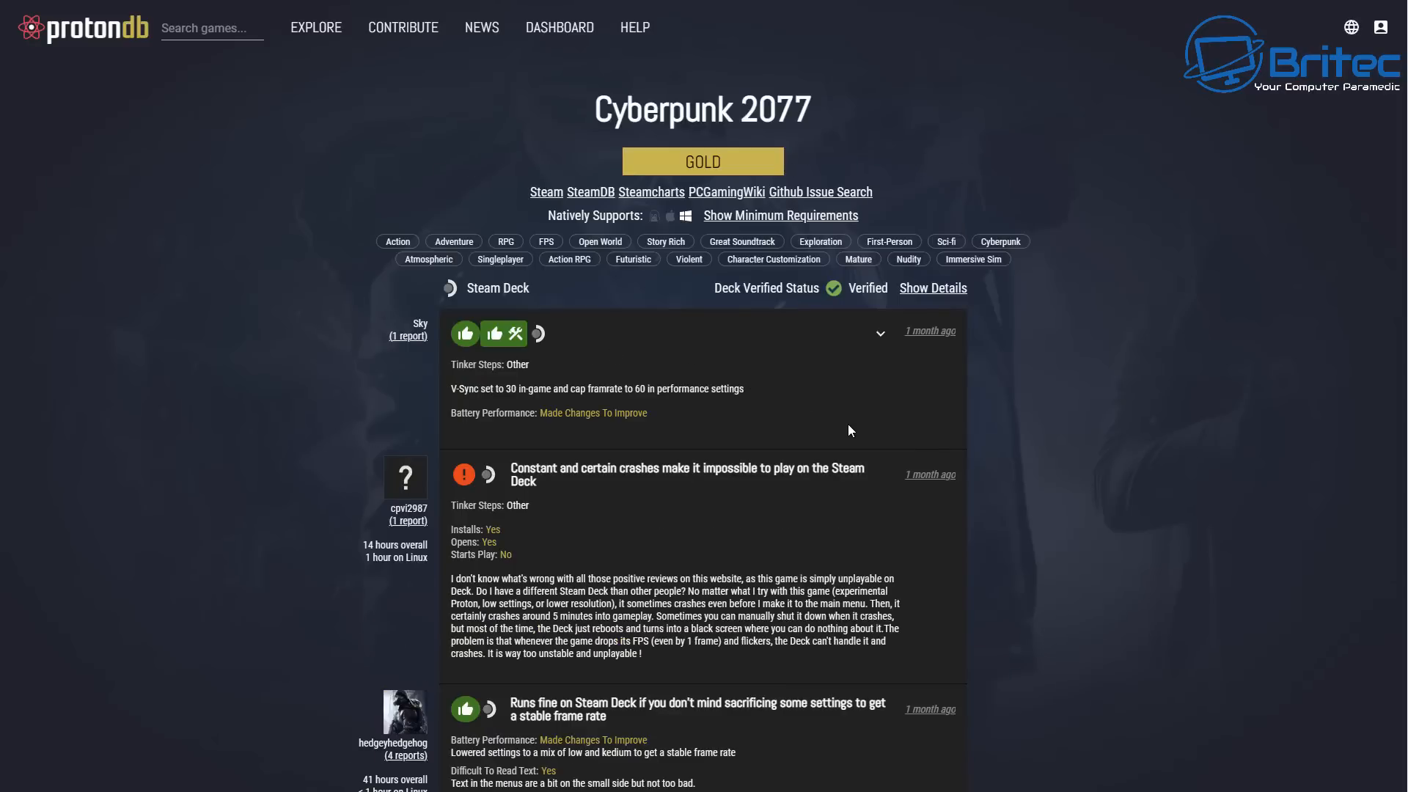
mouse_move(498, 409)
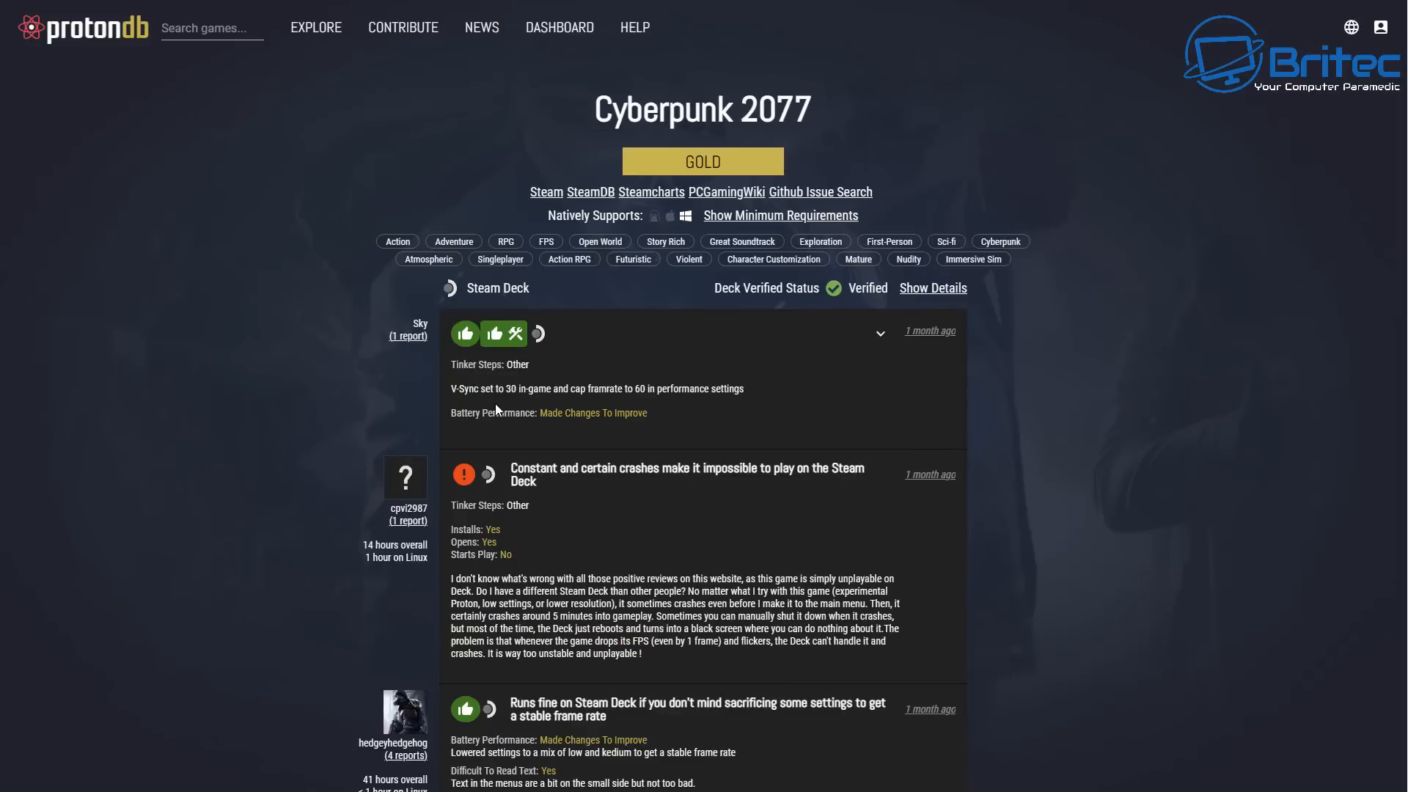
mouse_move(689, 404)
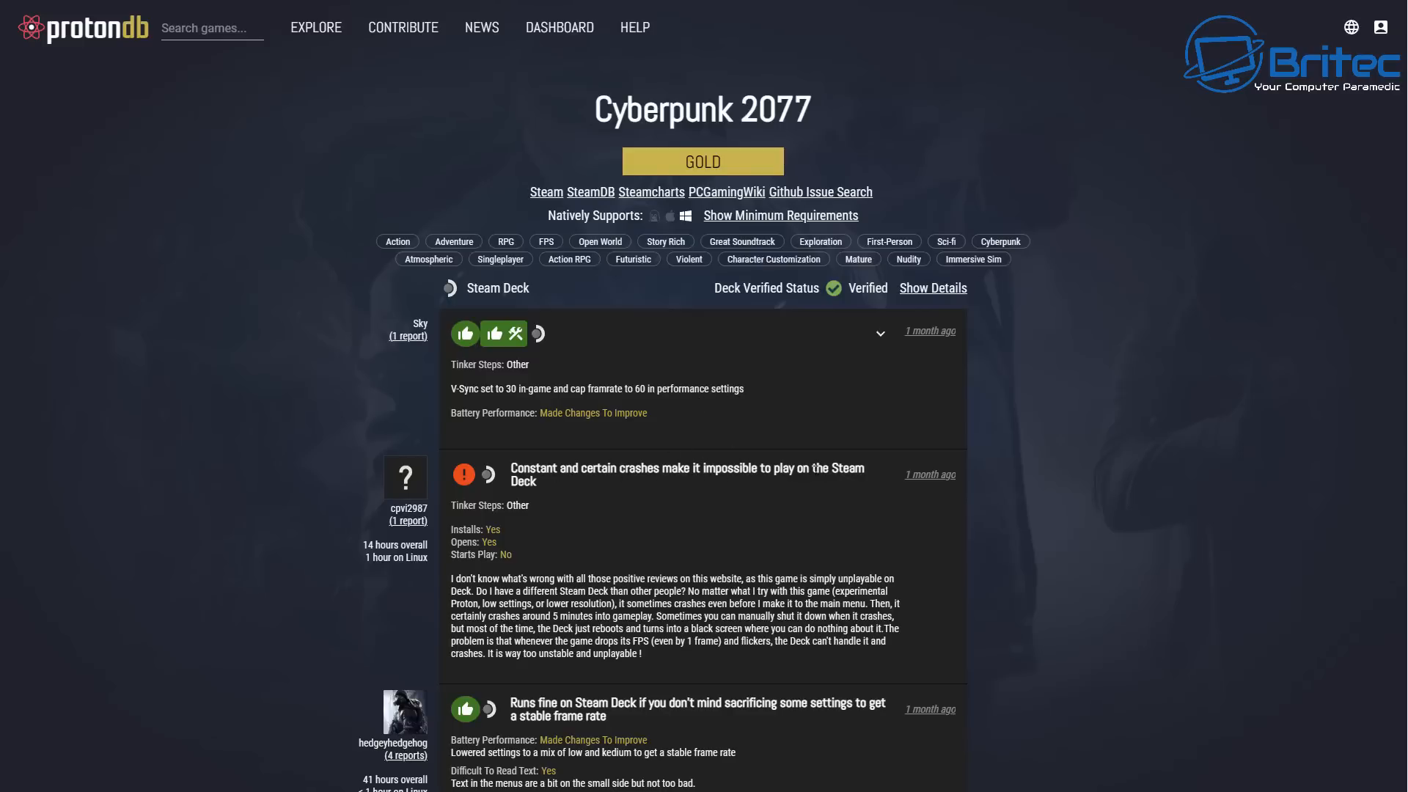
scroll(down, 3)
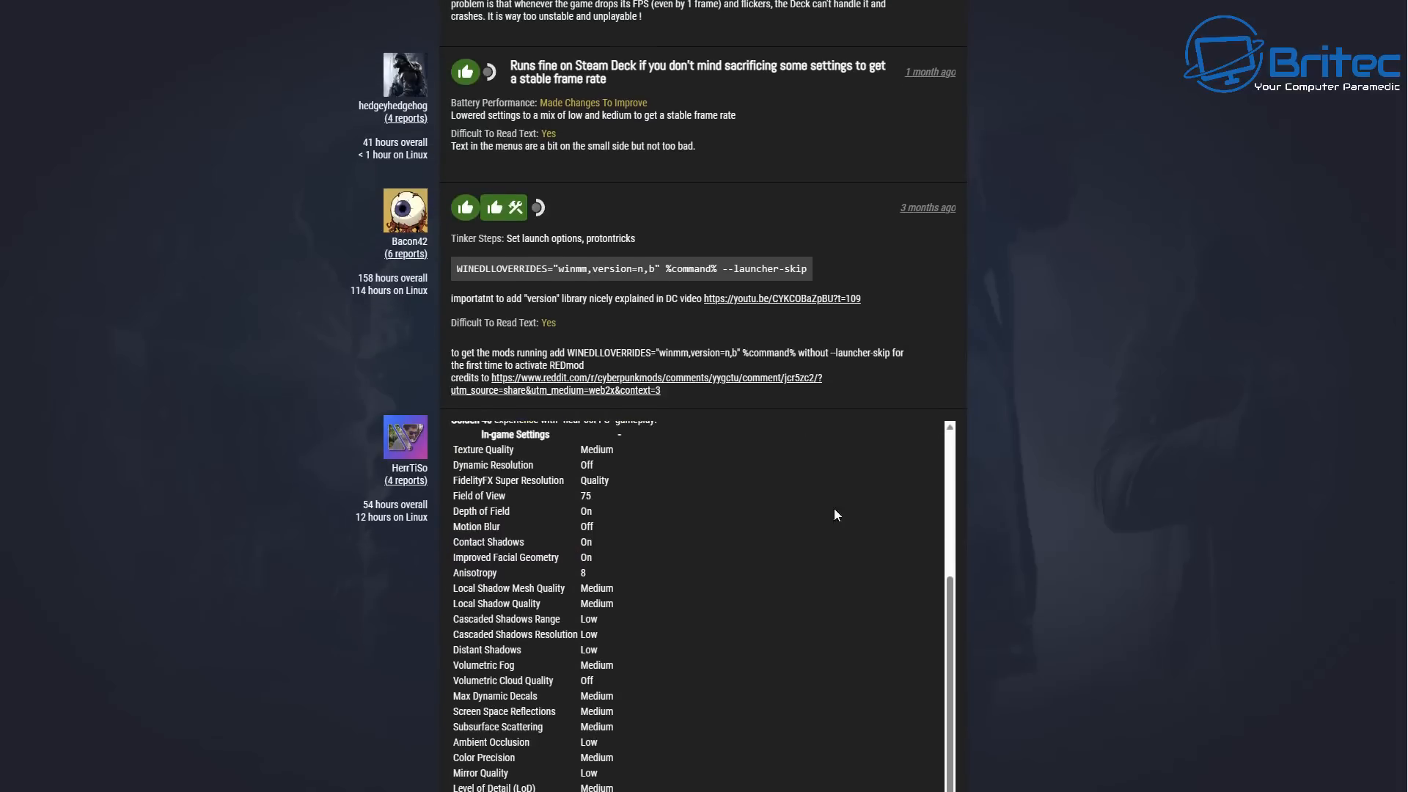
scroll(down, 3)
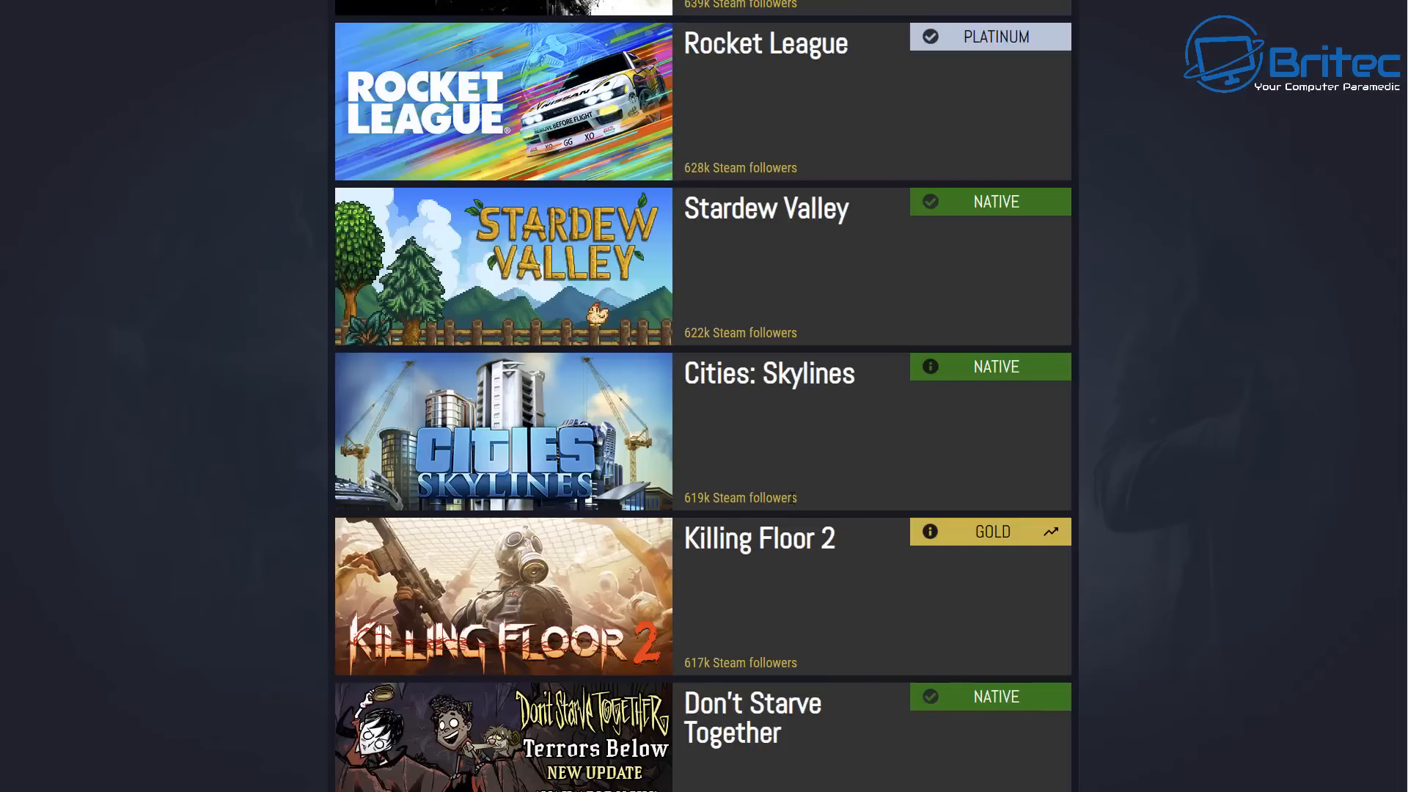
mouse_move(843, 519)
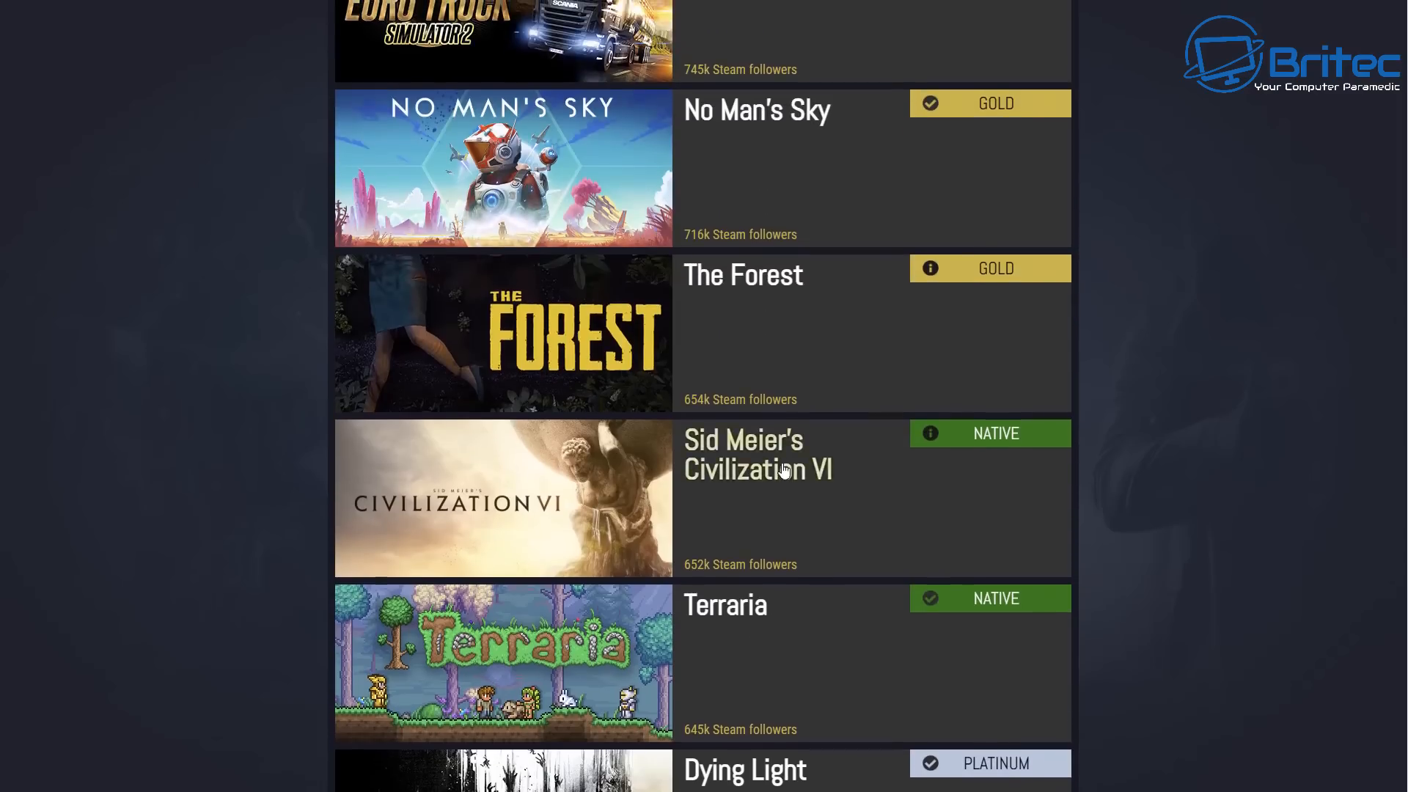
scroll(down, 3)
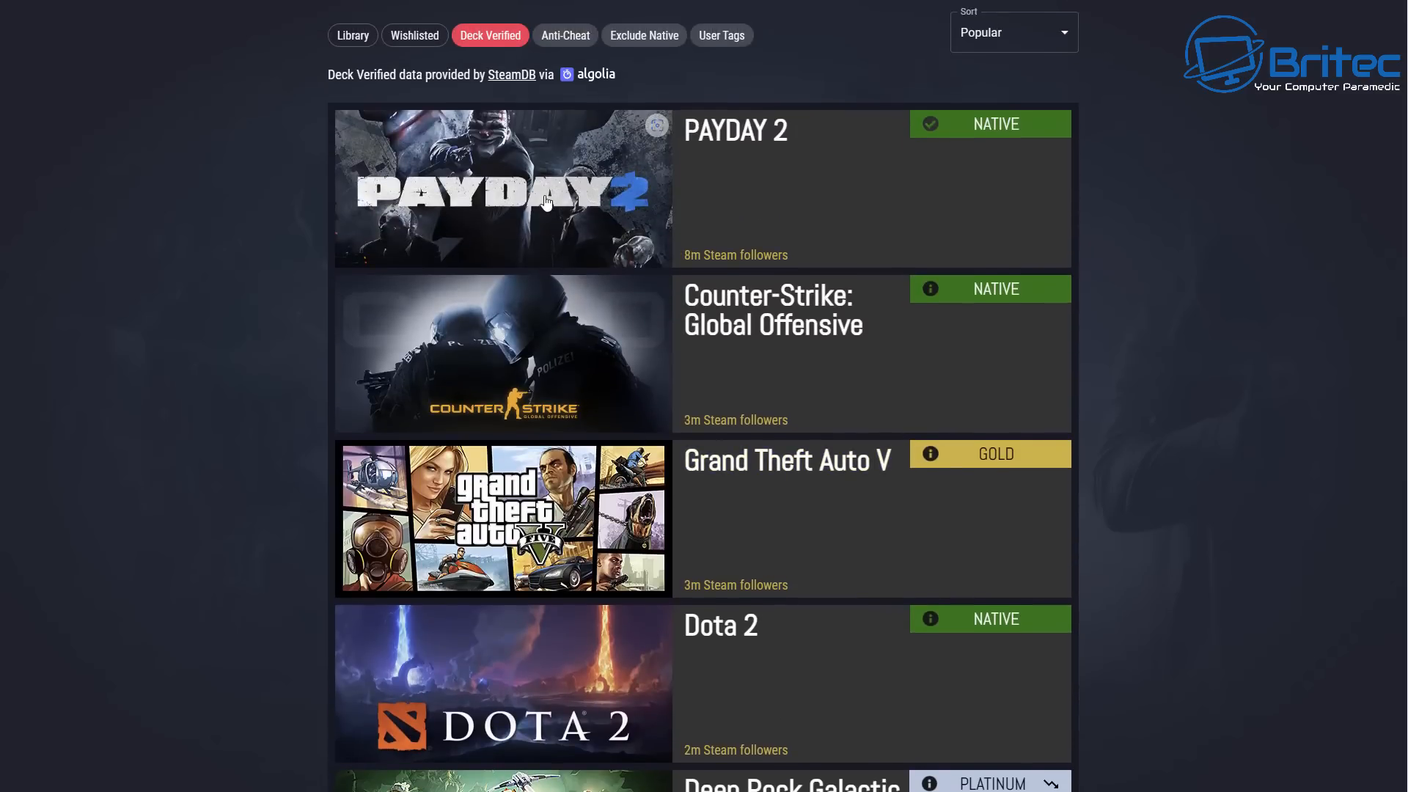
click(500, 188)
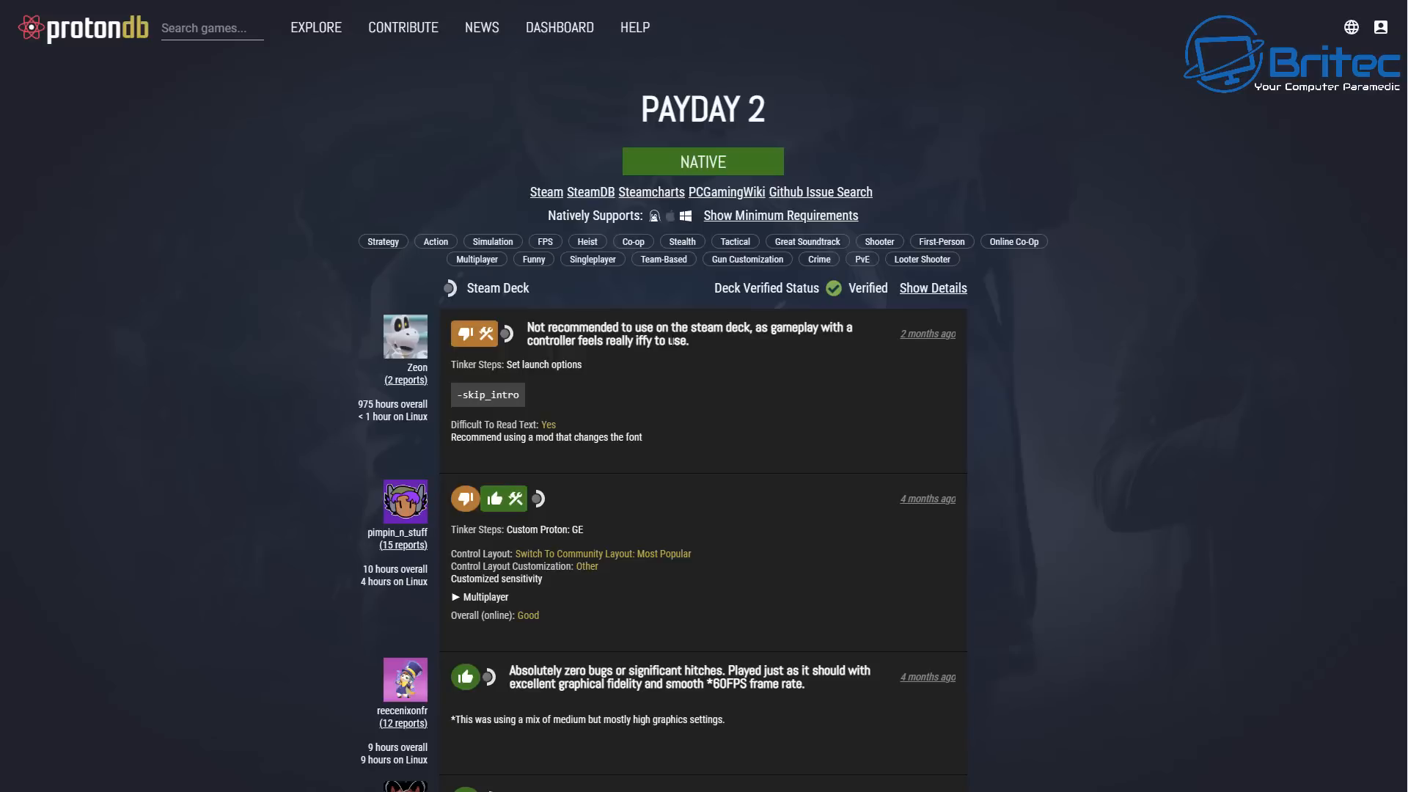
scroll(down, 3)
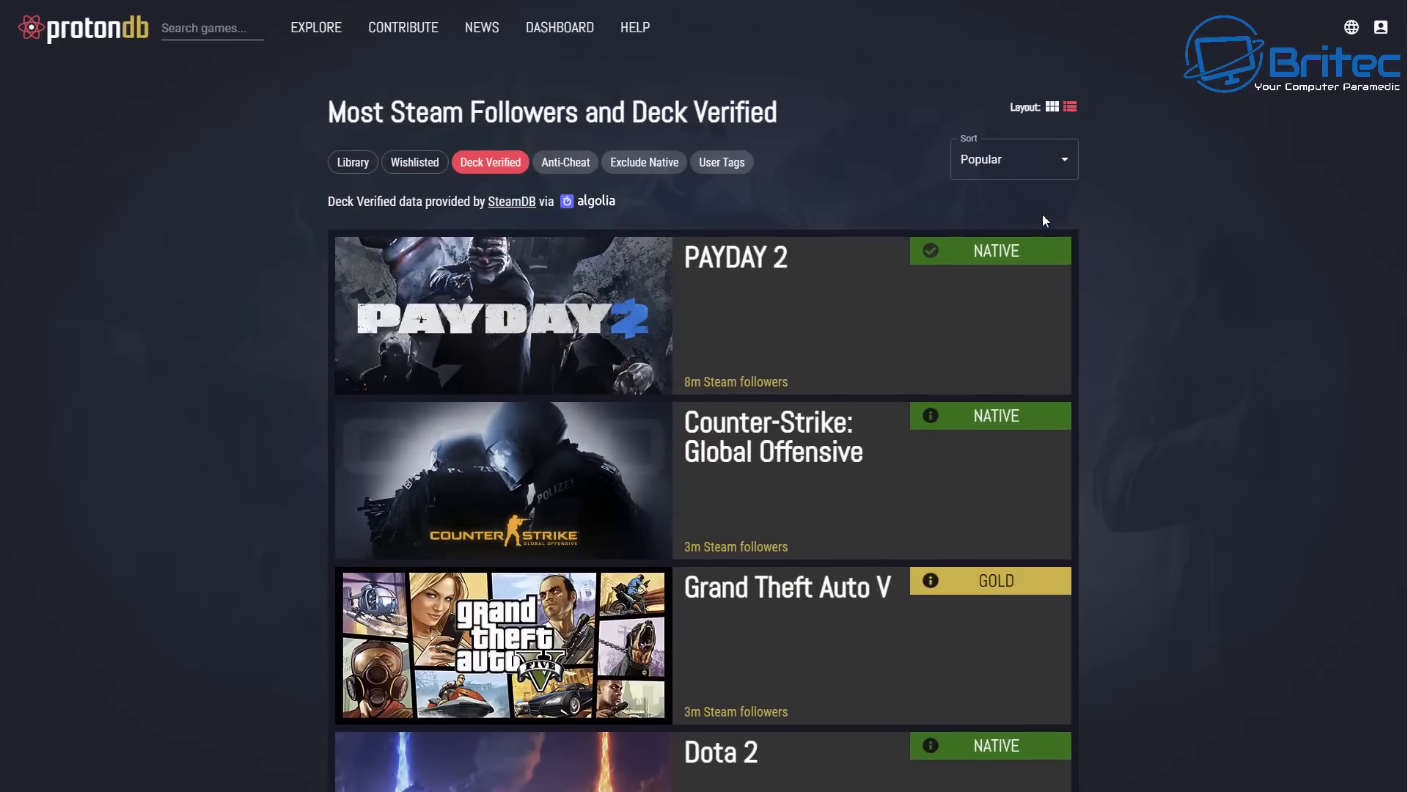
Sort ProtonDB's Deck Verified games by Most Borked Reports and scroll through the Elden Ring reports.
click(1013, 159)
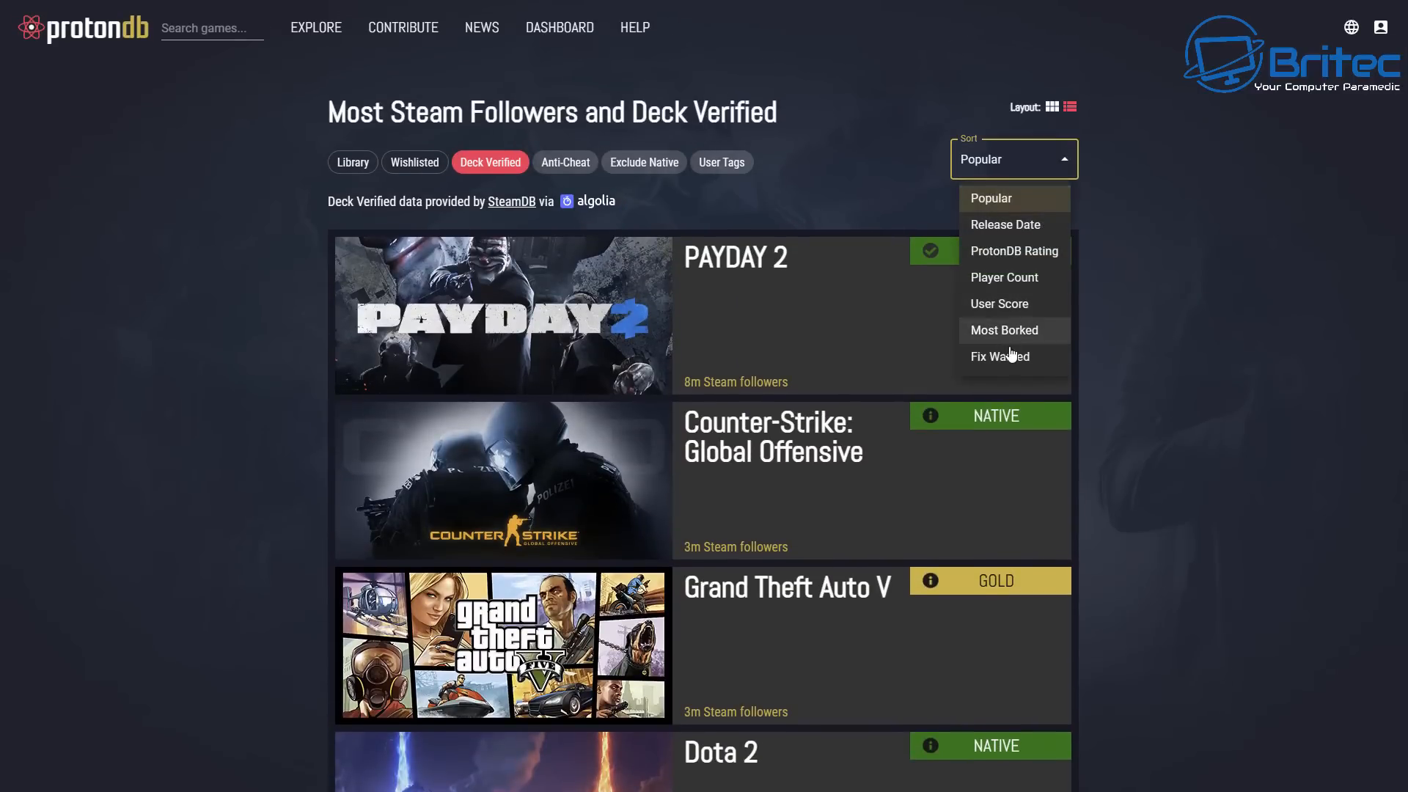
click(1003, 329)
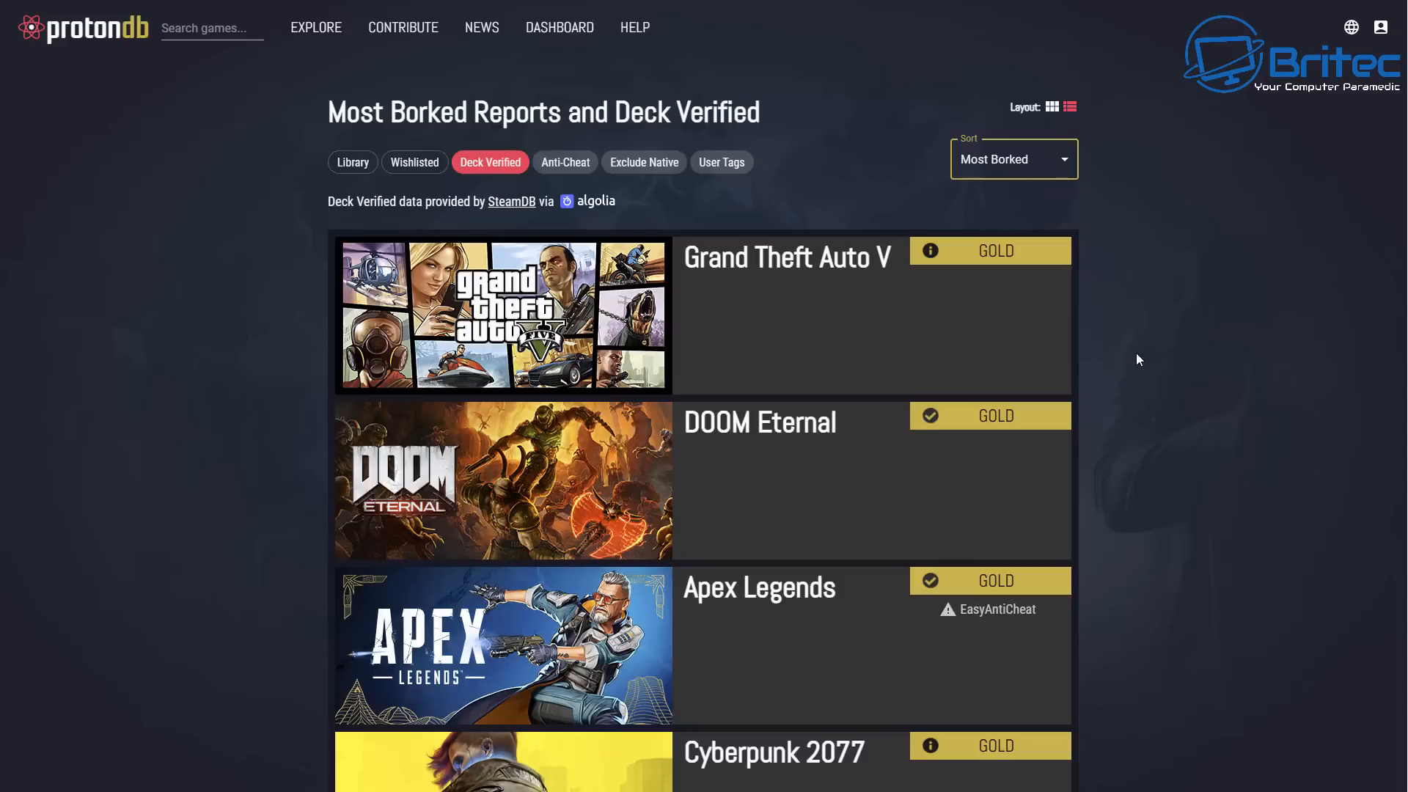
mouse_move(1056, 337)
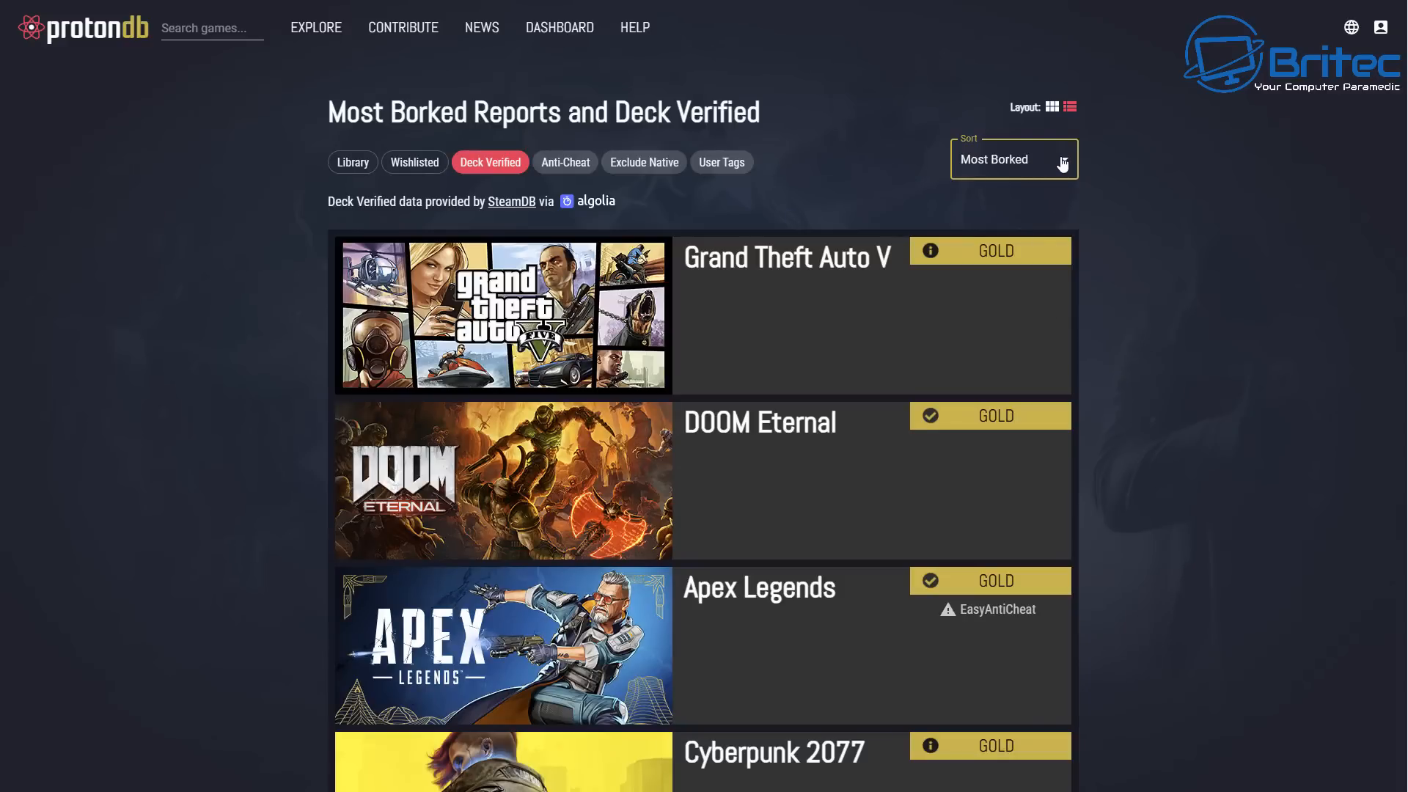
scroll(down, 3)
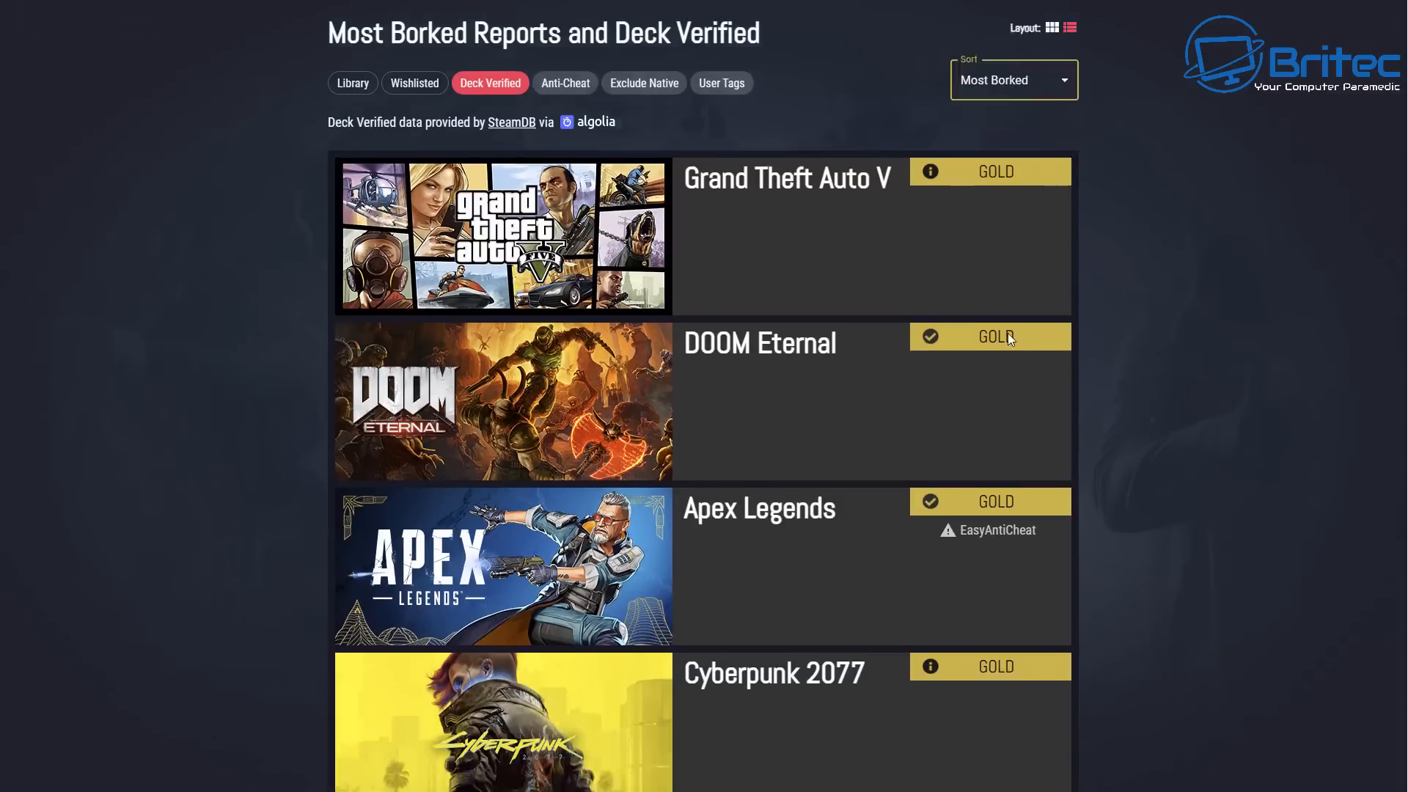
scroll(down, 3)
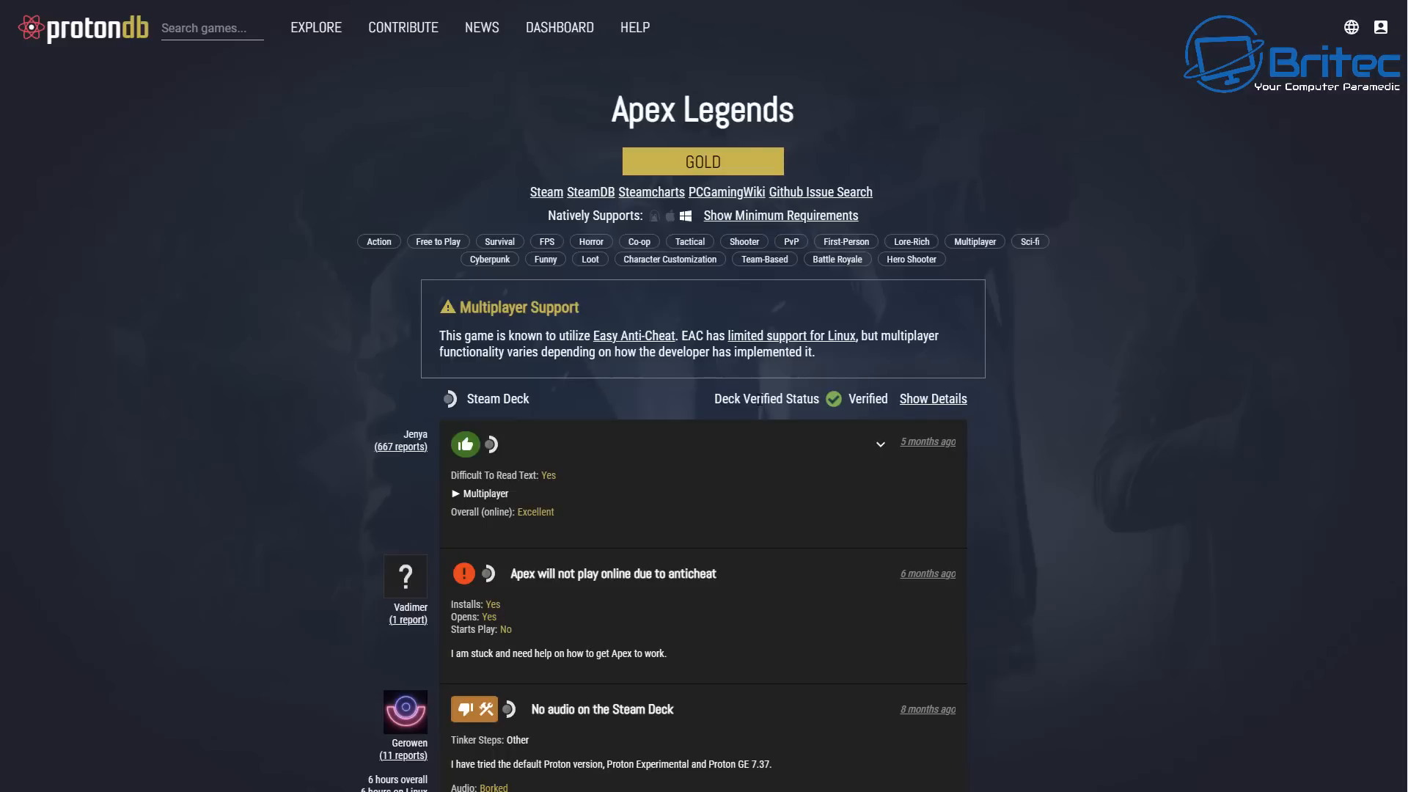
mouse_move(230, 236)
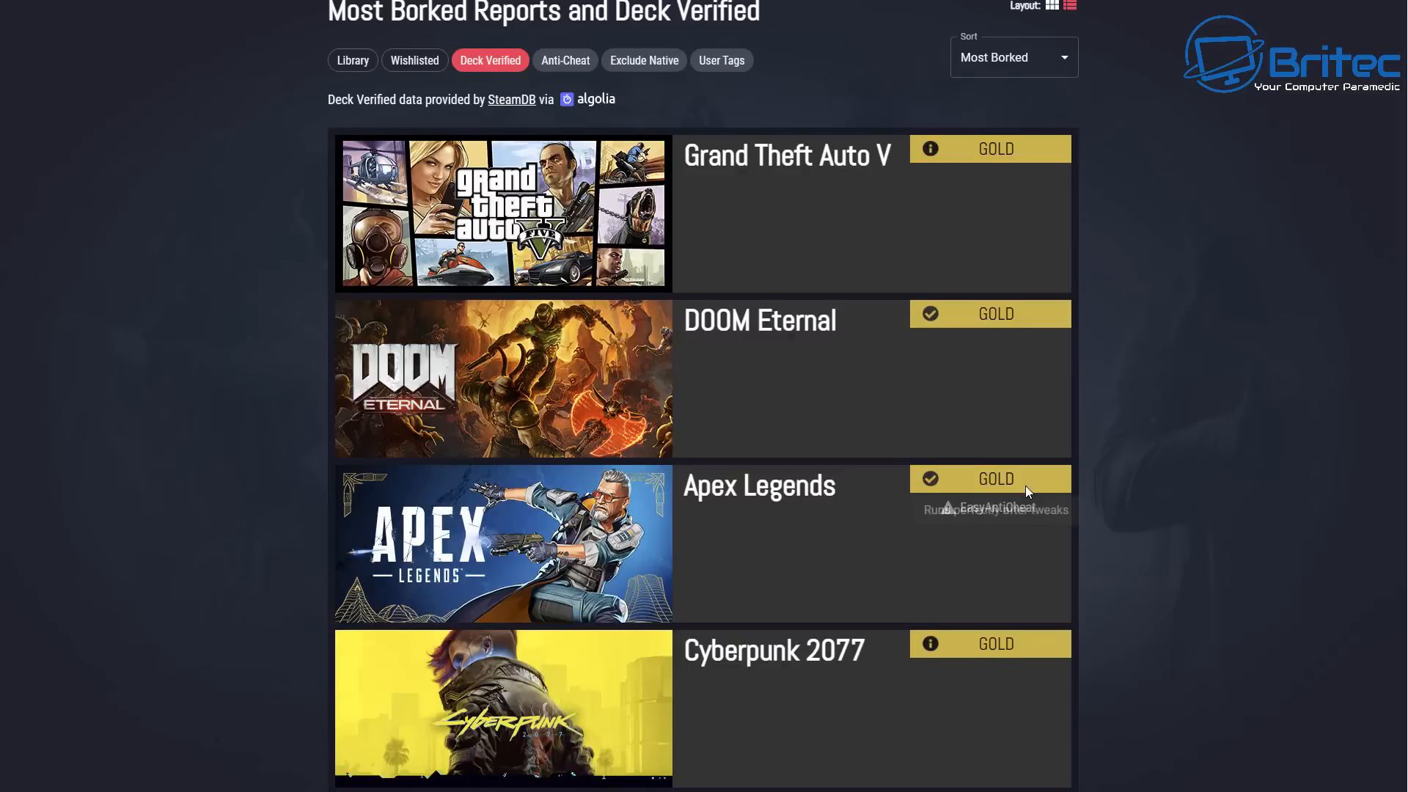
scroll(down, 3)
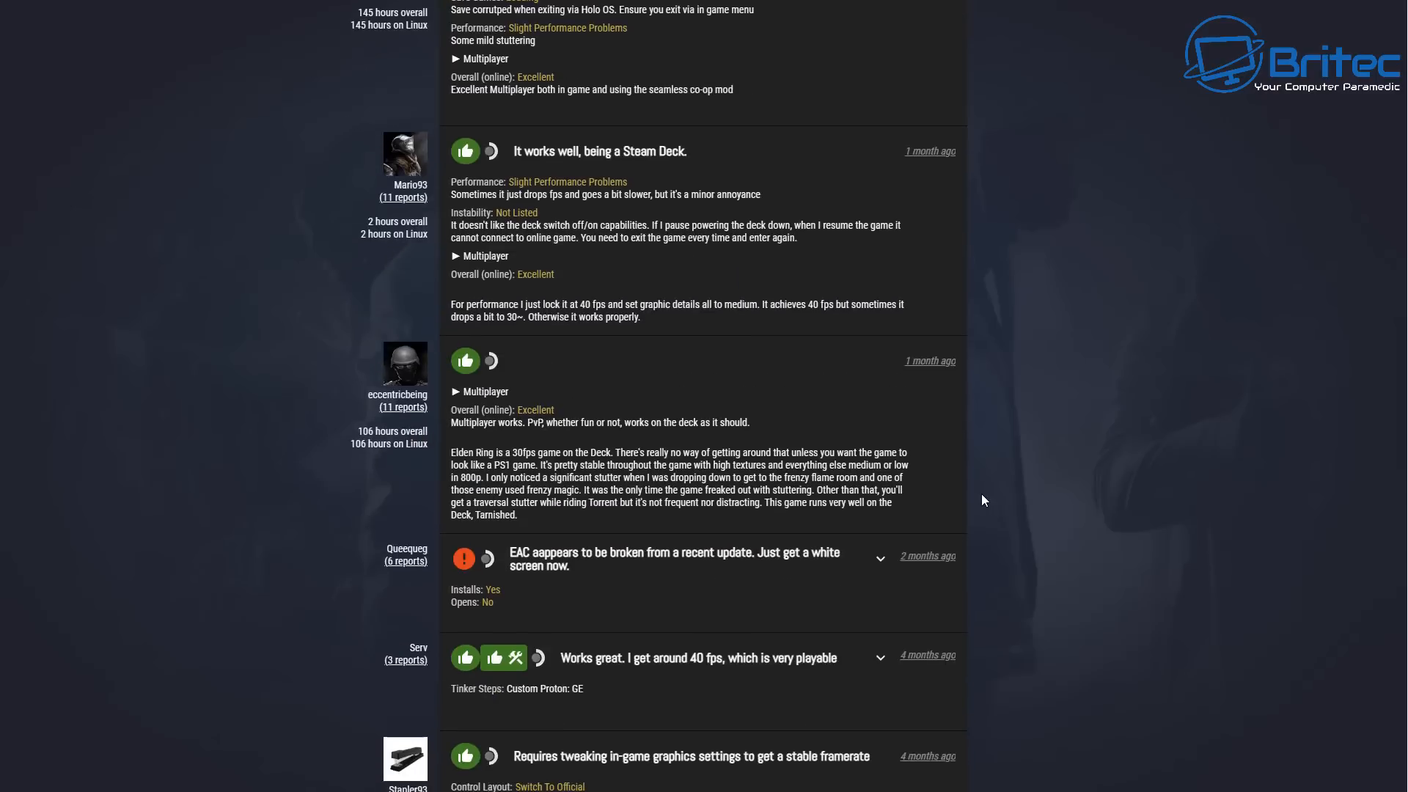
scroll(down, 3)
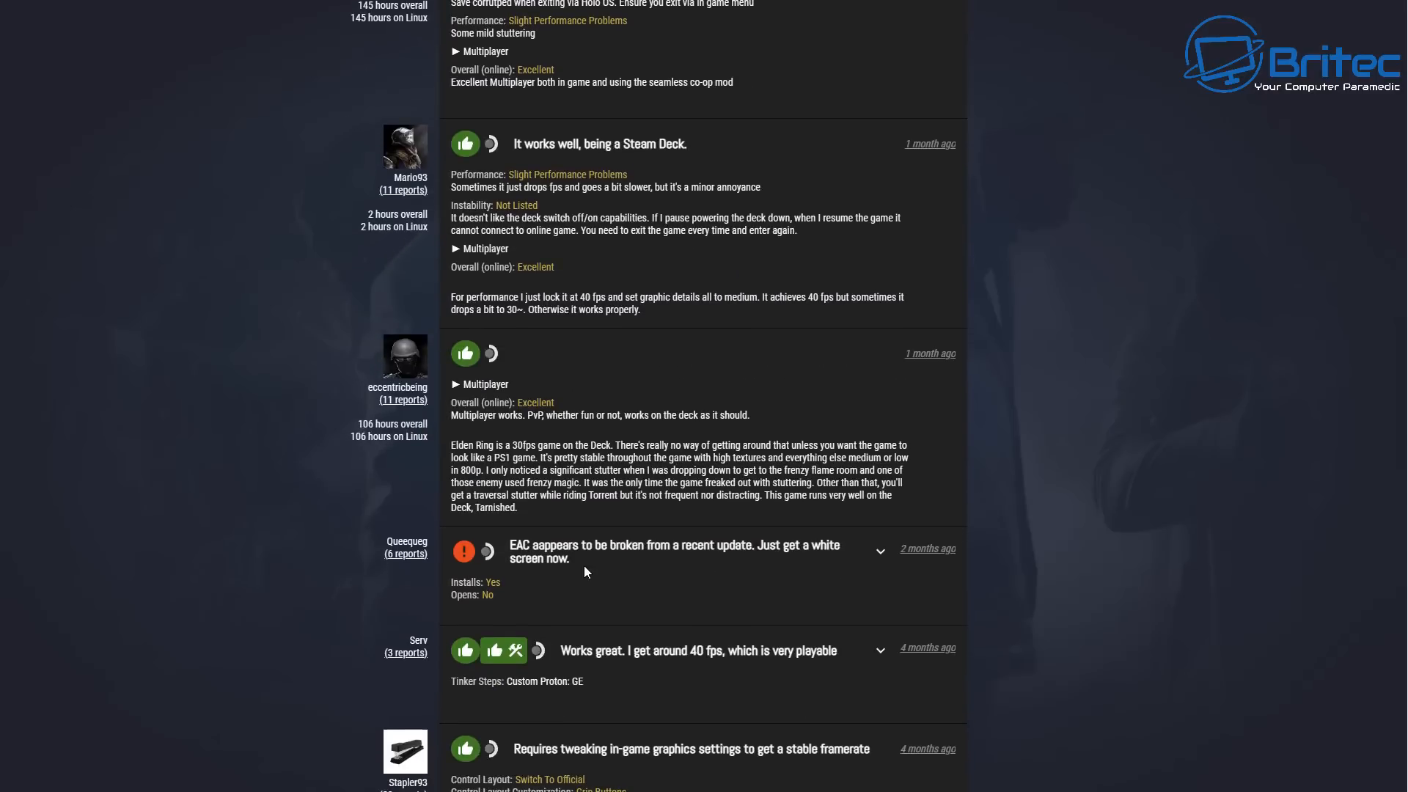
mouse_move(764, 564)
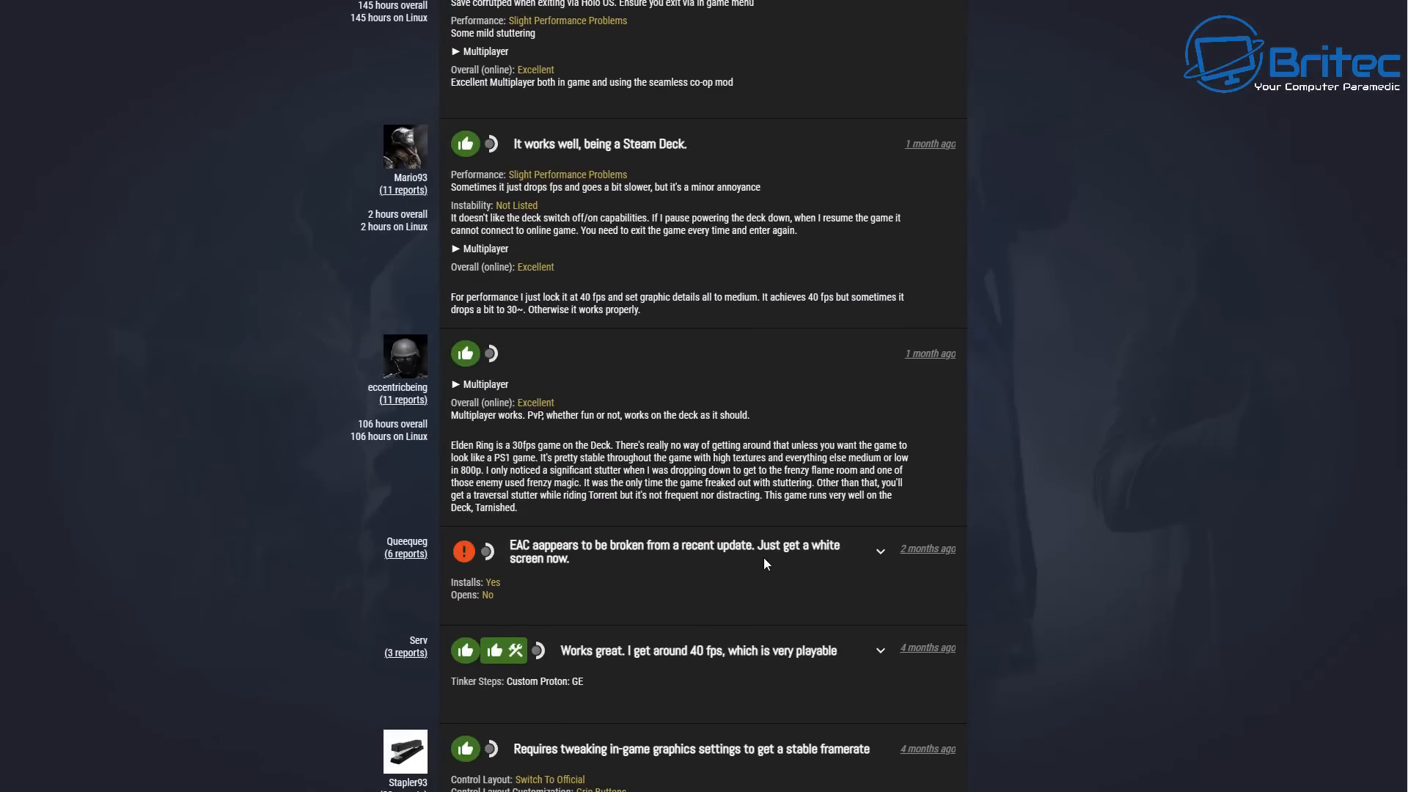
scroll(down, 3)
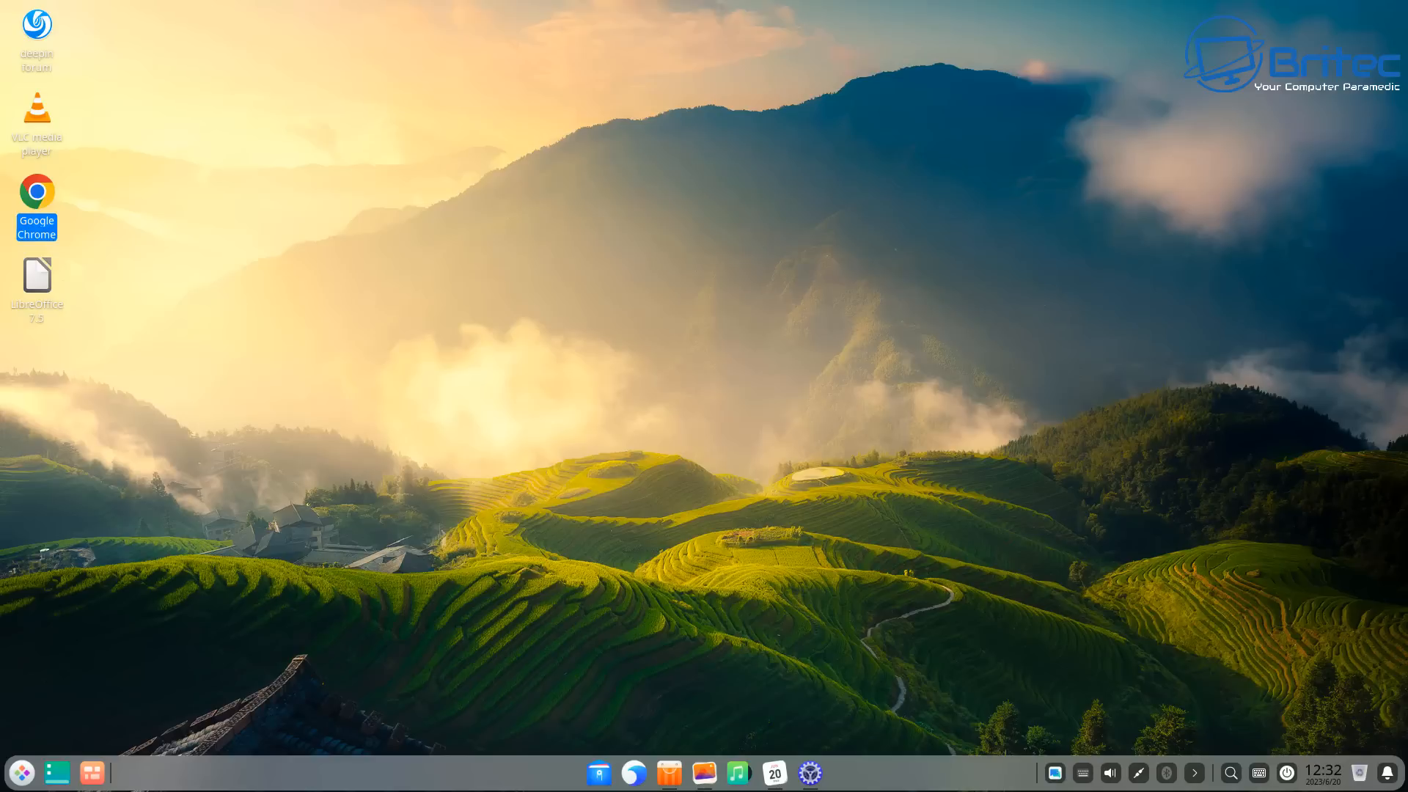
double_click(36, 276)
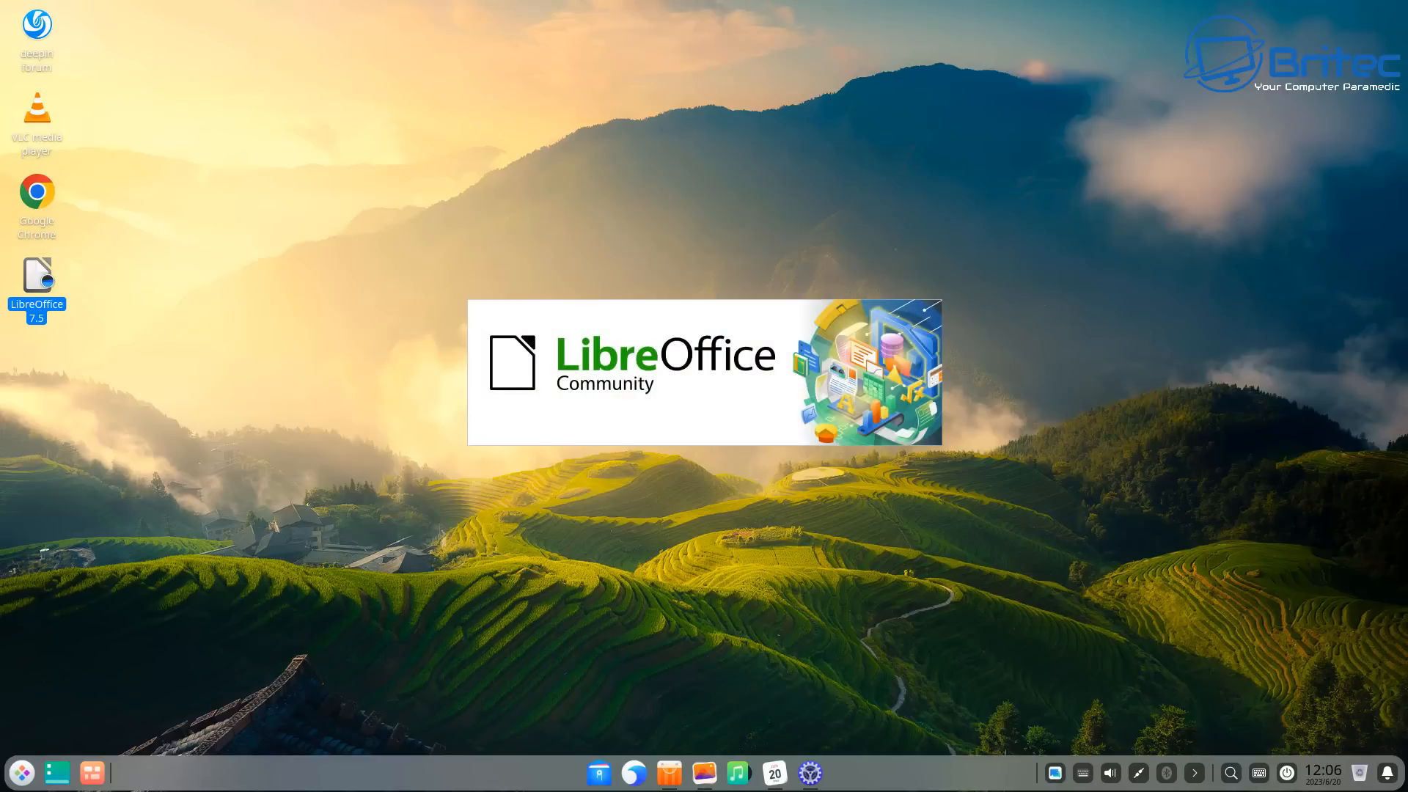
double_click(35, 275)
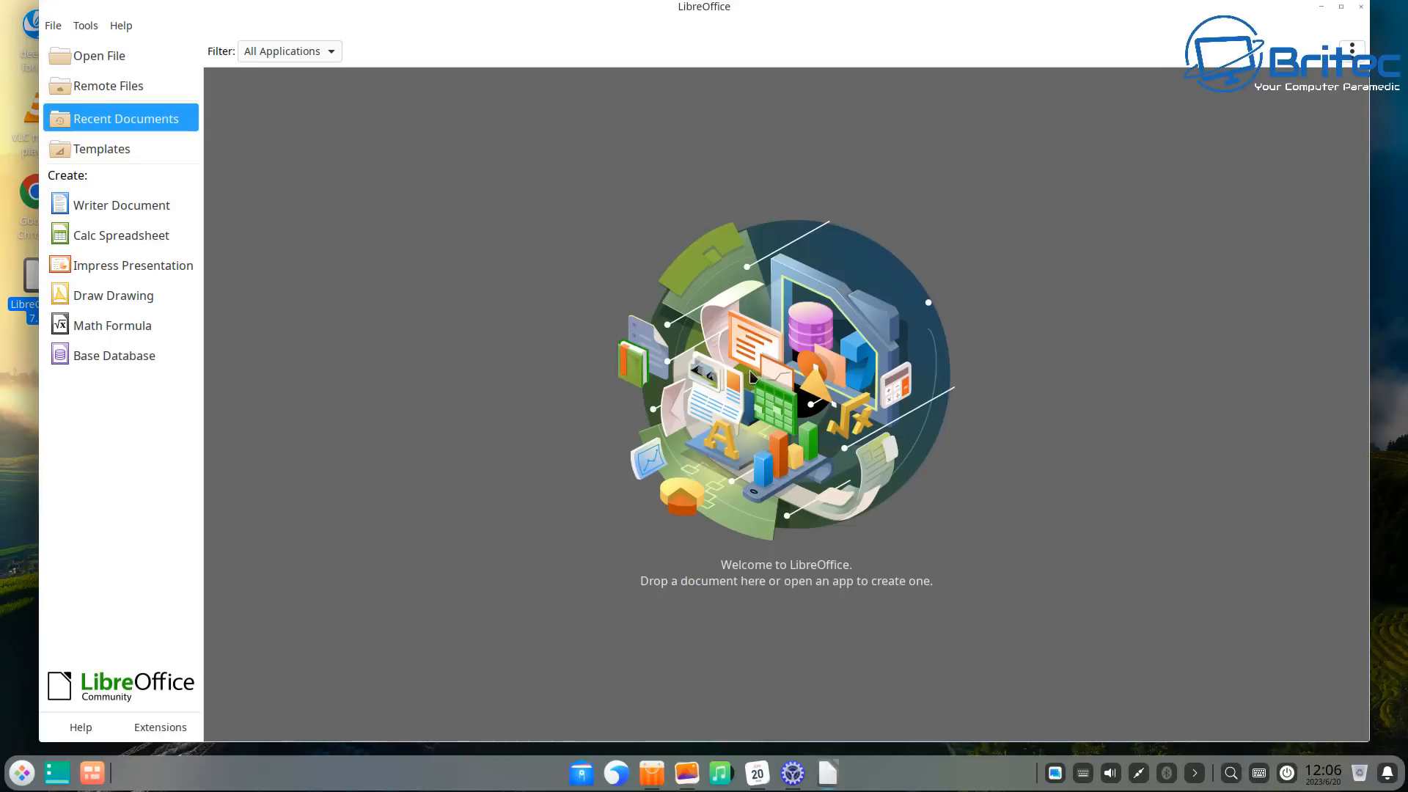
mouse_move(101, 68)
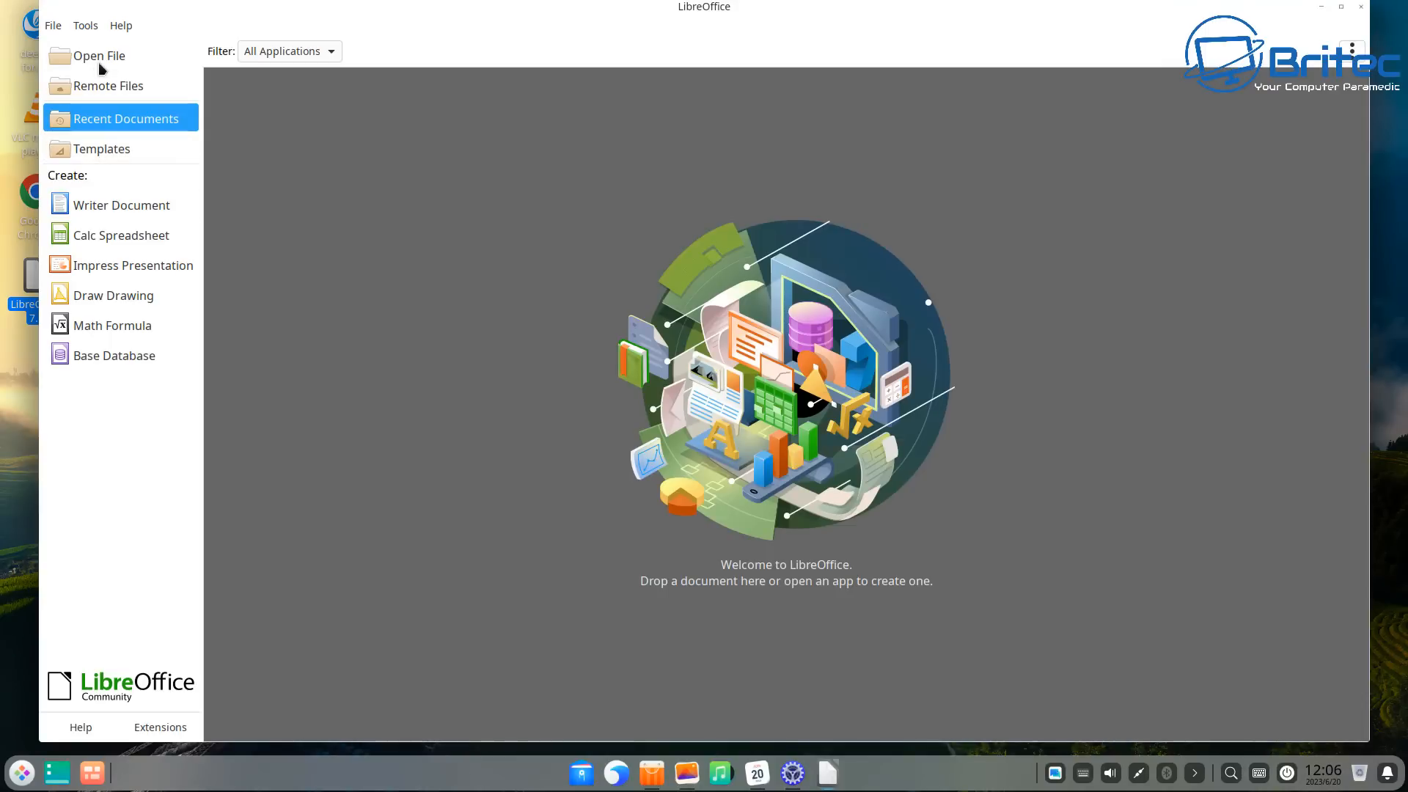
click(121, 205)
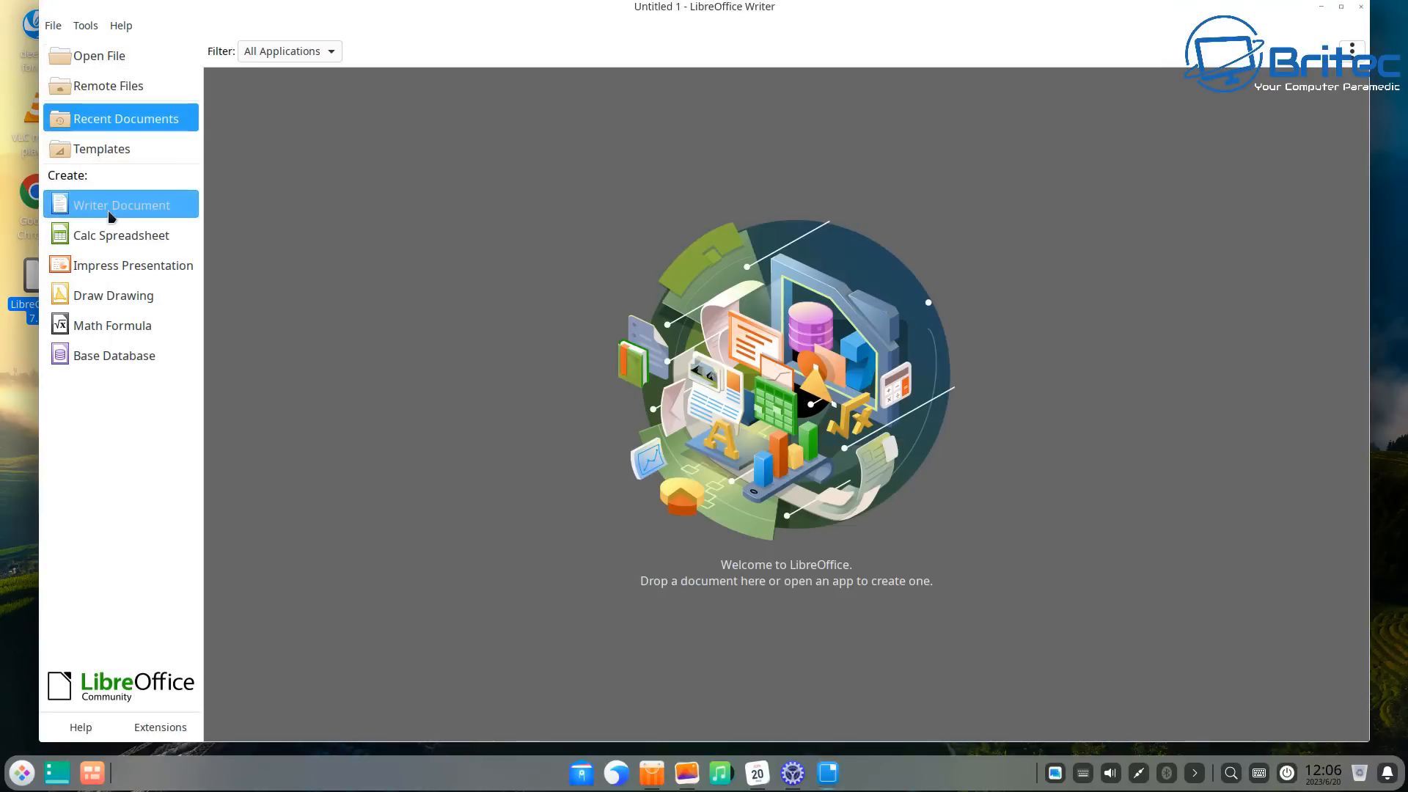
click(121, 204)
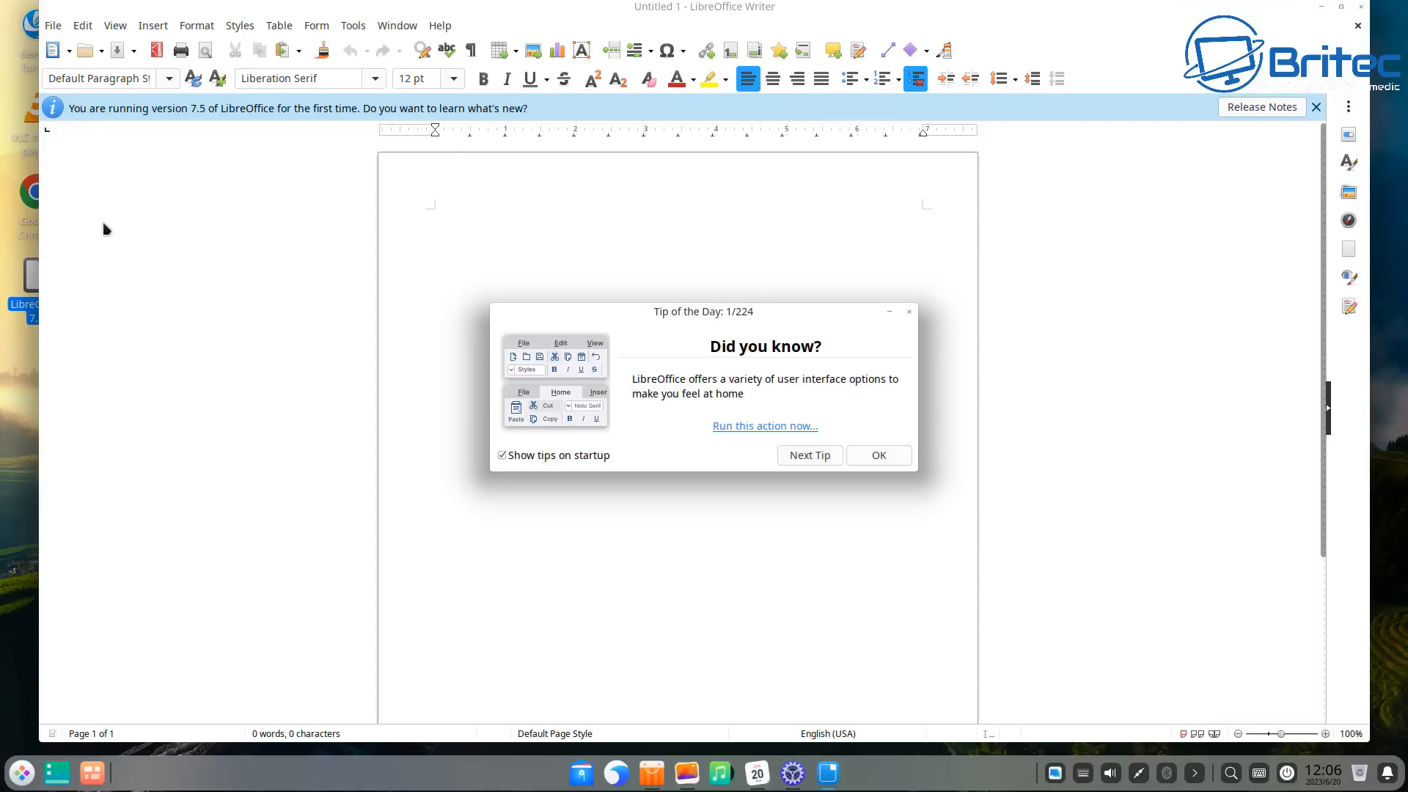
click(877, 456)
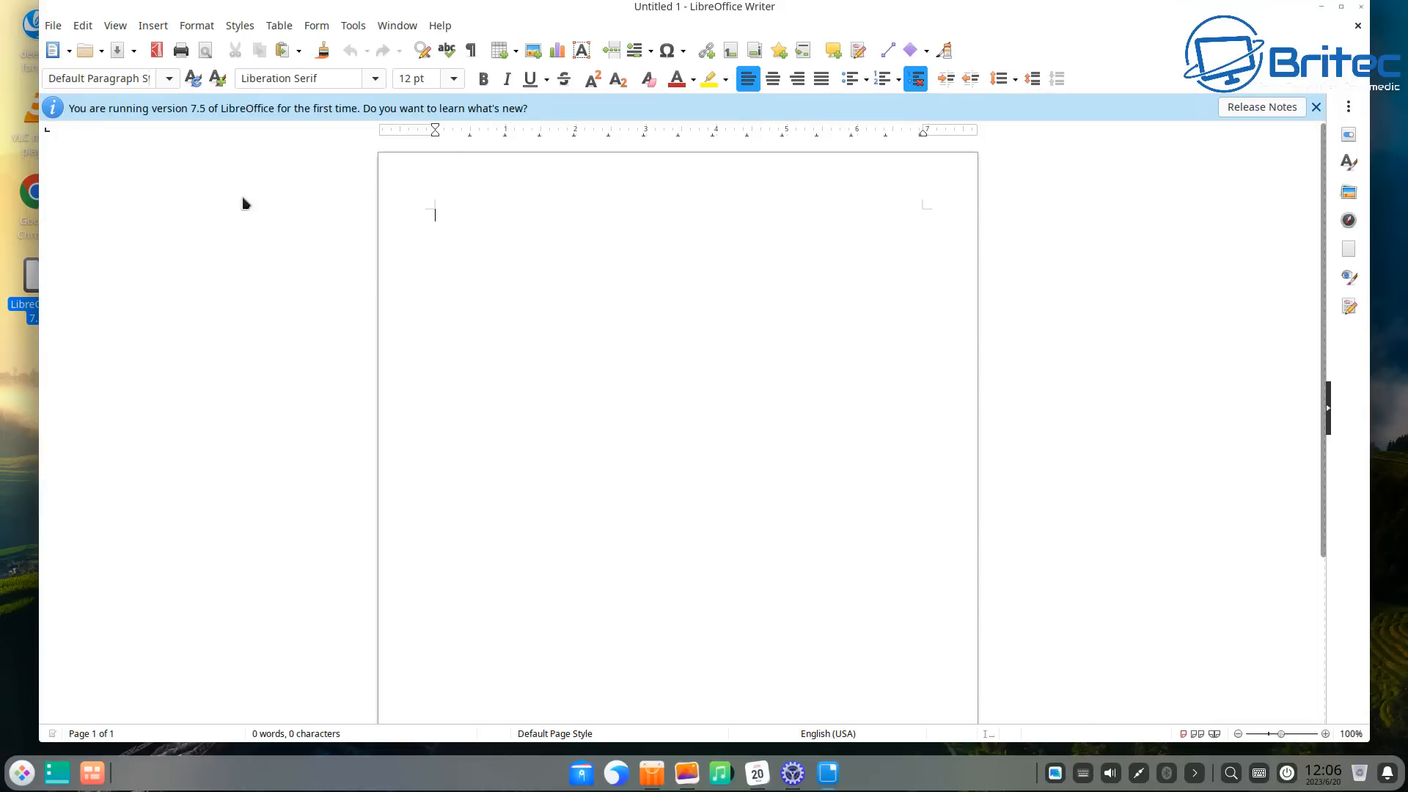
mouse_move(1357, 25)
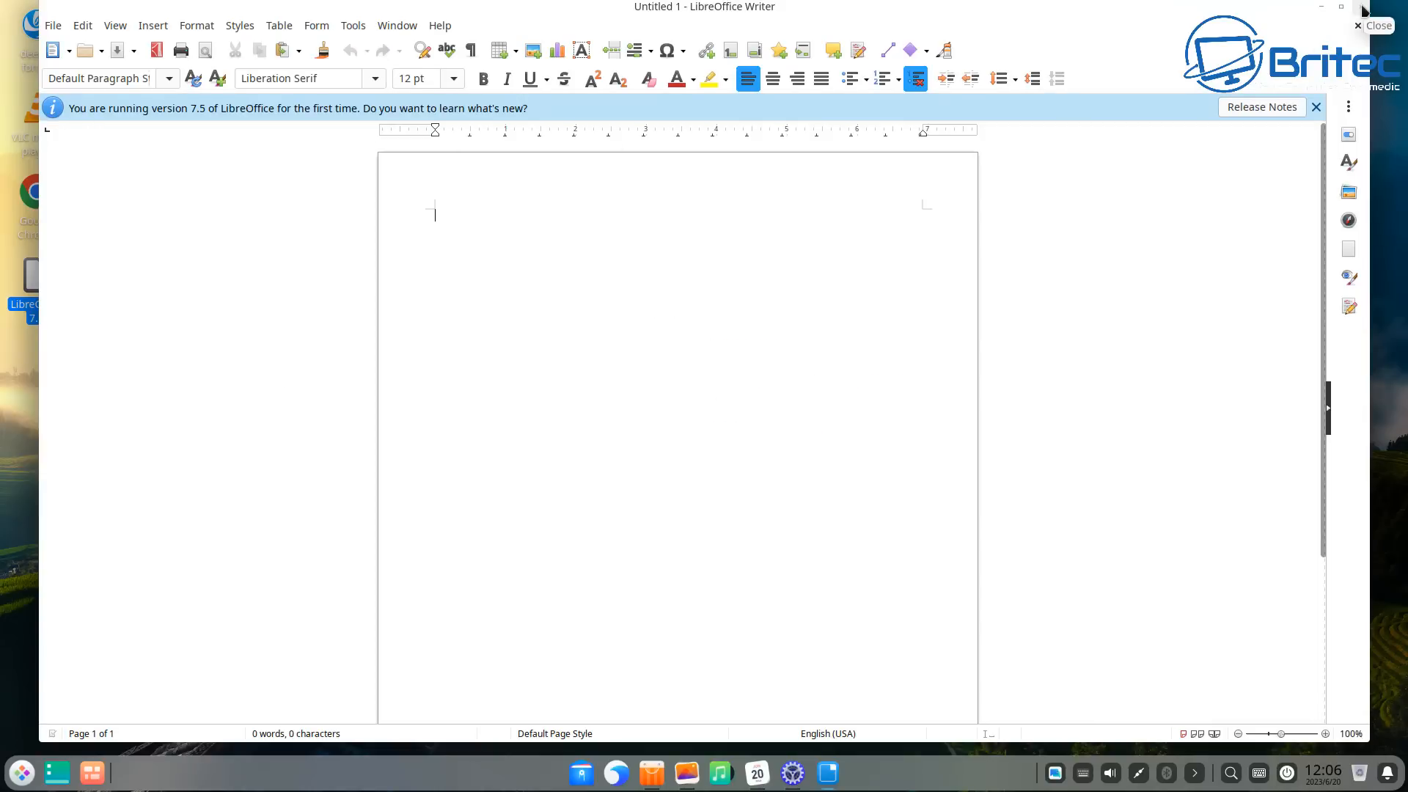
click(1356, 25)
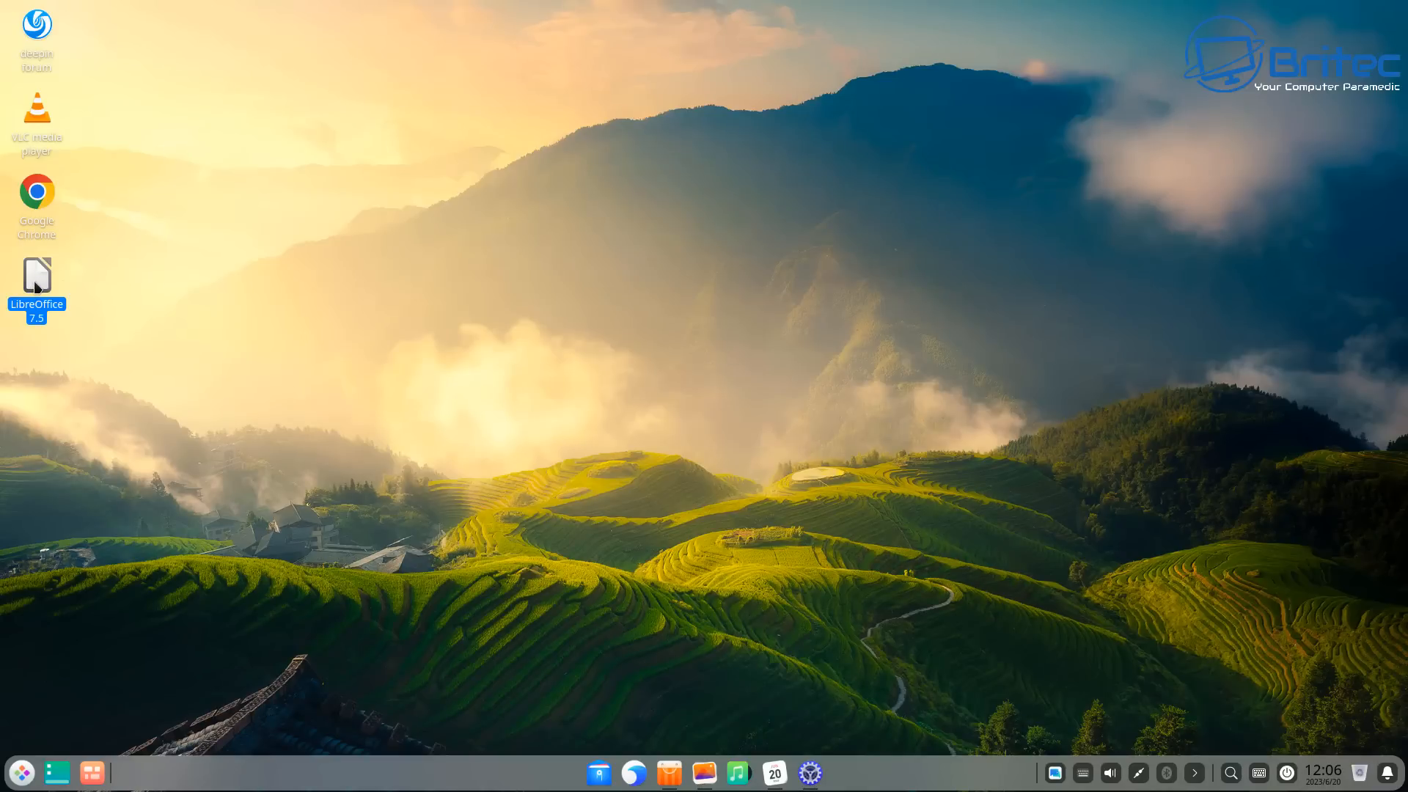
mouse_move(63, 45)
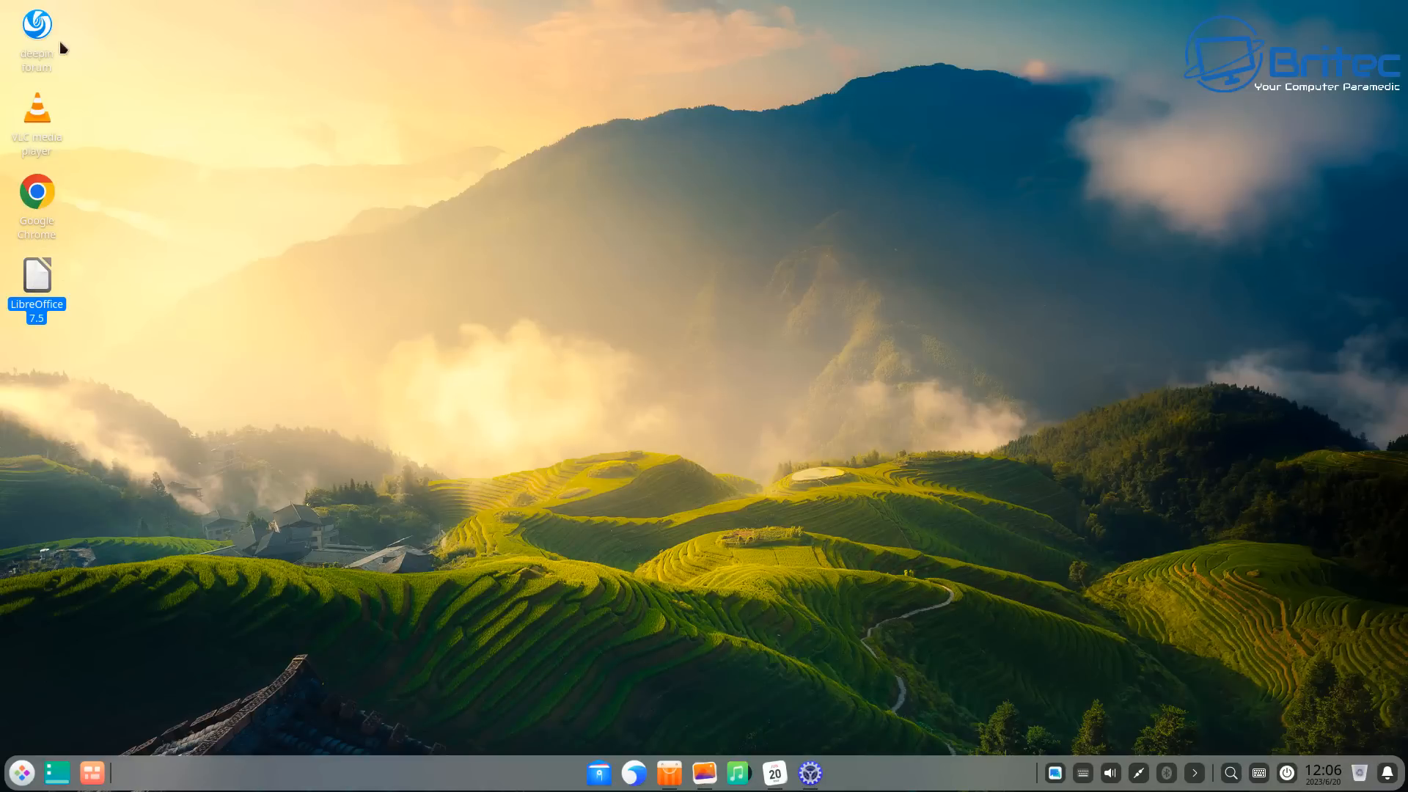
double_click(36, 274)
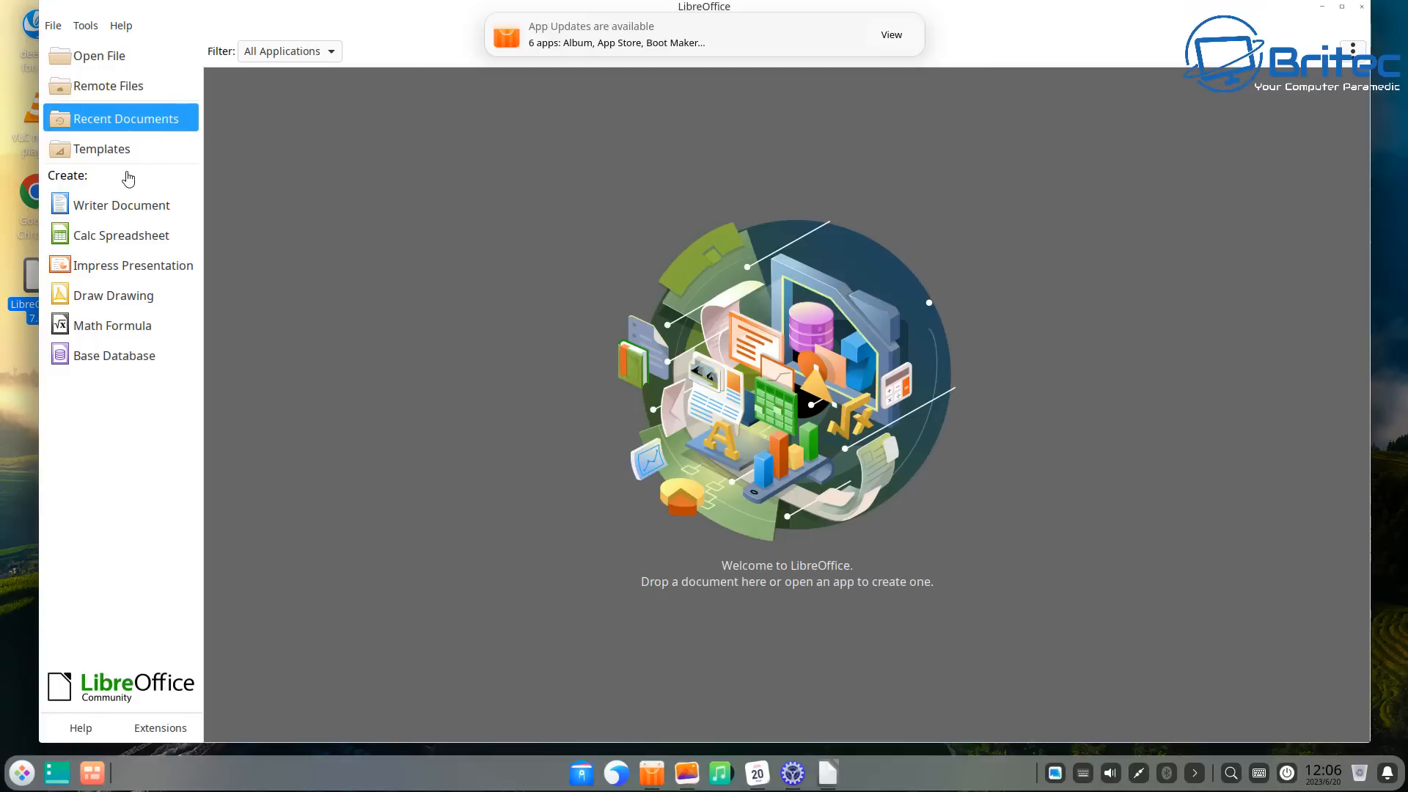
mouse_move(130, 360)
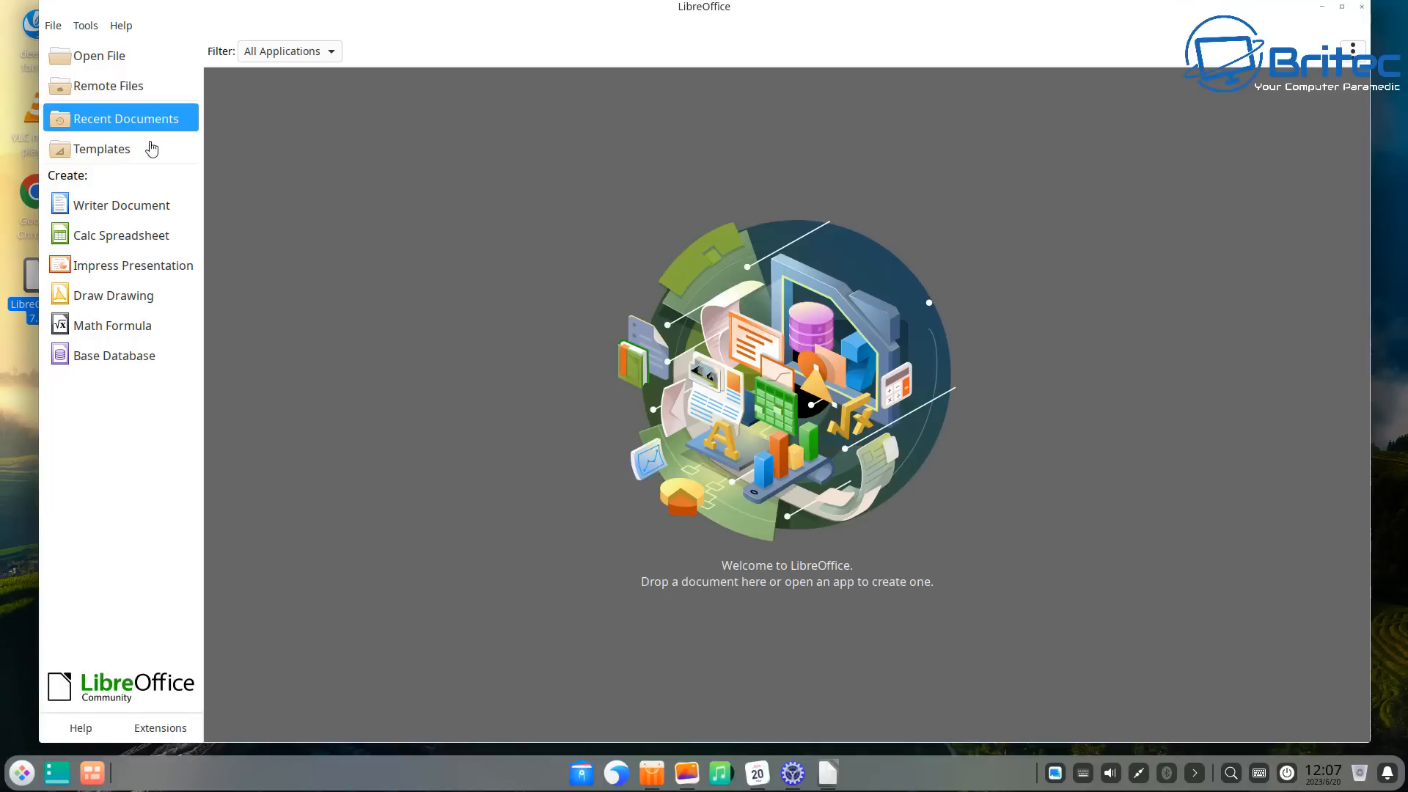
mouse_move(111, 246)
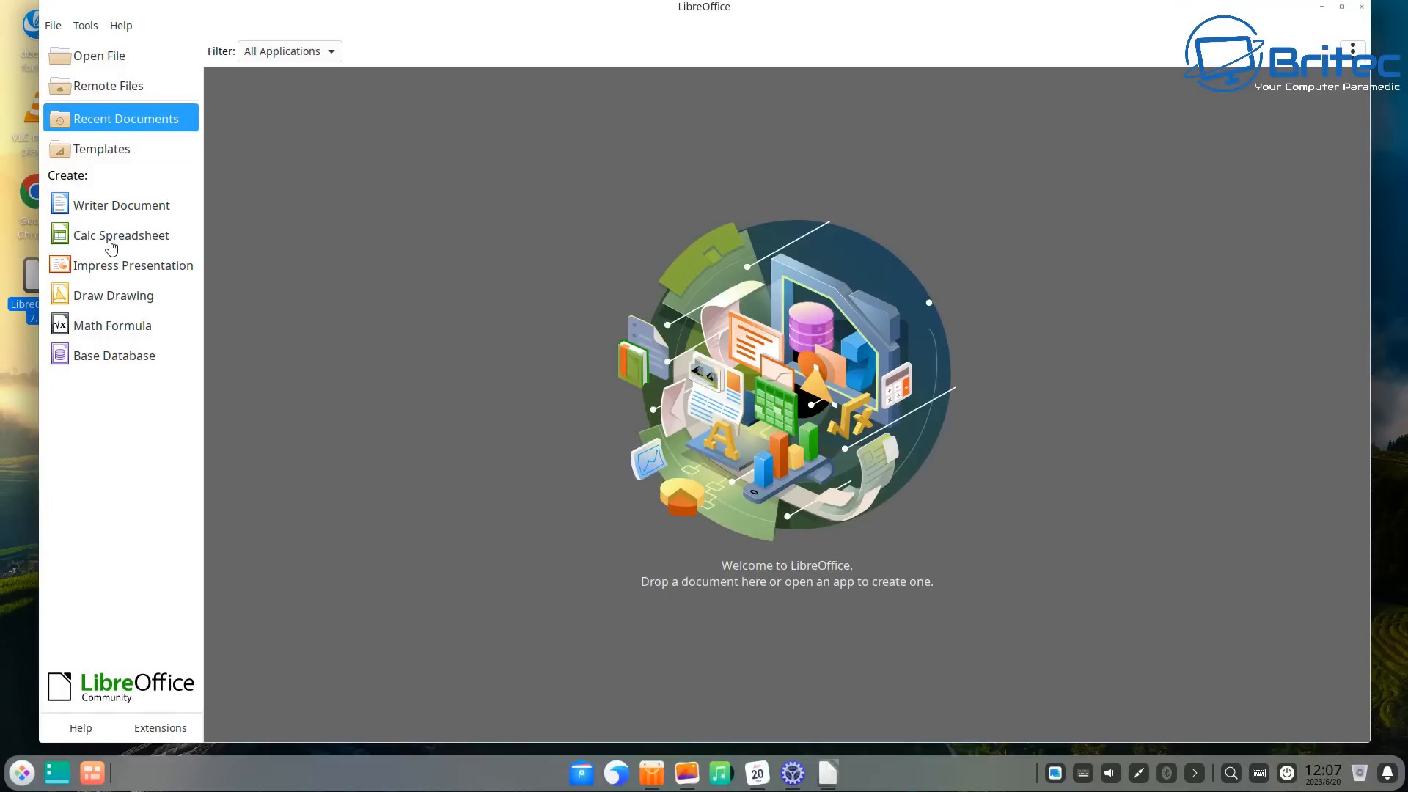
mouse_move(447, 353)
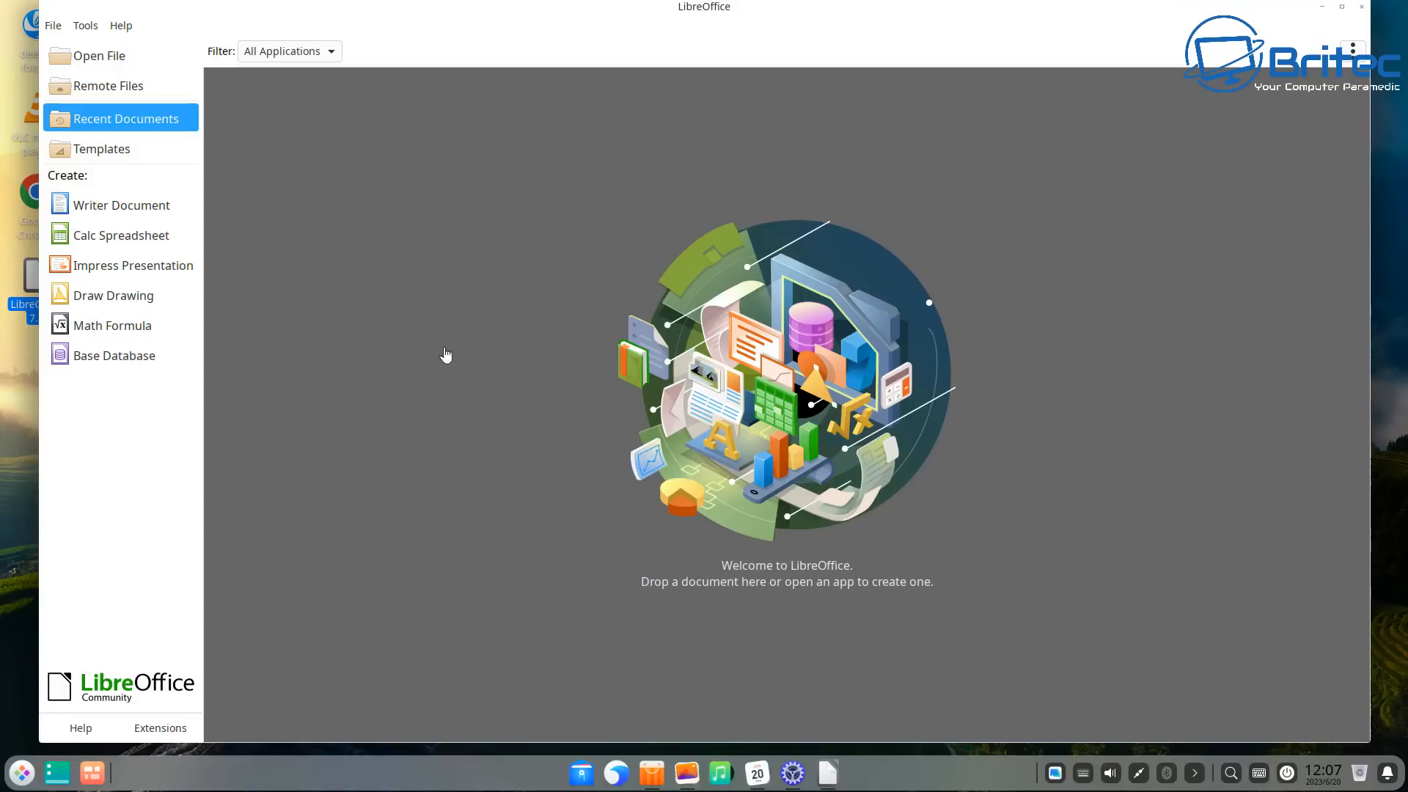
mouse_move(1358, 12)
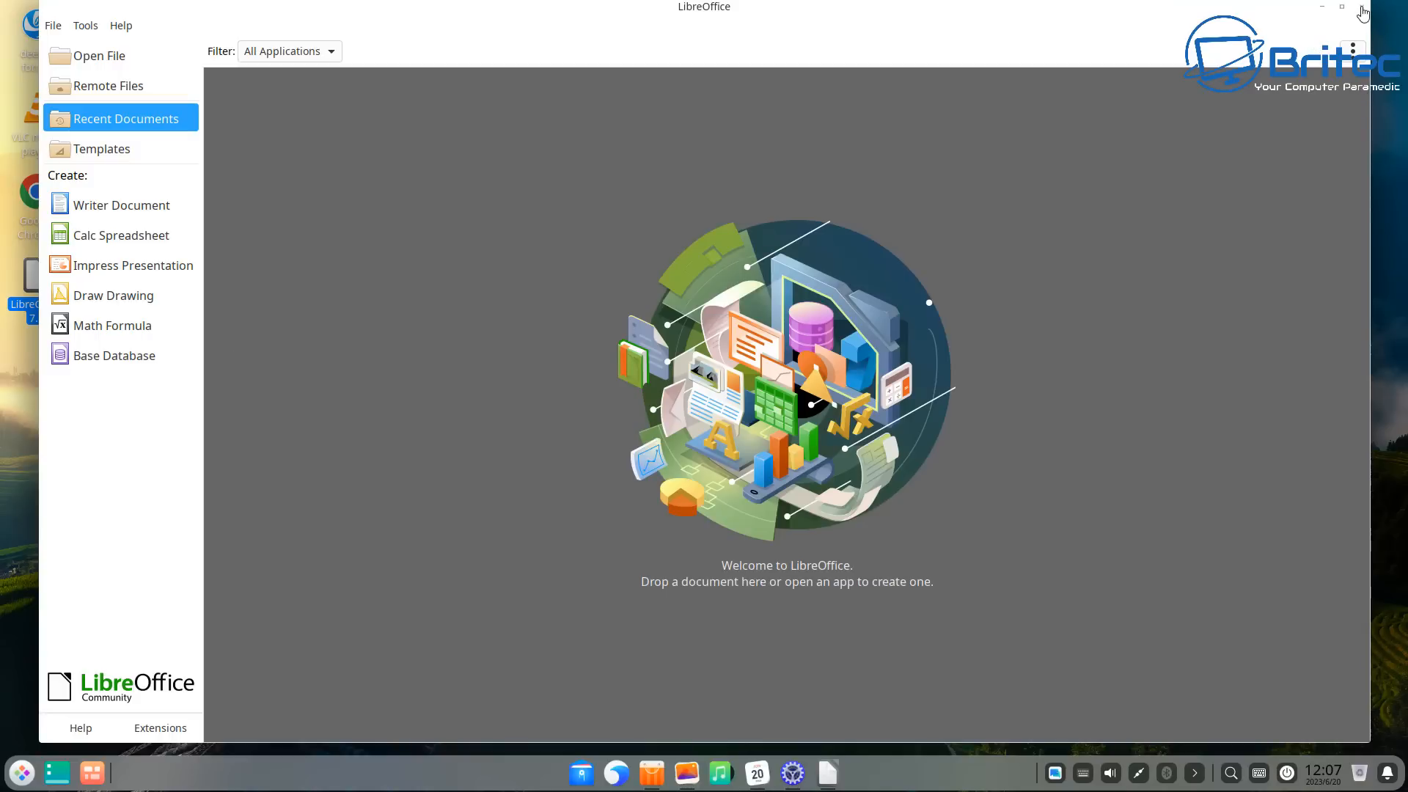
click(1340, 8)
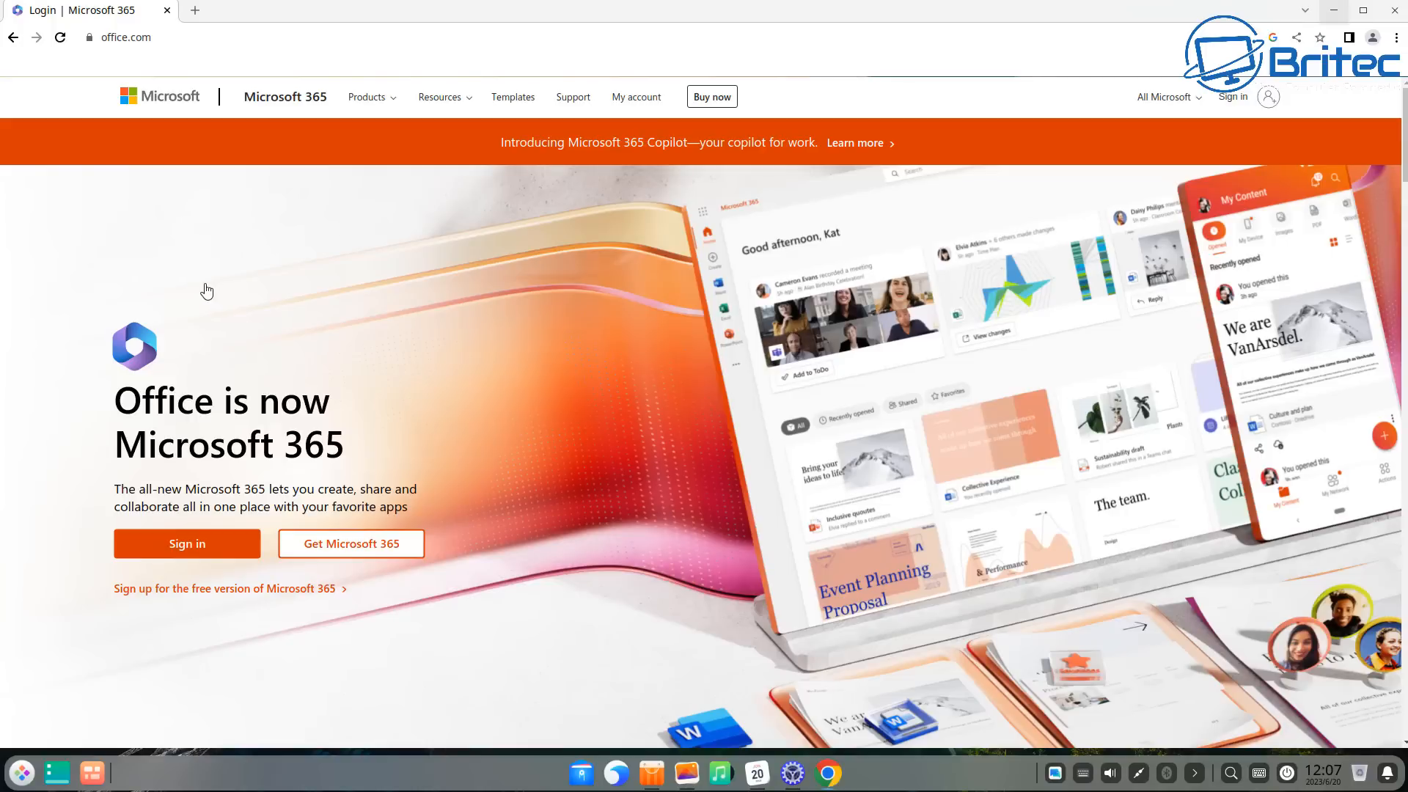
mouse_move(203, 292)
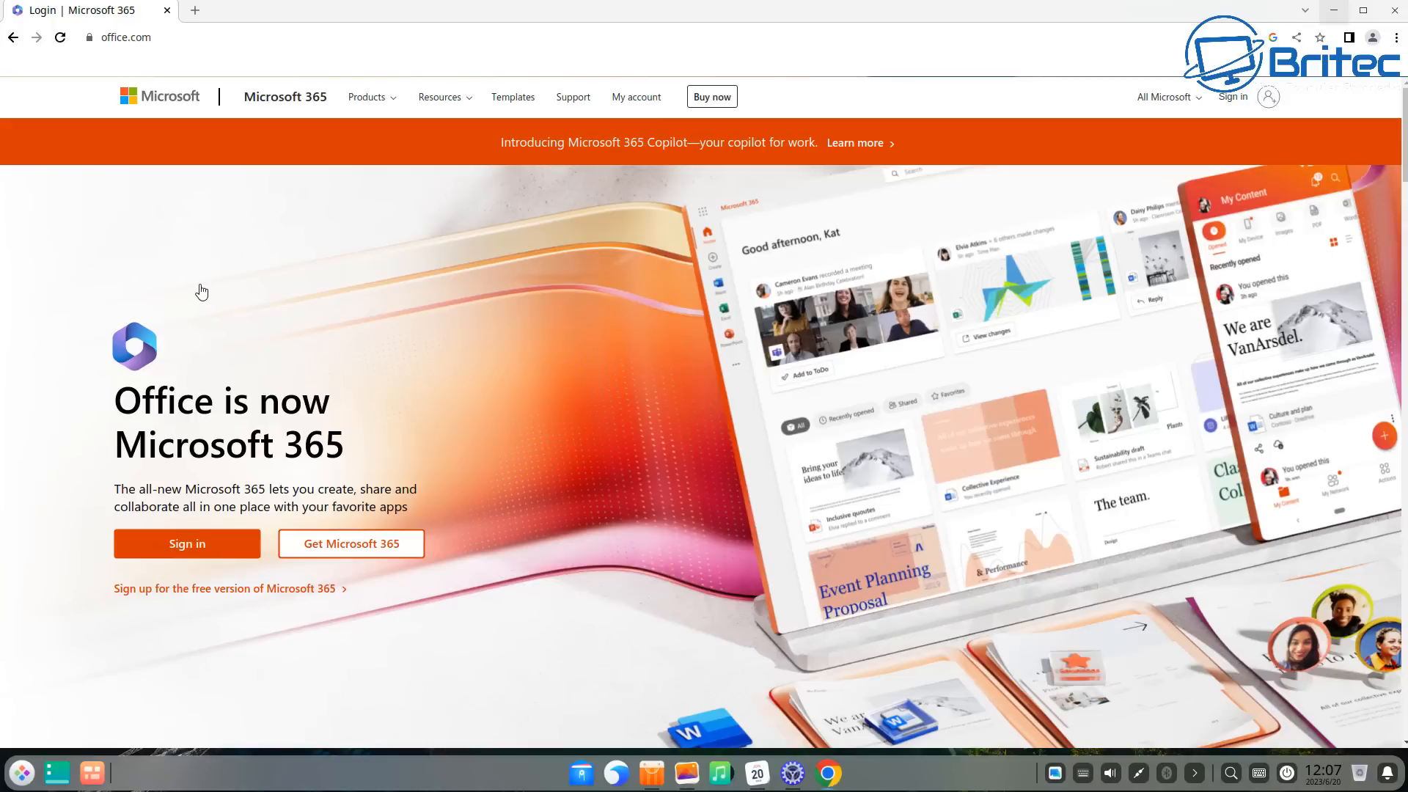
mouse_move(1086, 56)
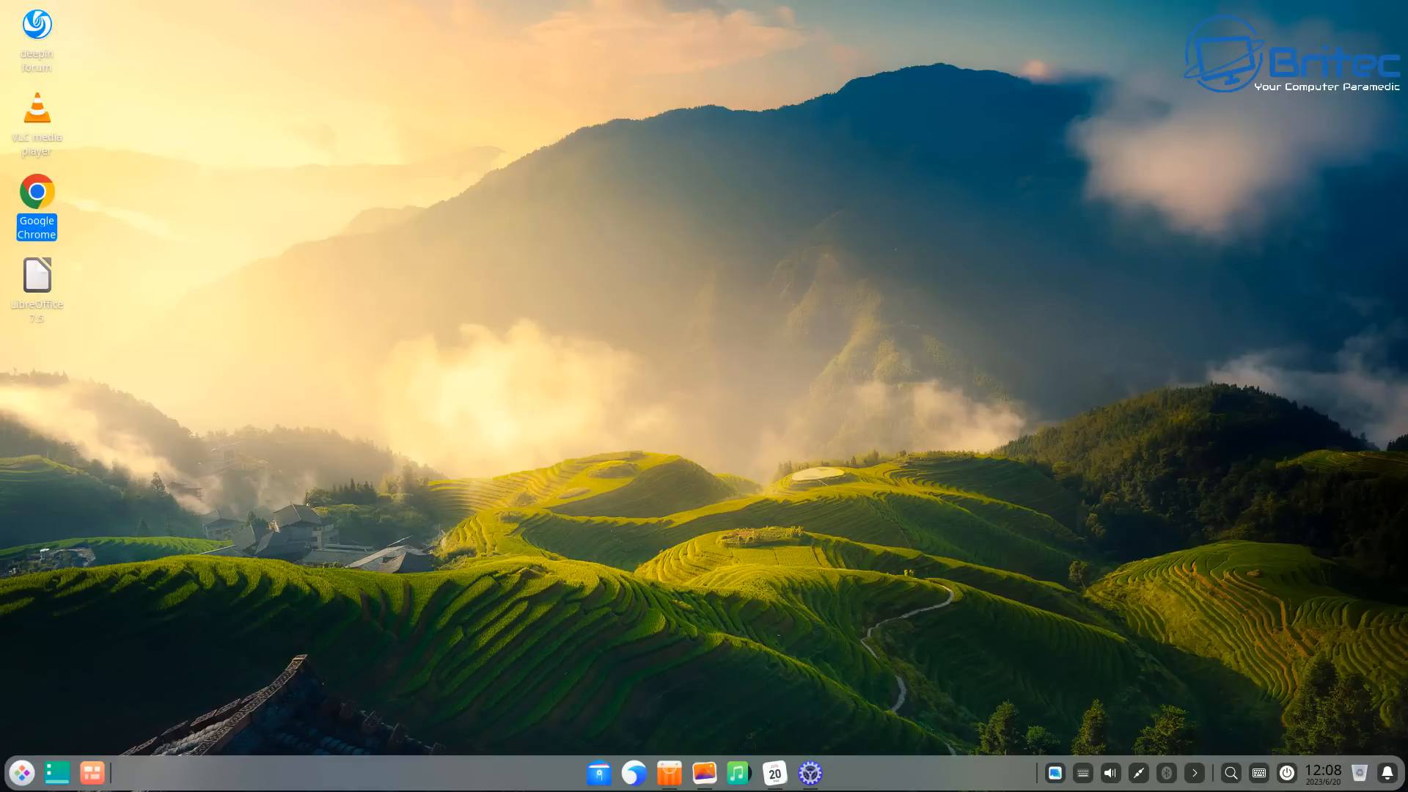
Launch GIMP with an empty workspace, browse its File menu and dismiss it.
click(811, 772)
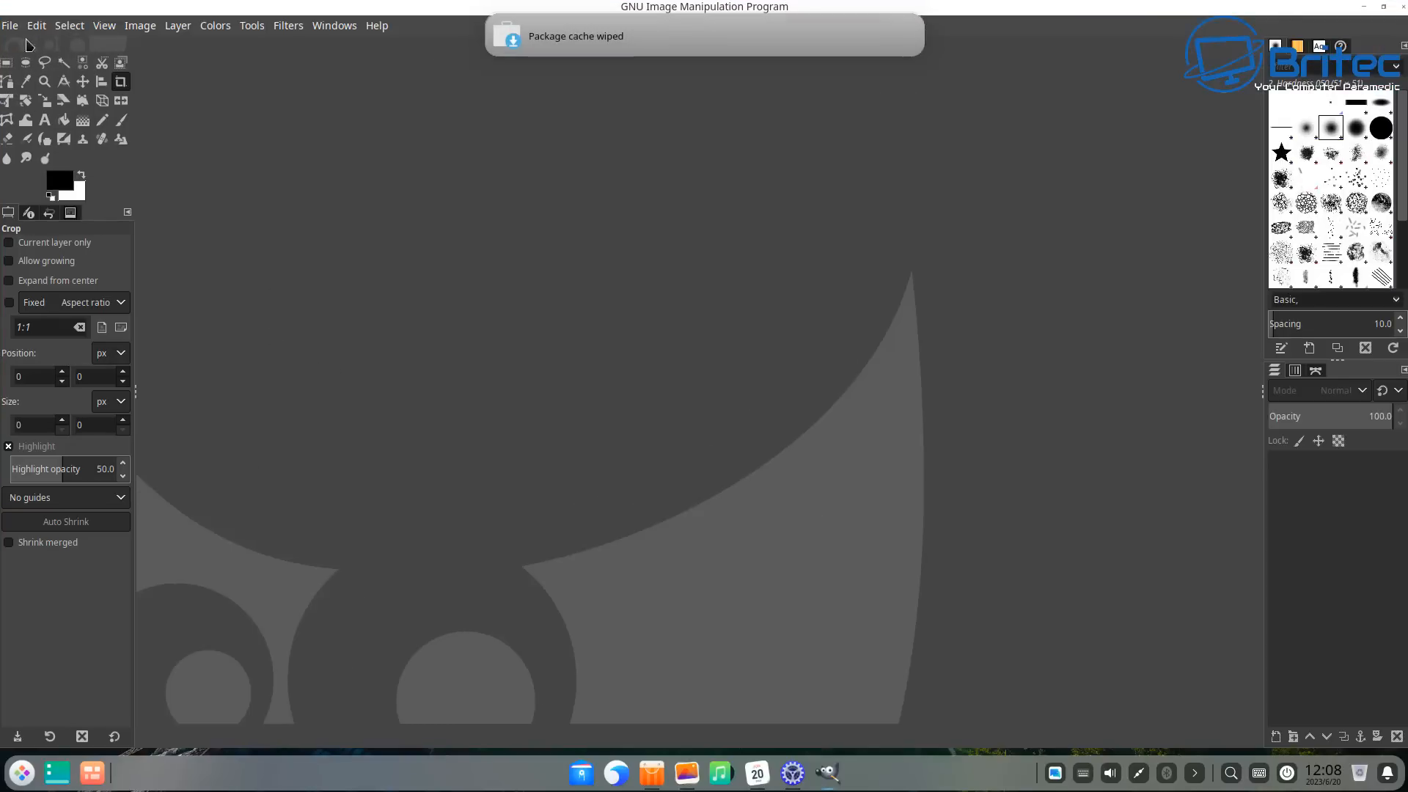
mouse_move(783, 134)
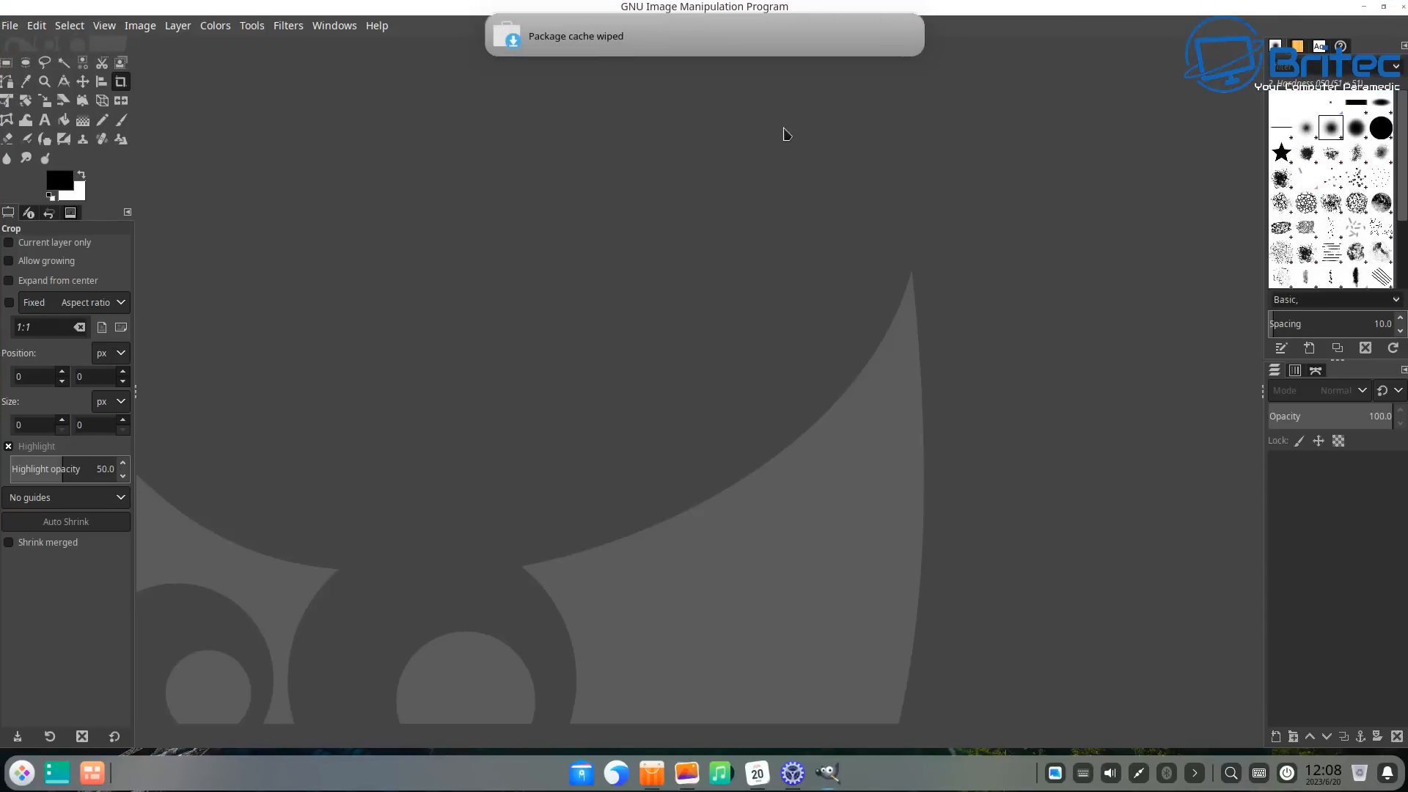
mouse_move(1243, 213)
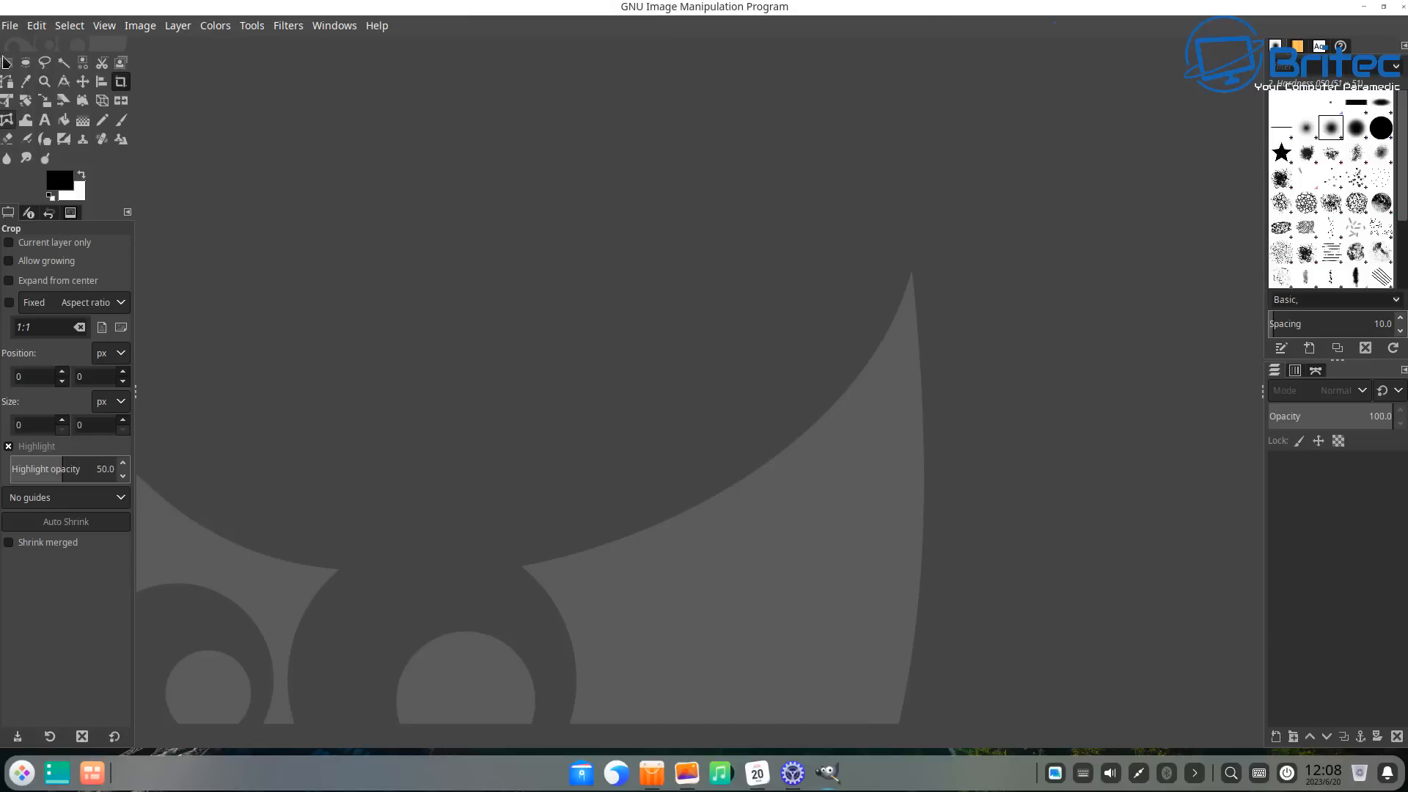
click(10, 25)
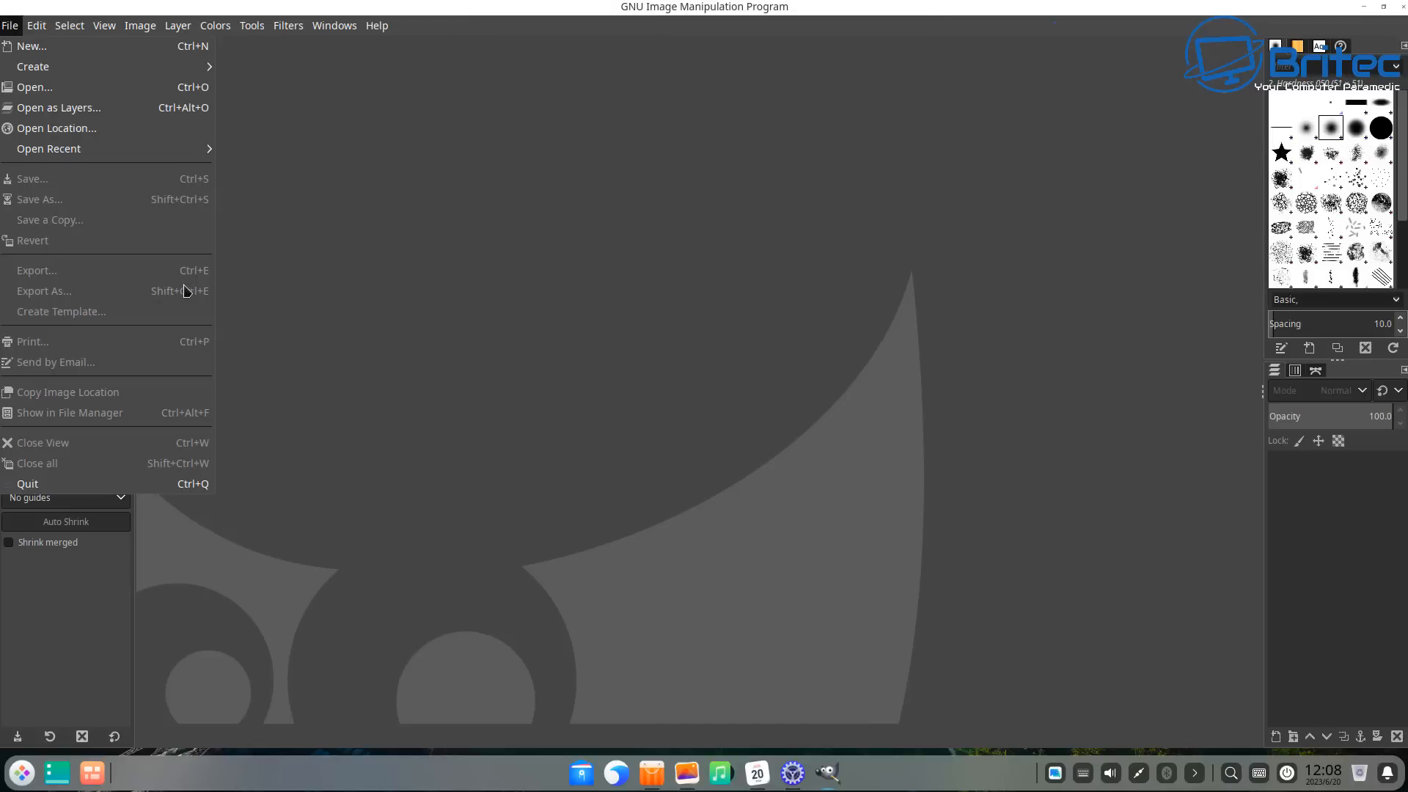
click(334, 211)
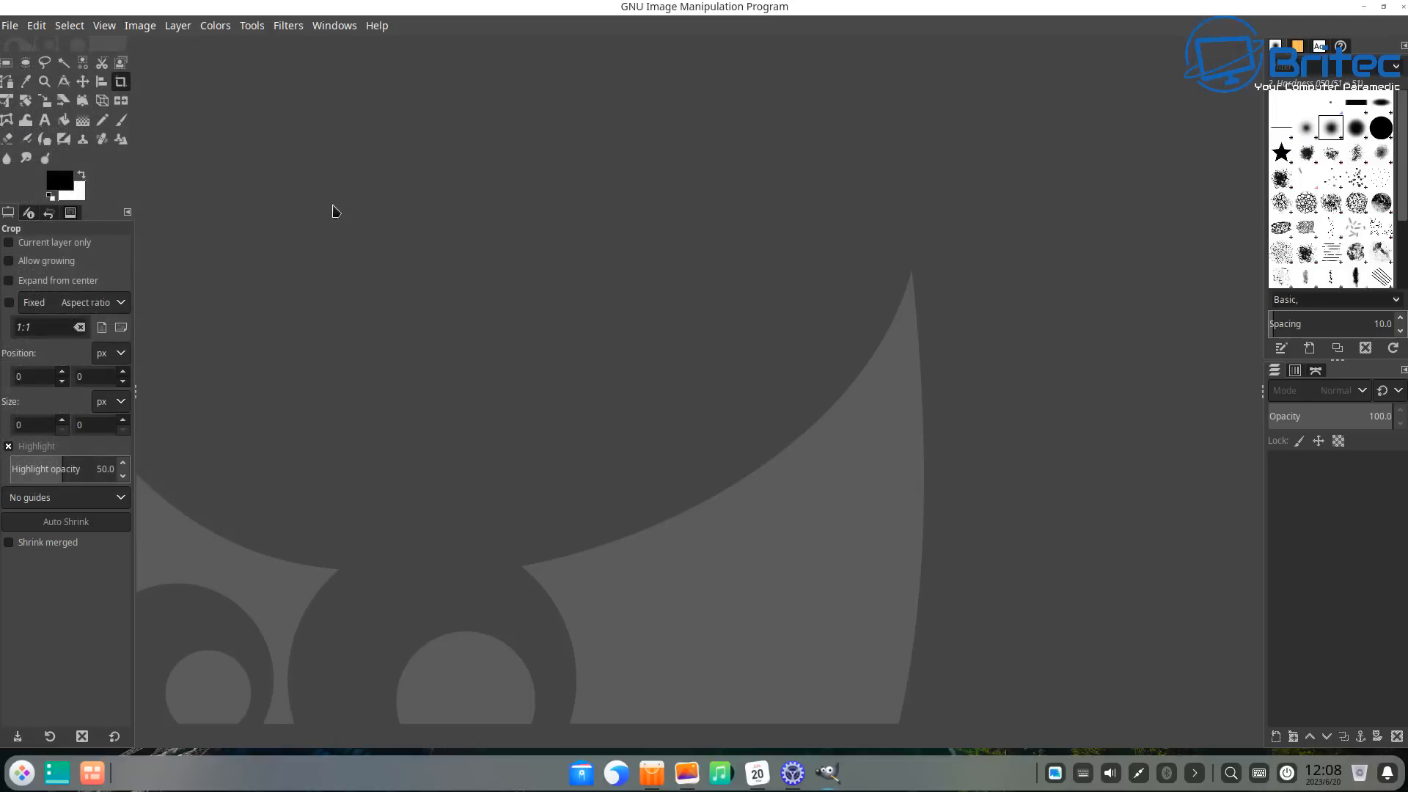
mouse_move(225, 40)
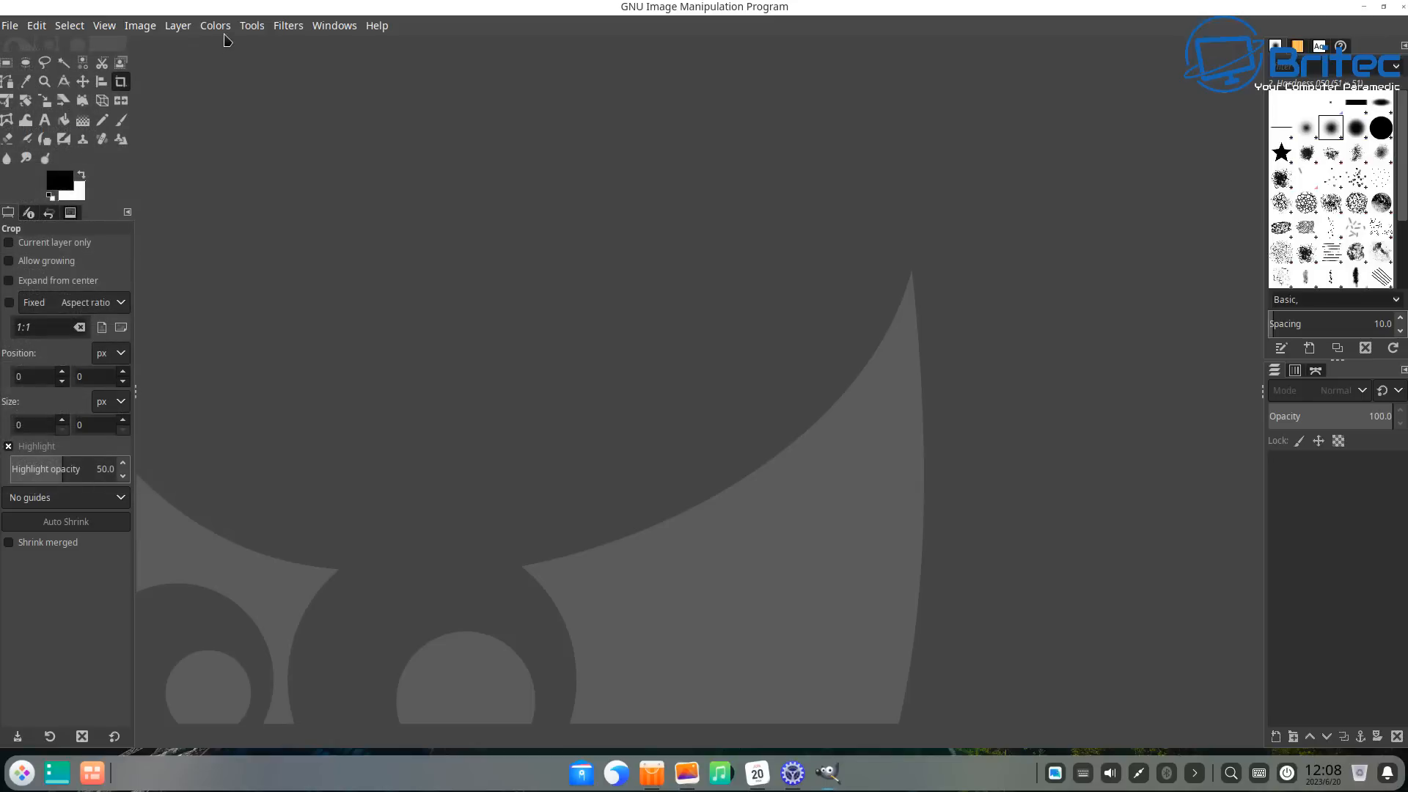